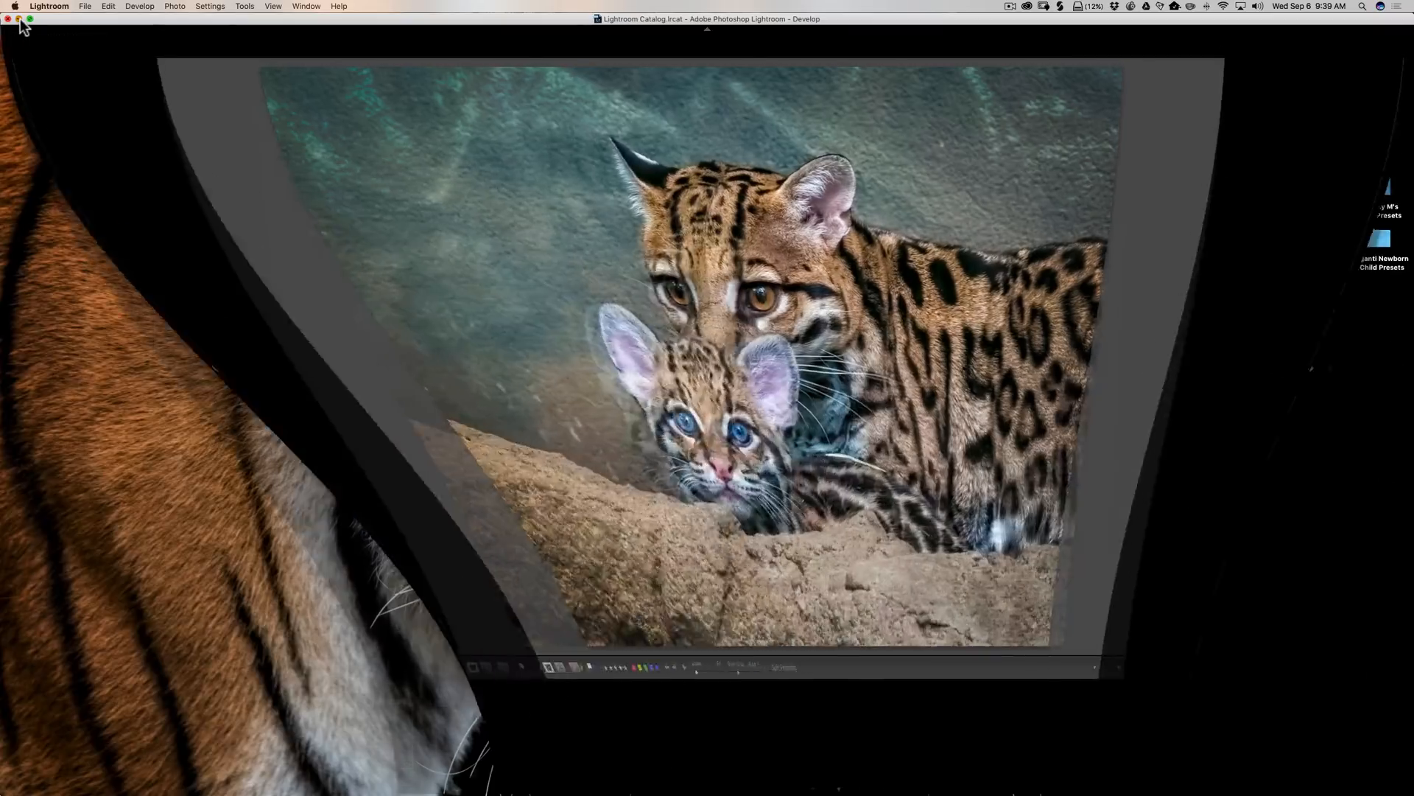
- Minimize the Lightroom window to reveal the desktop preset folders
left_click(16, 18)
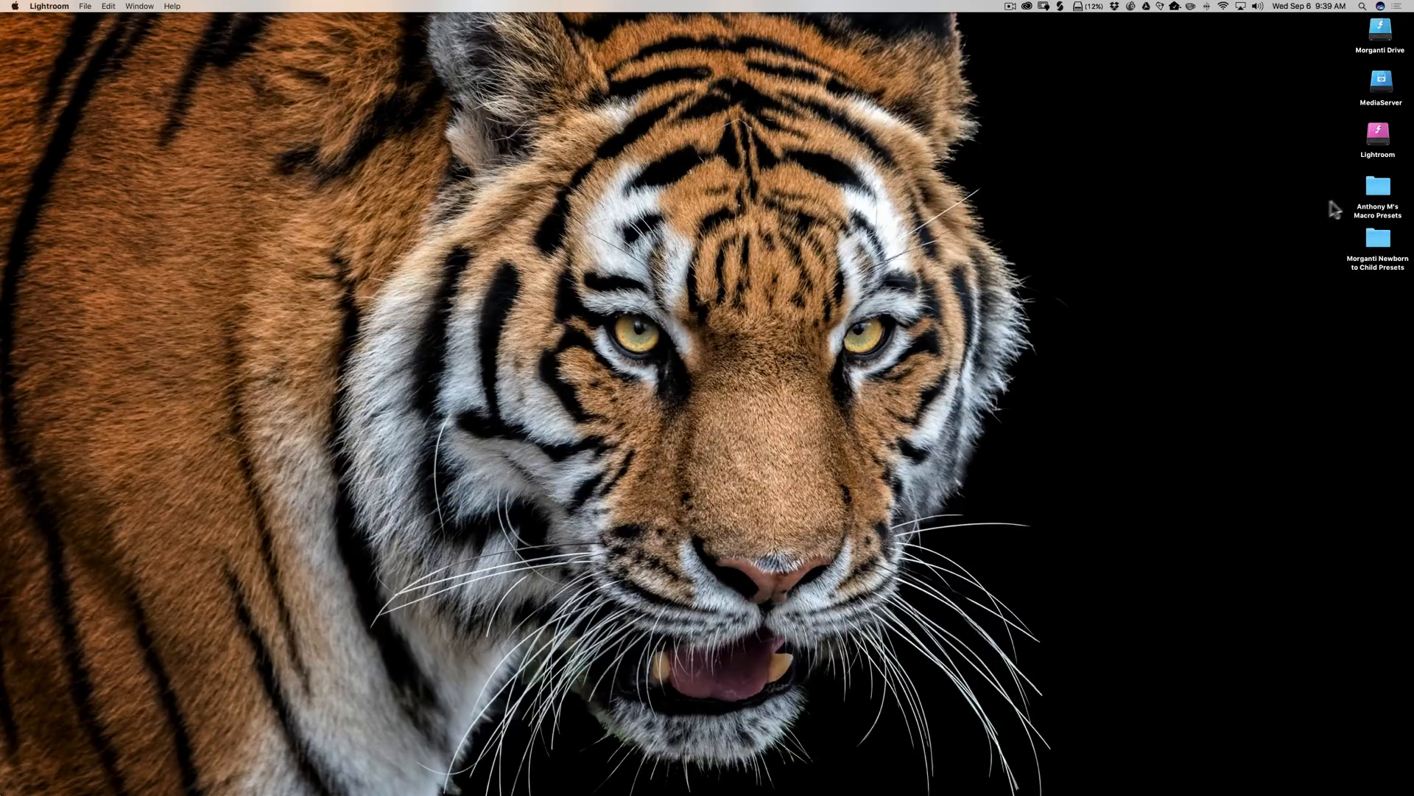
mouse_move(1370, 191)
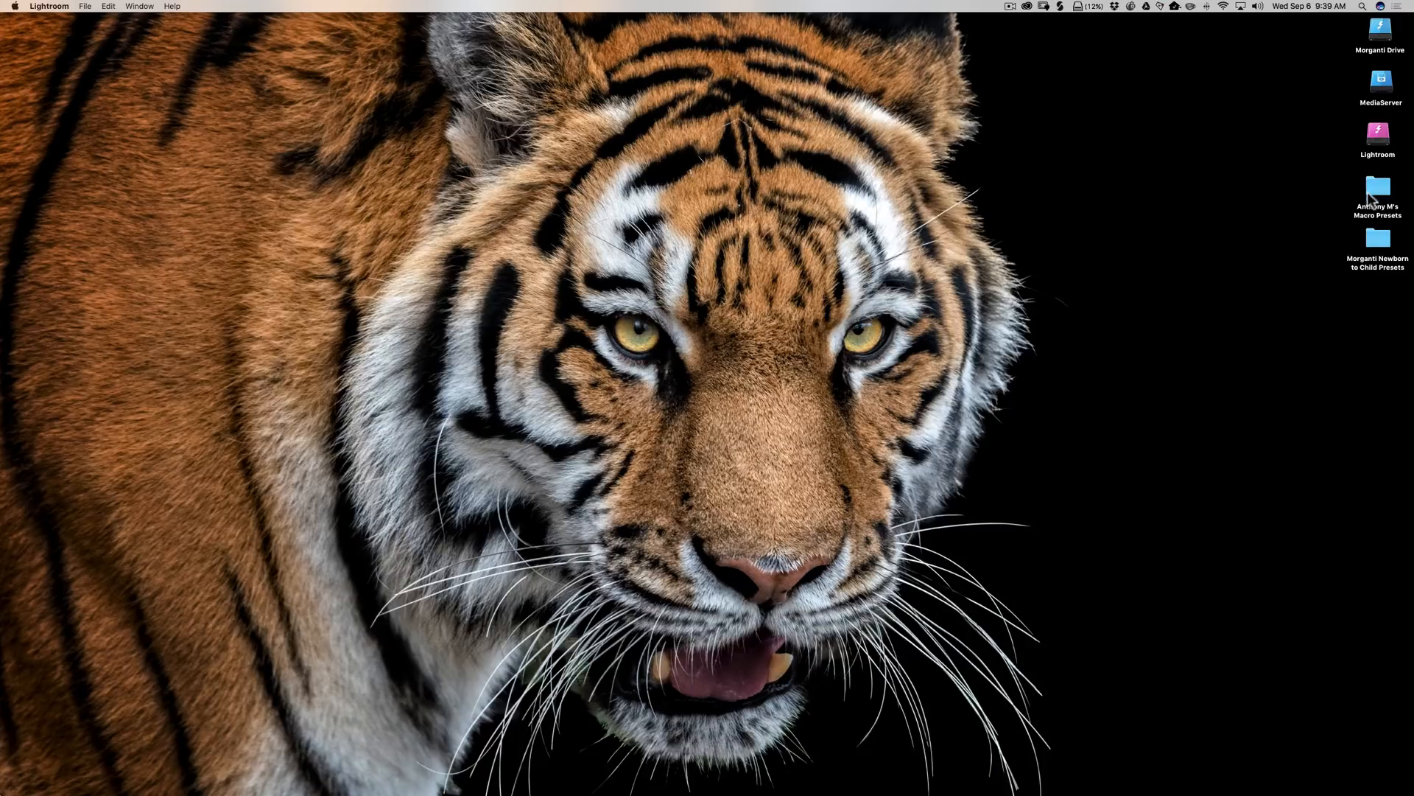
mouse_move(1383, 205)
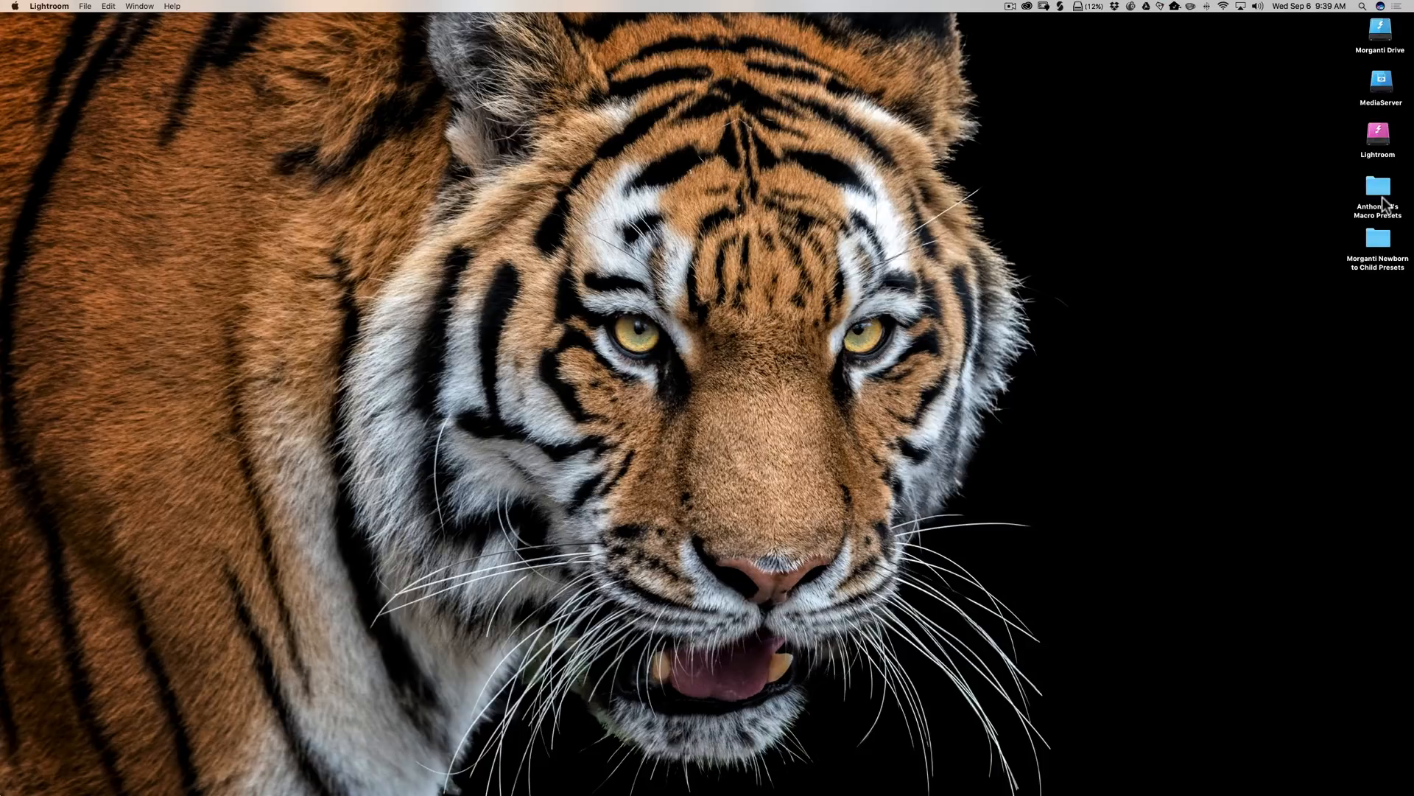
mouse_move(1376, 244)
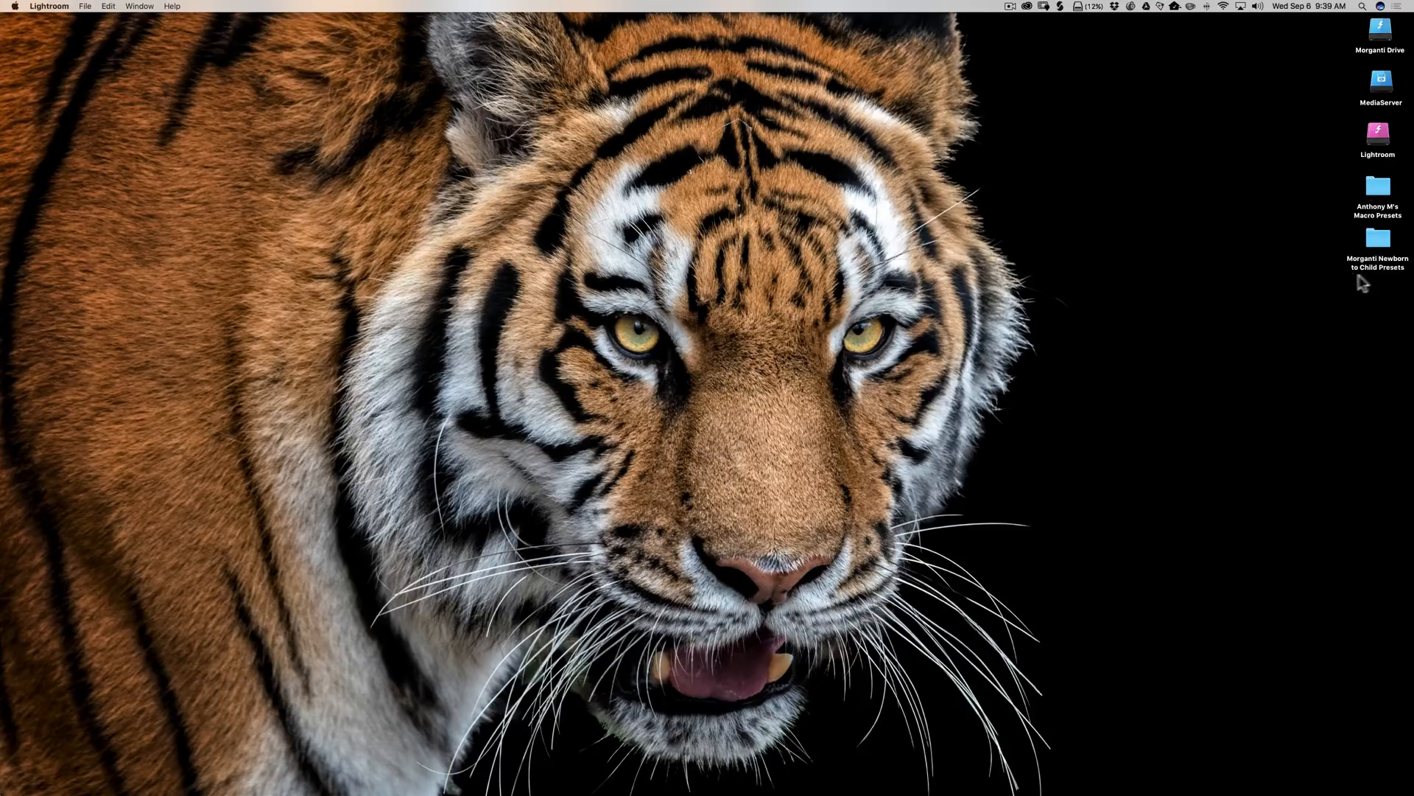
mouse_move(1382, 280)
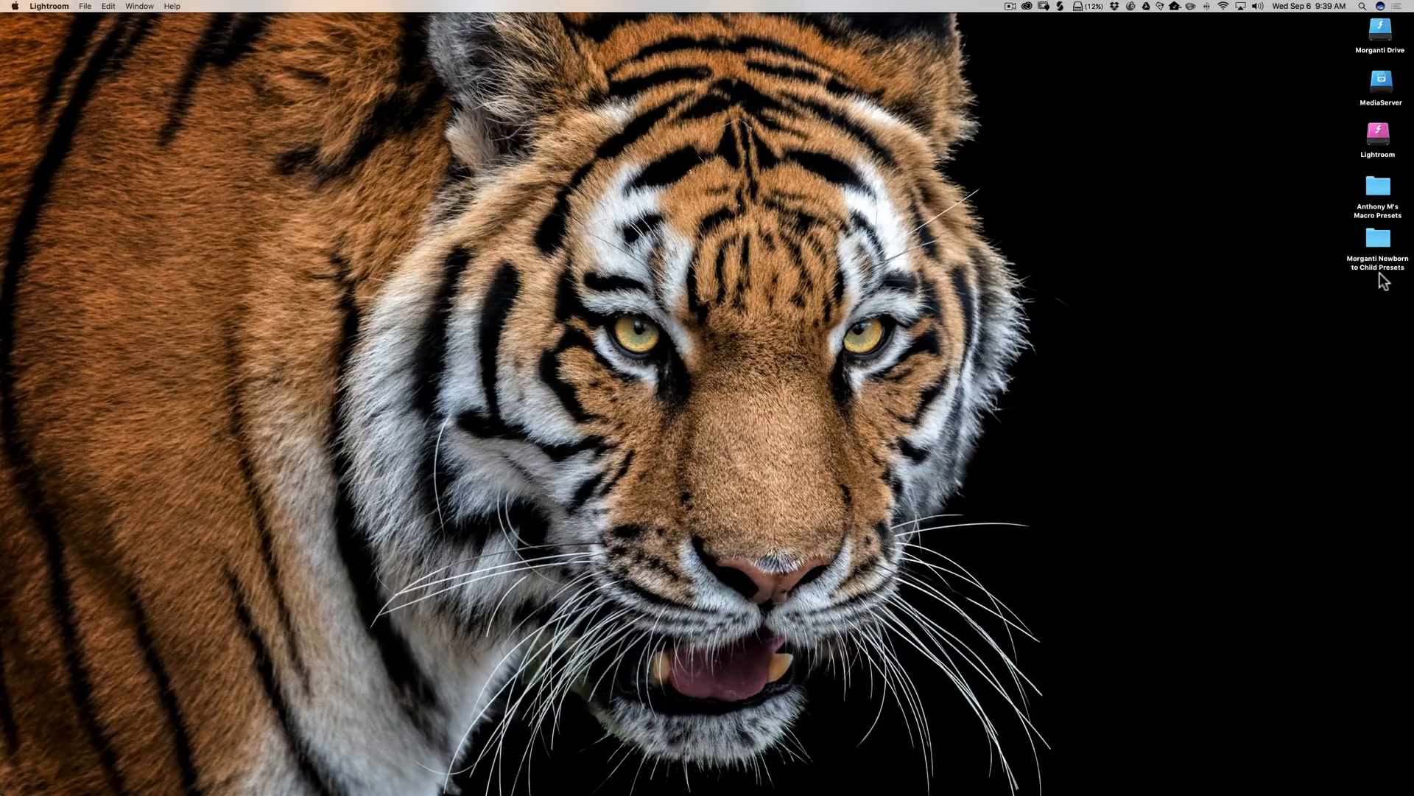
mouse_move(1376, 281)
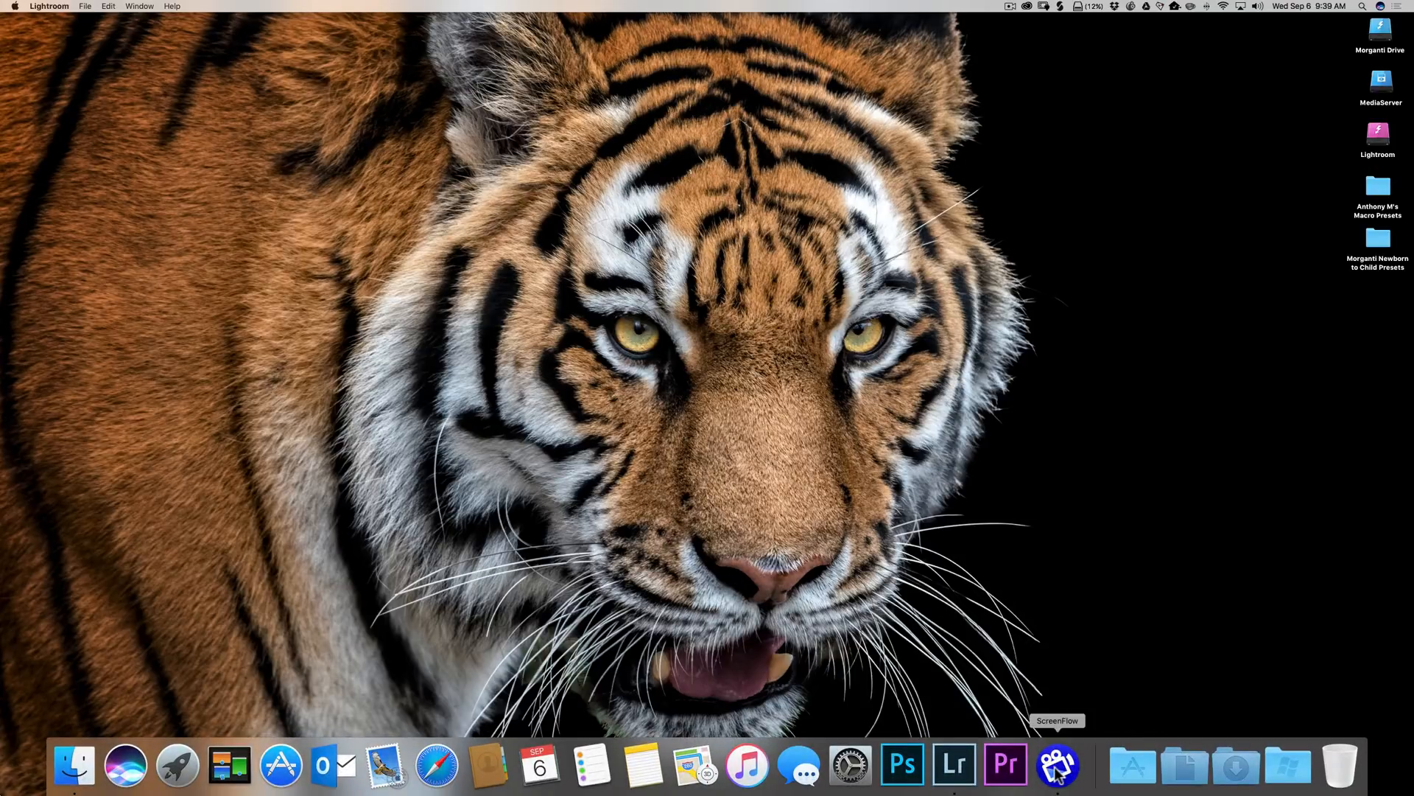
mouse_move(953, 764)
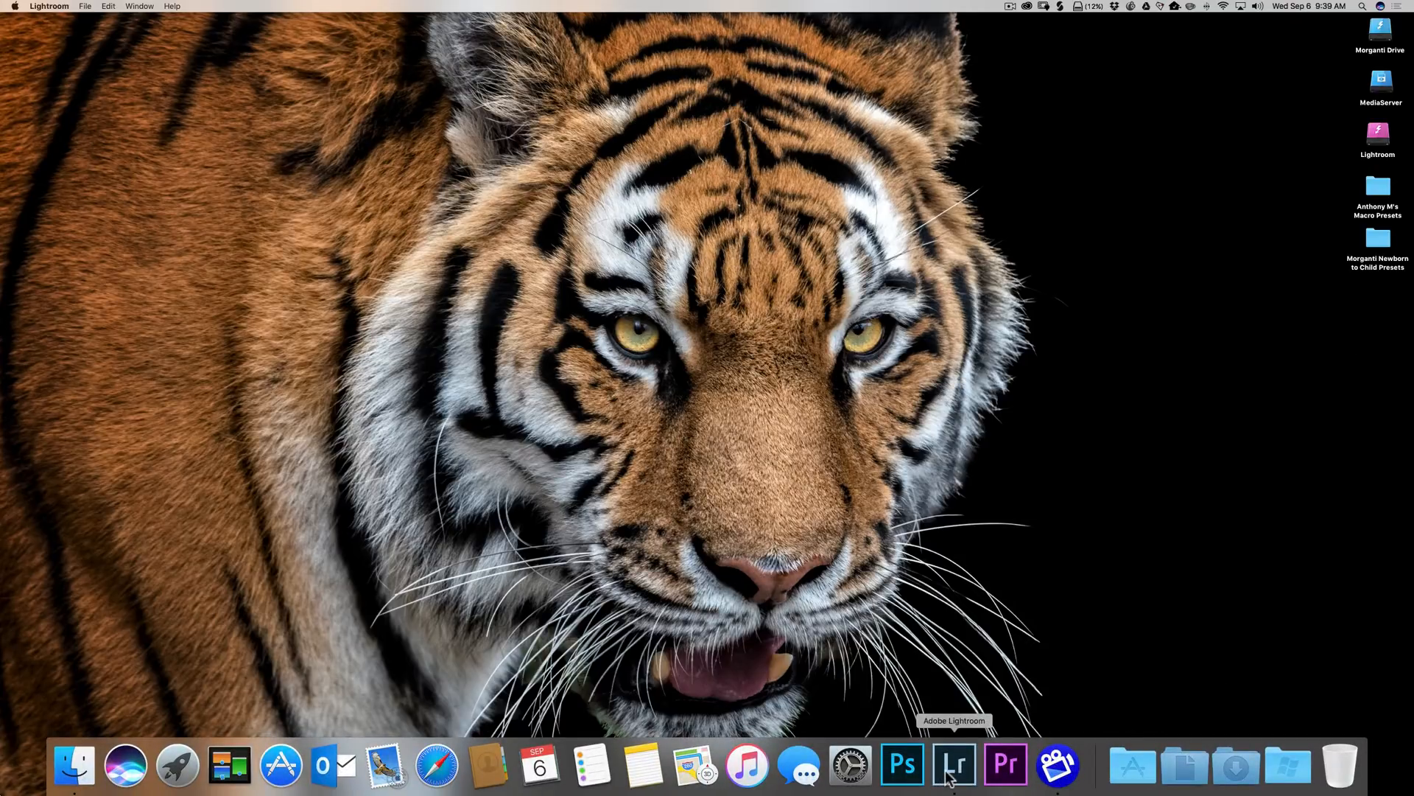
- Restore Lightroom from the Dock and expand the Presets panel
left_click(953, 765)
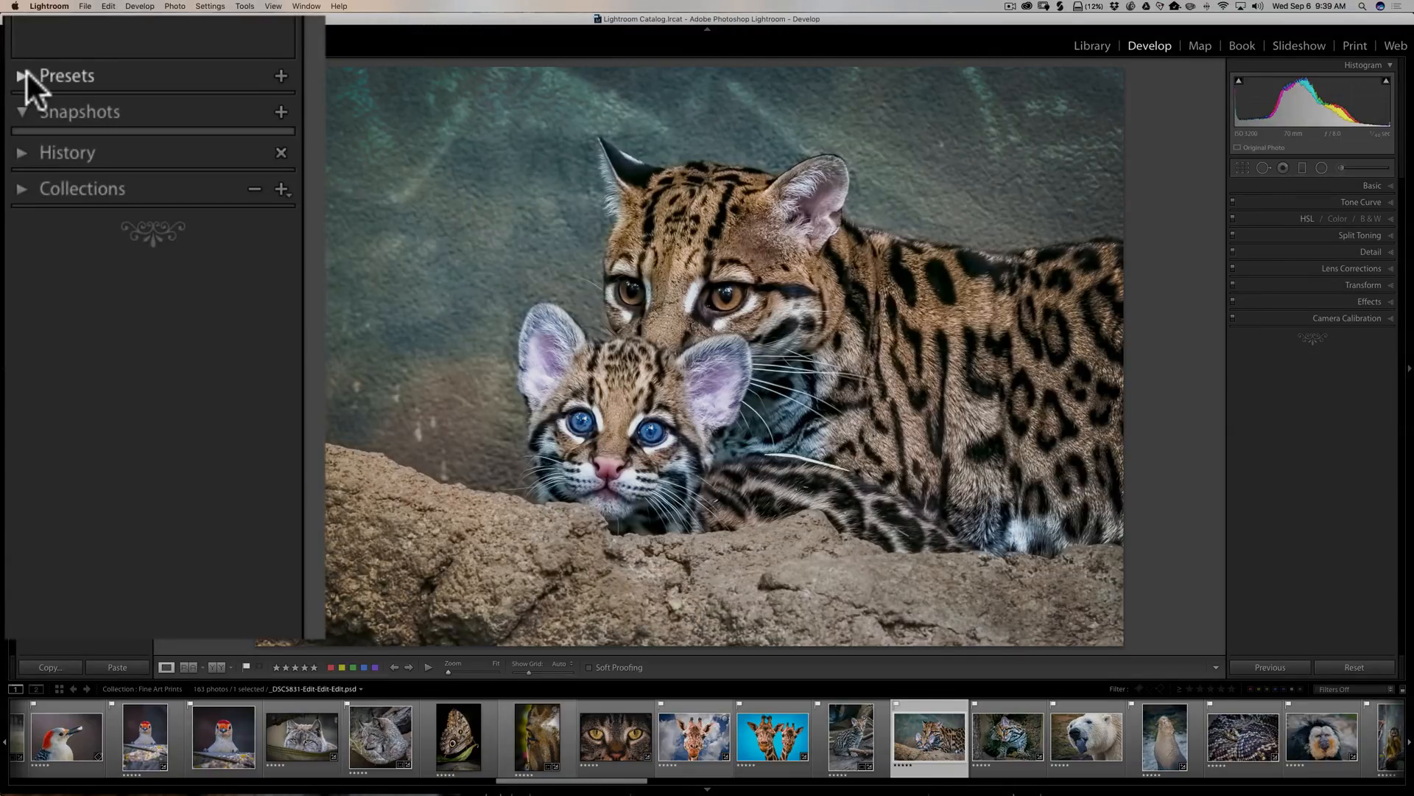
left_click(24, 76)
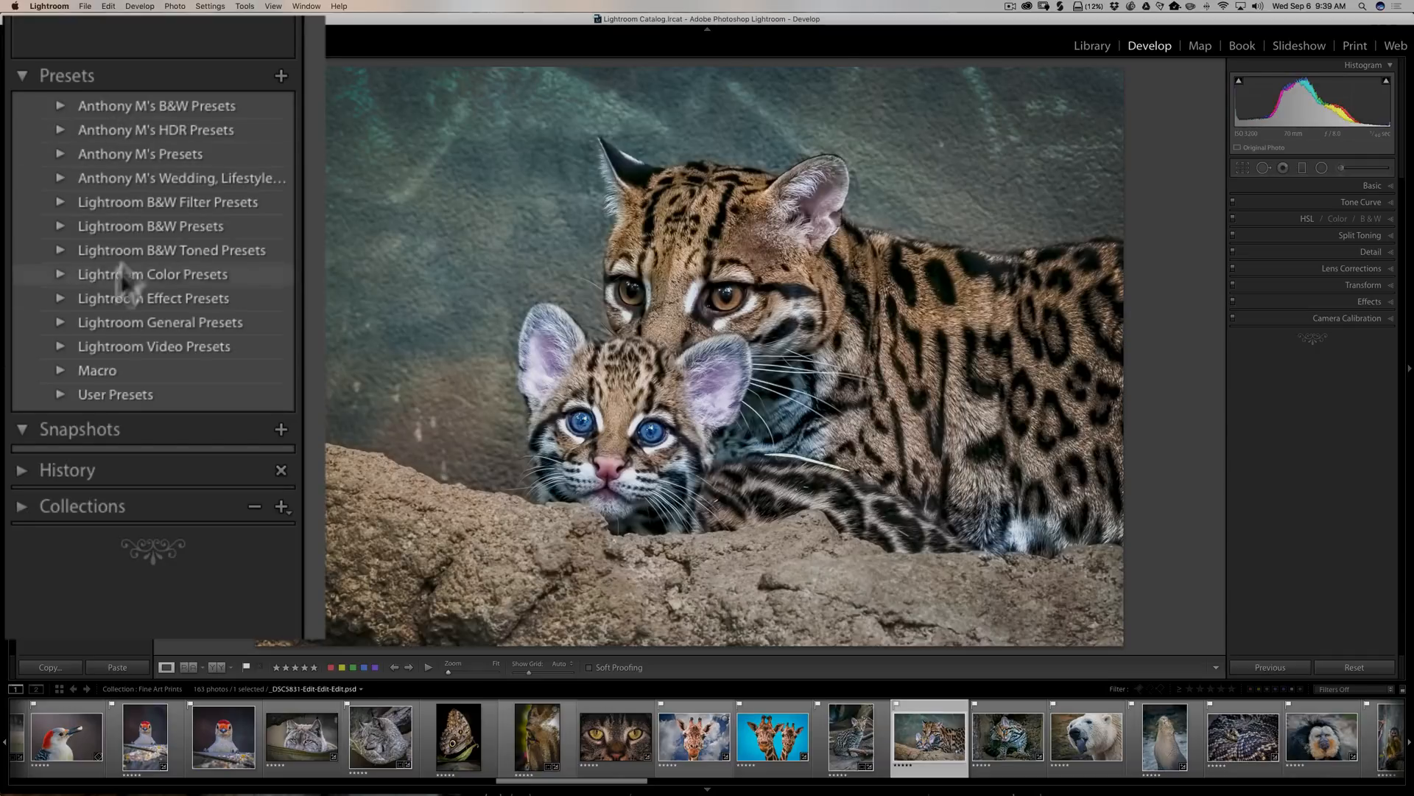
mouse_move(177, 153)
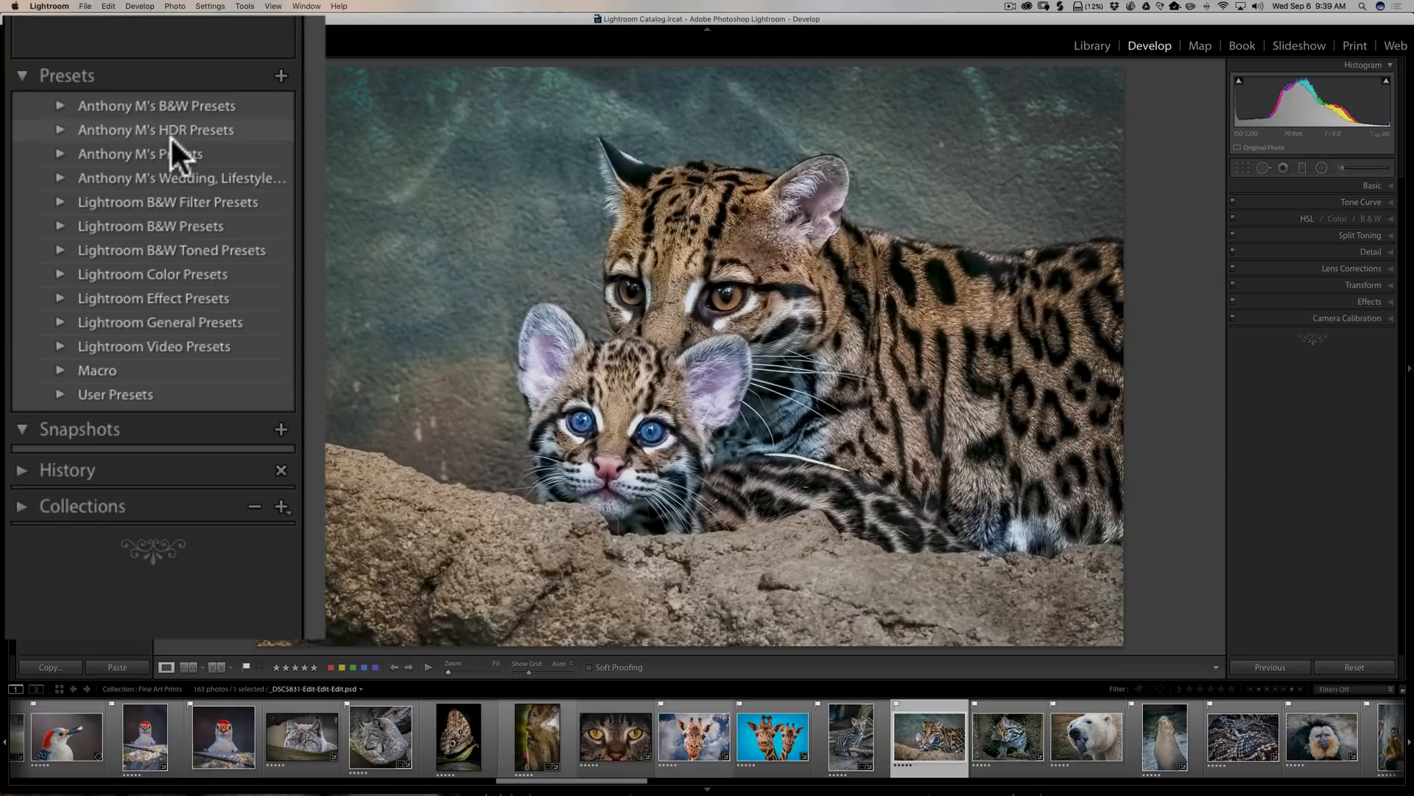
mouse_move(137, 172)
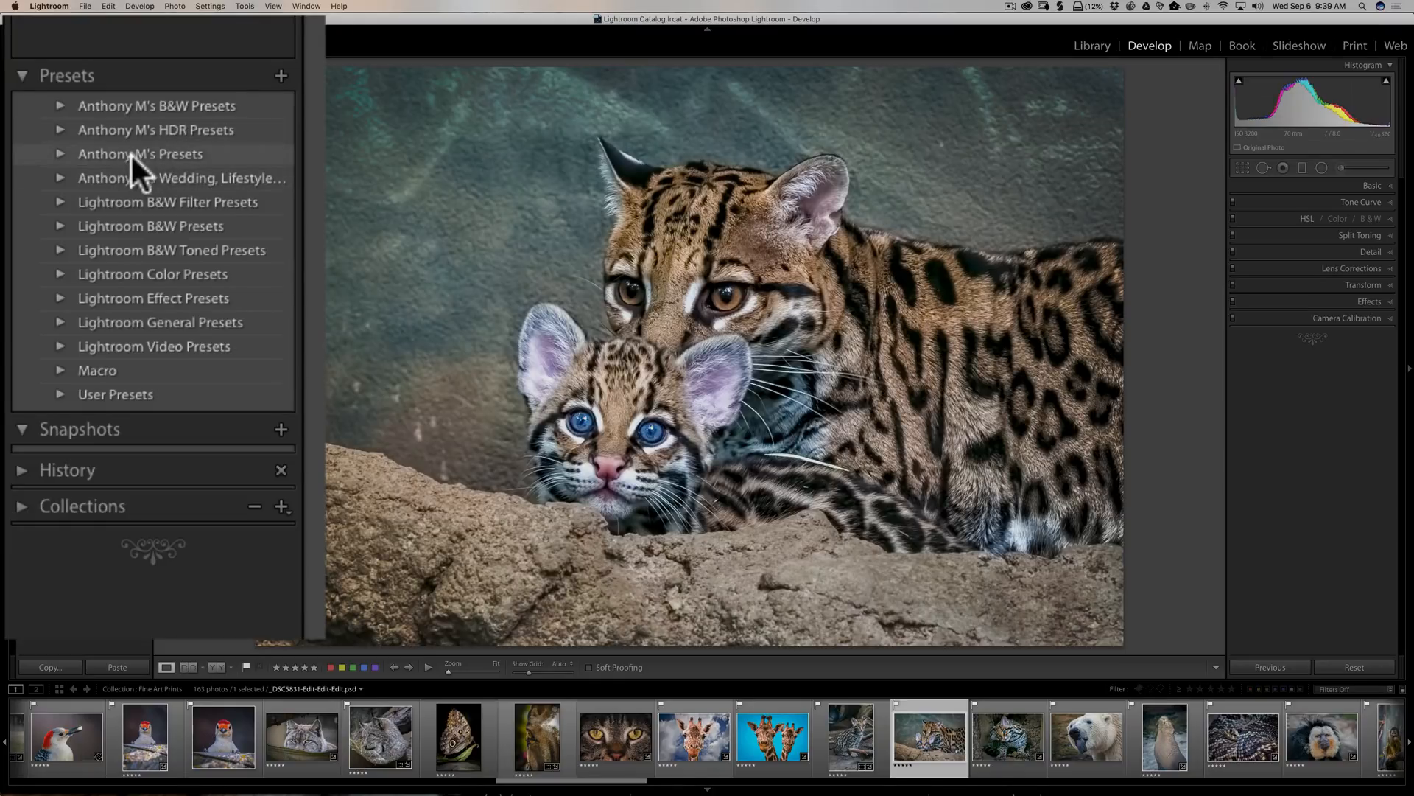
mouse_move(95, 347)
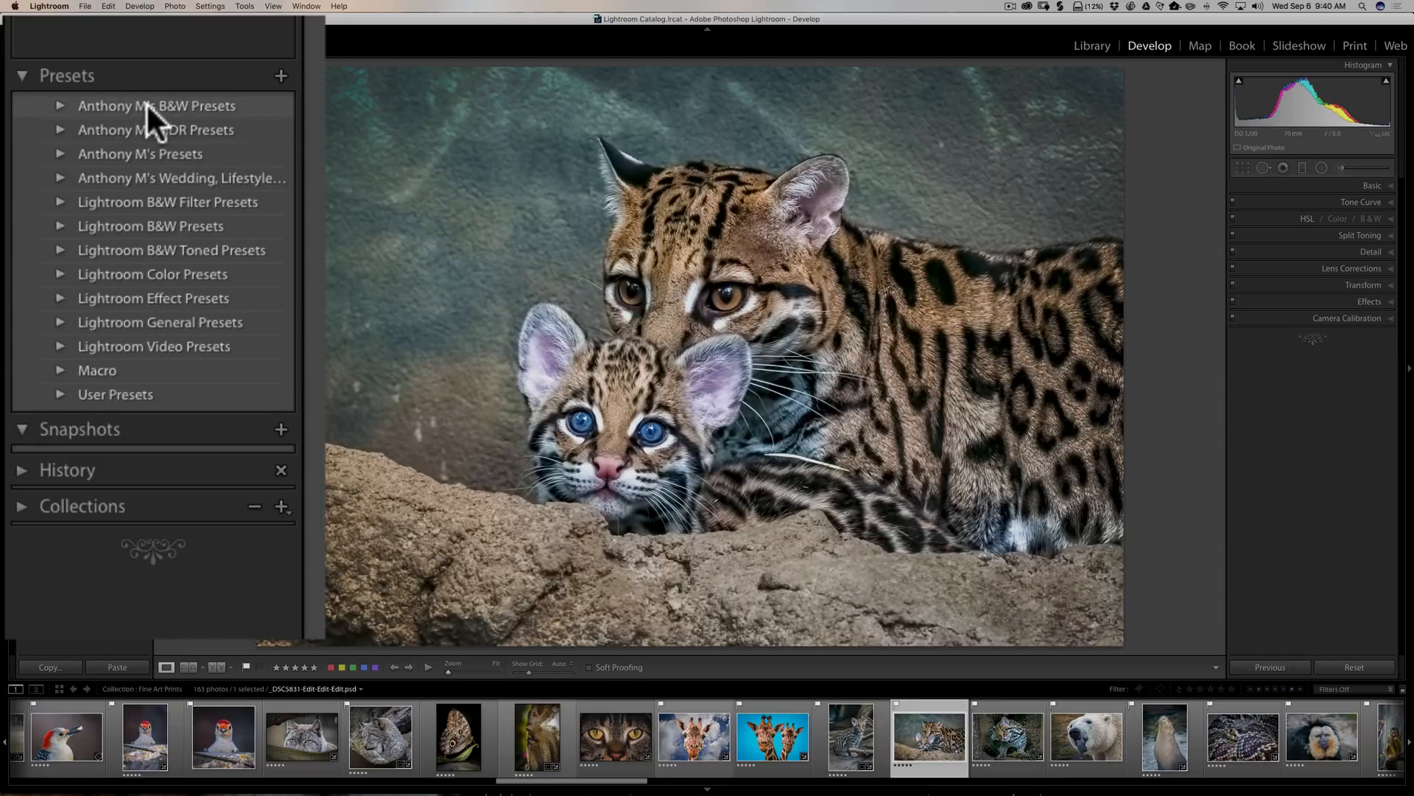
- Create a new preset folder named 'Anthony M's Macro Presets'
right_click(156, 106)
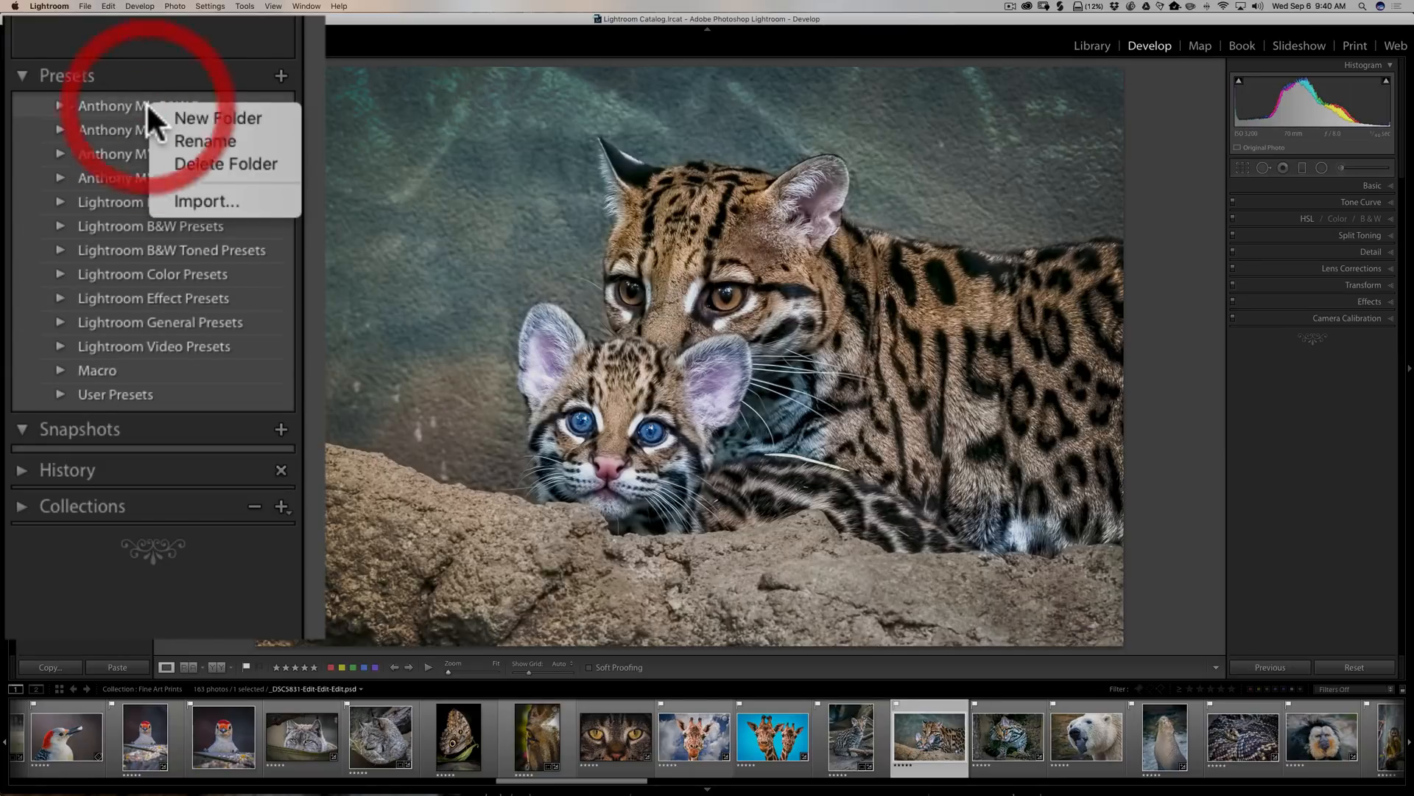
mouse_move(218, 117)
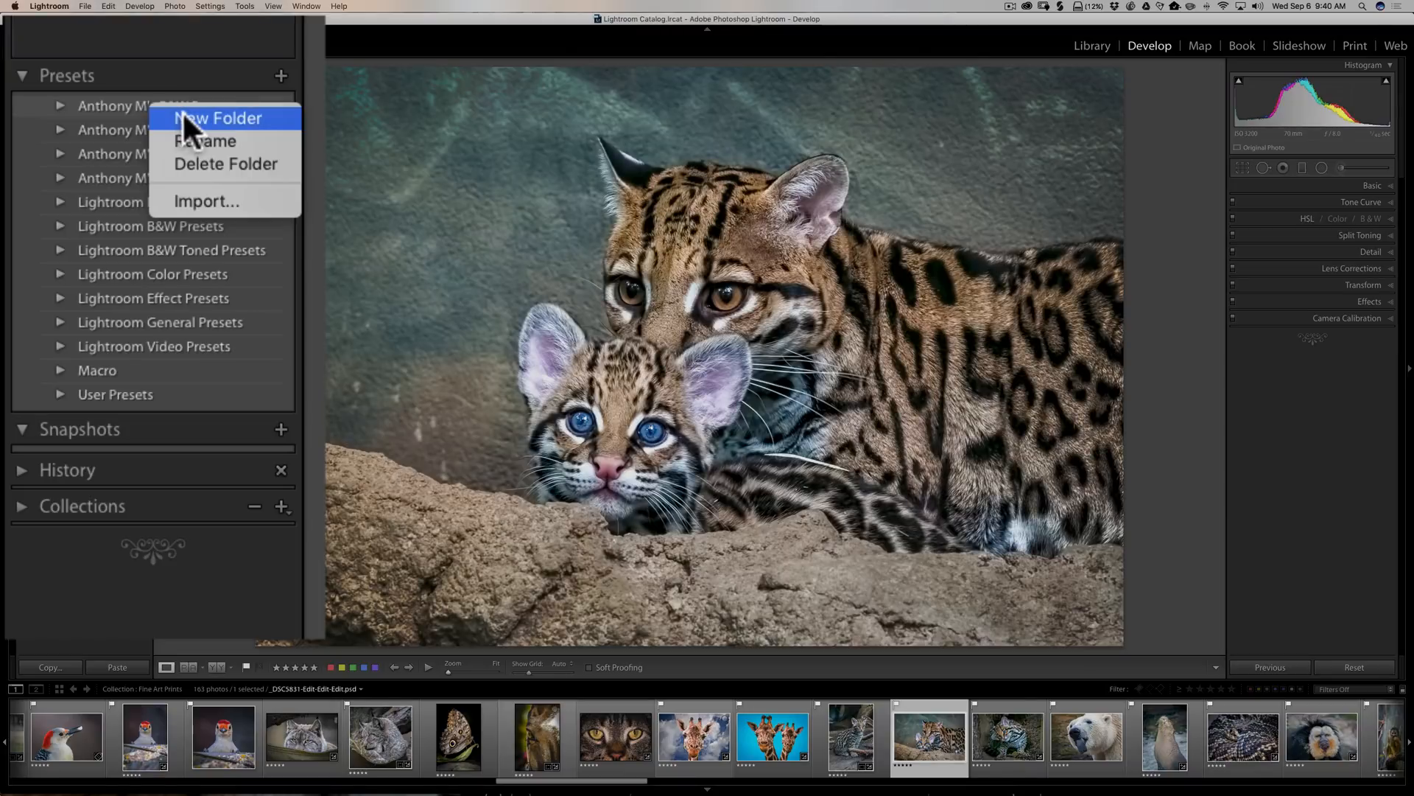
left_click(218, 118)
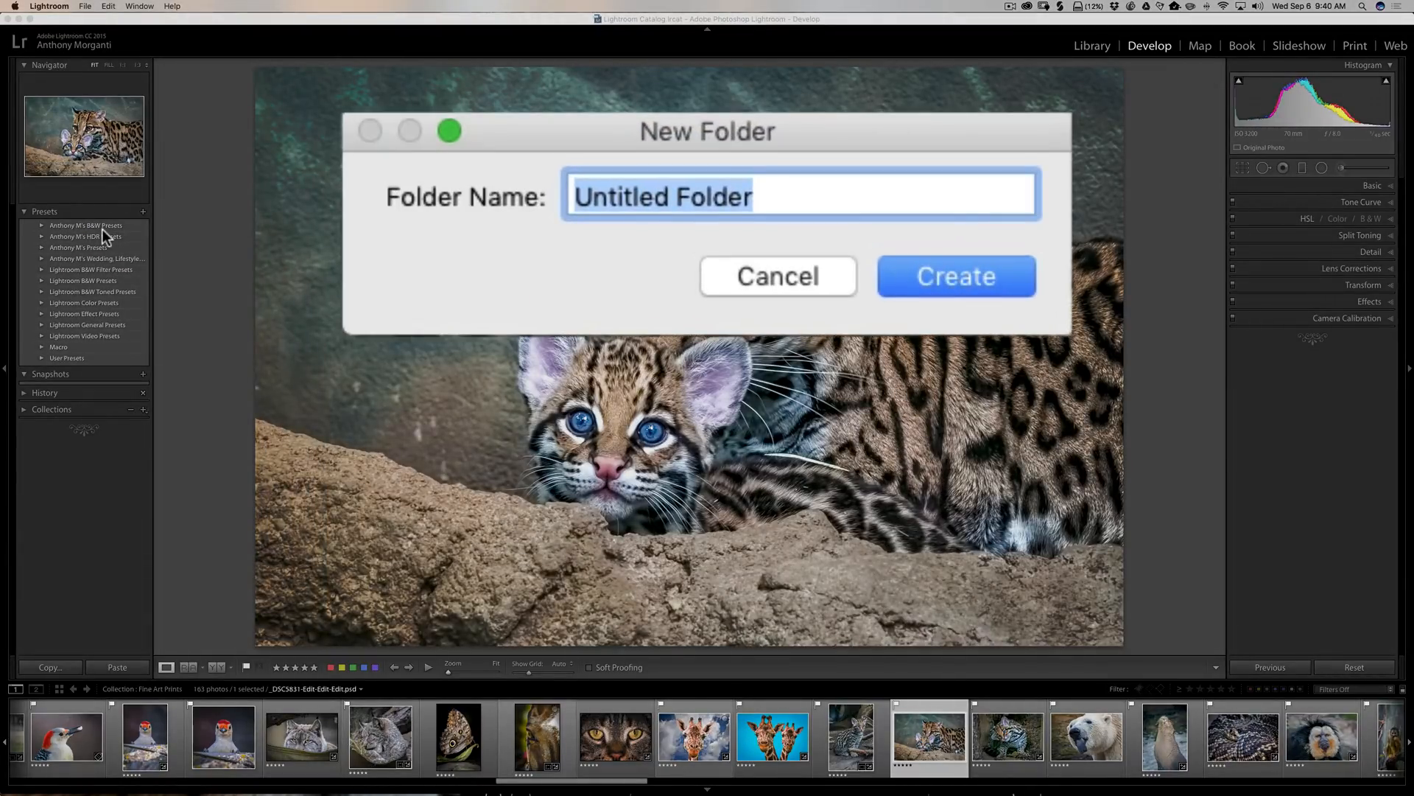
type("Anthon")
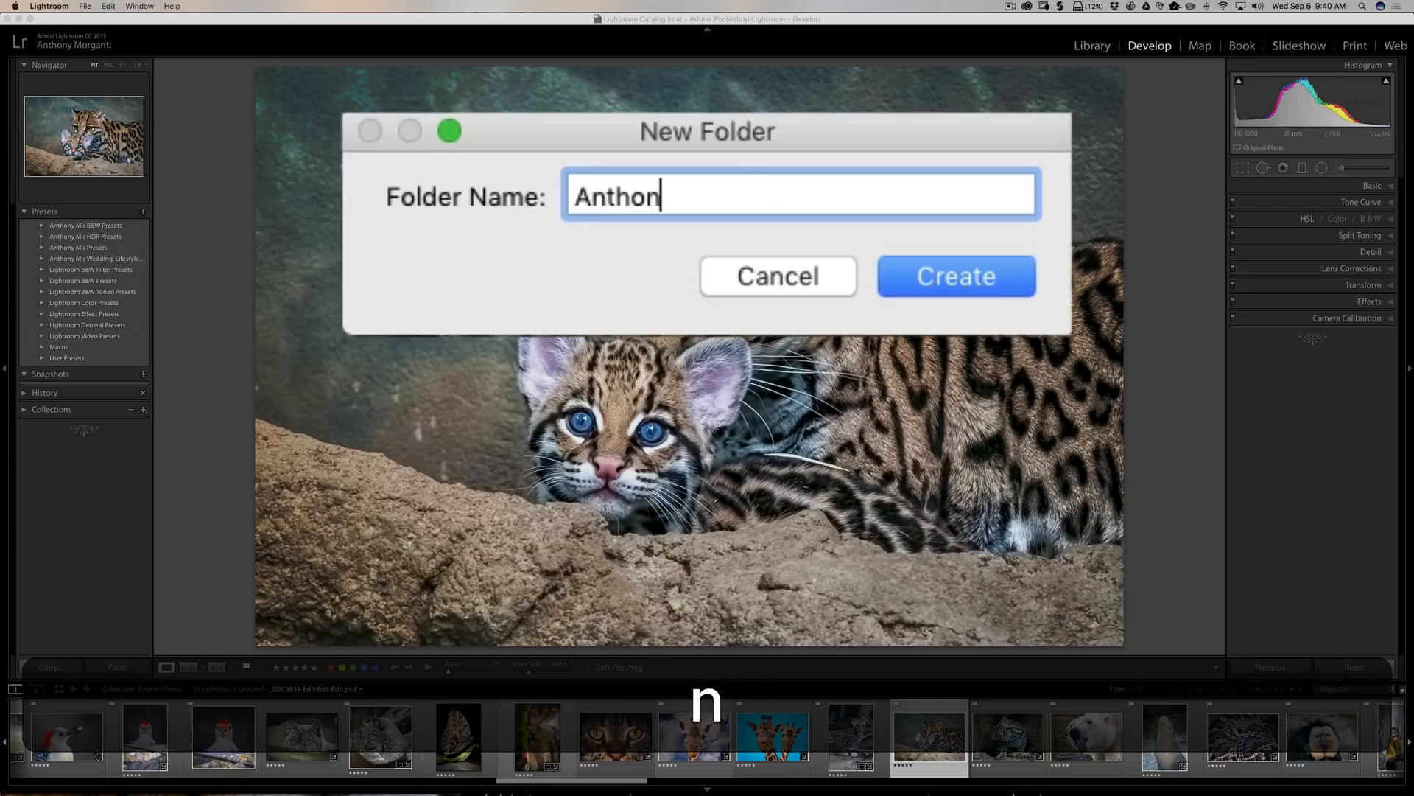
type("y M's")
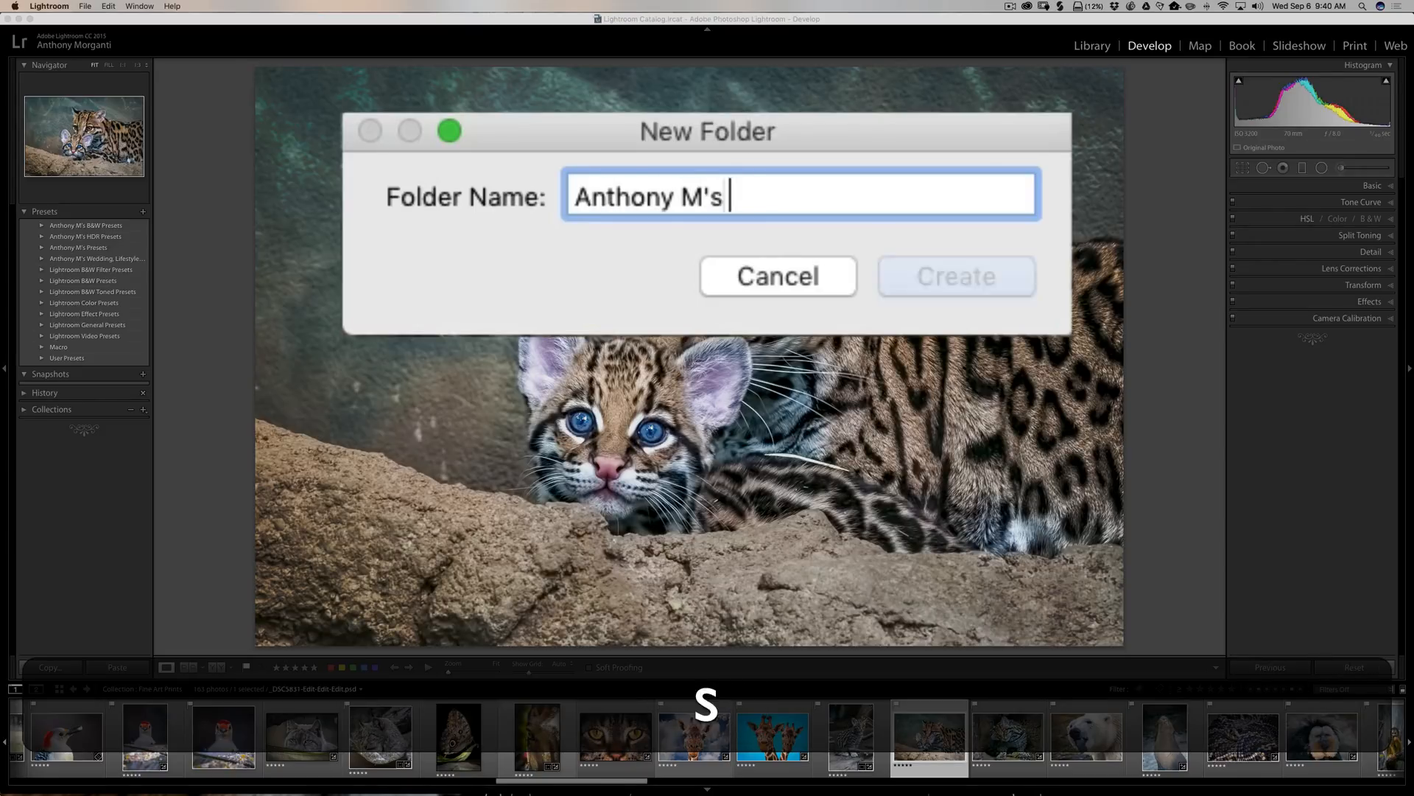
type("Macro Pre")
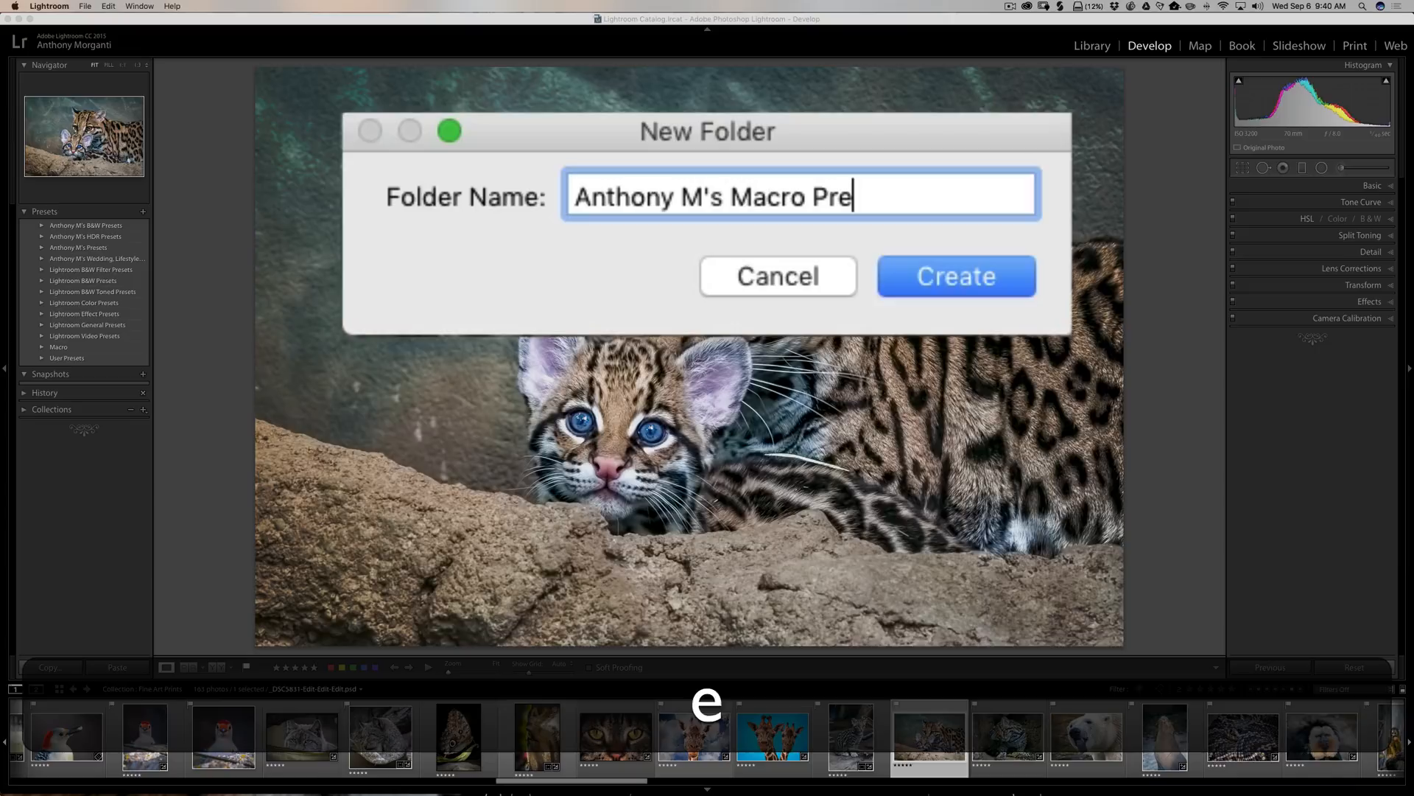
type("sets")
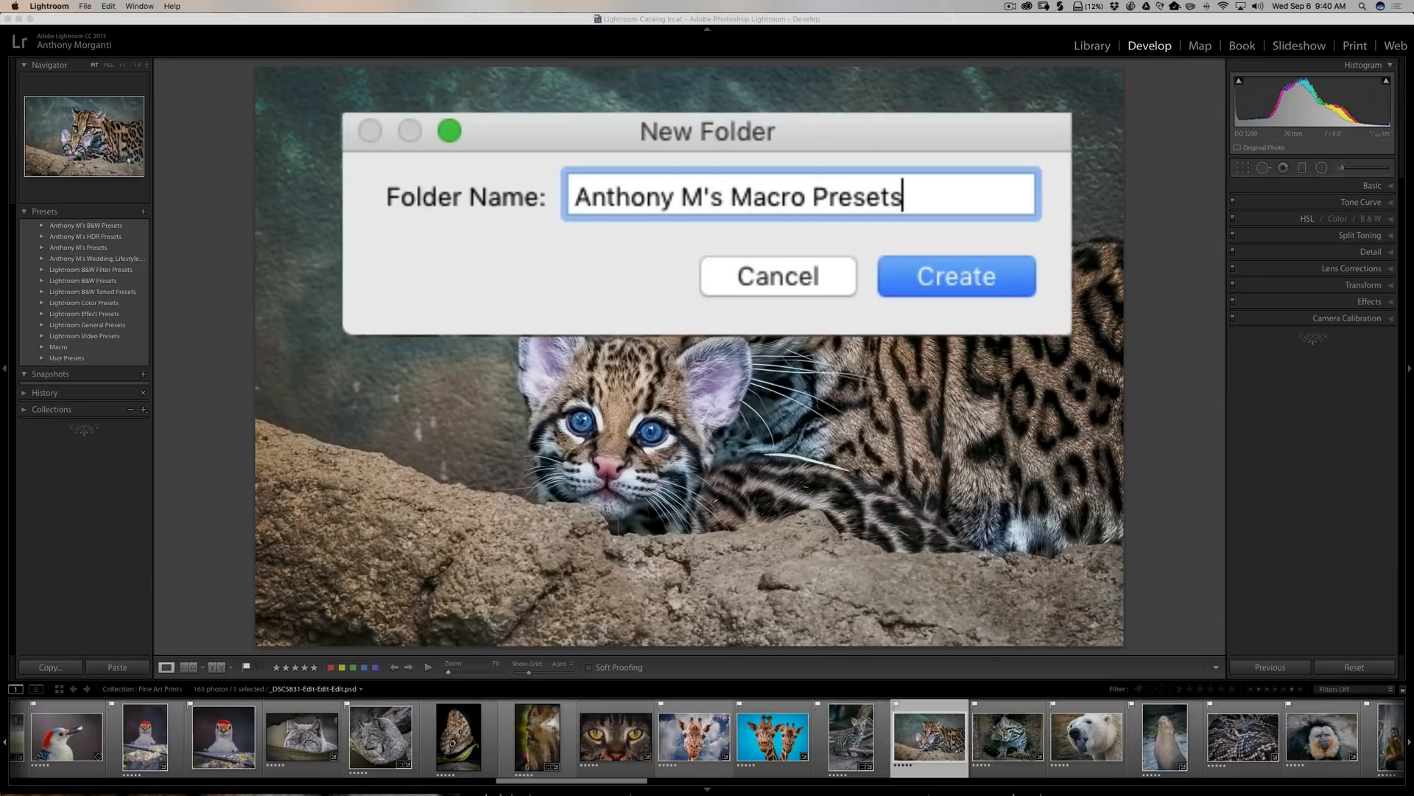
left_click(955, 275)
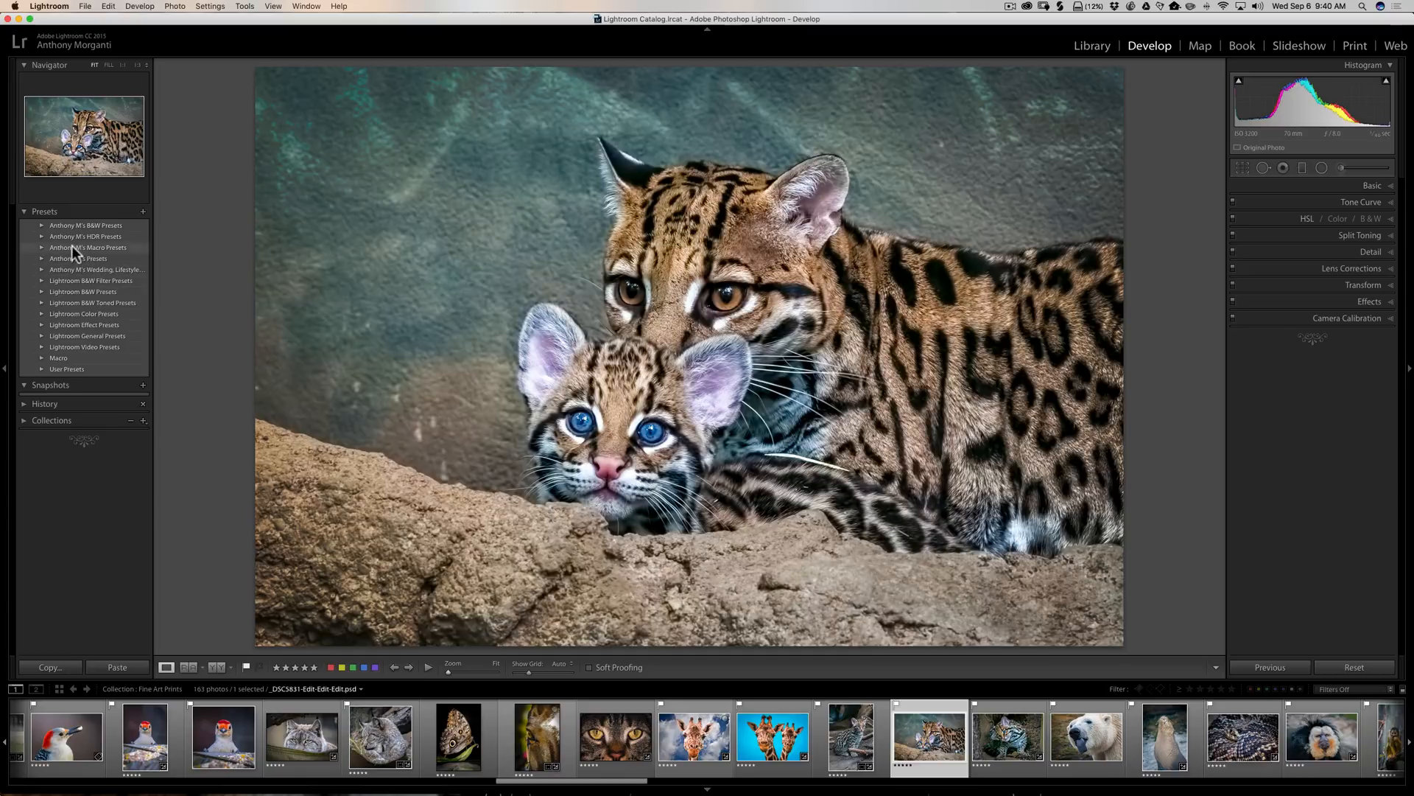
mouse_move(43, 256)
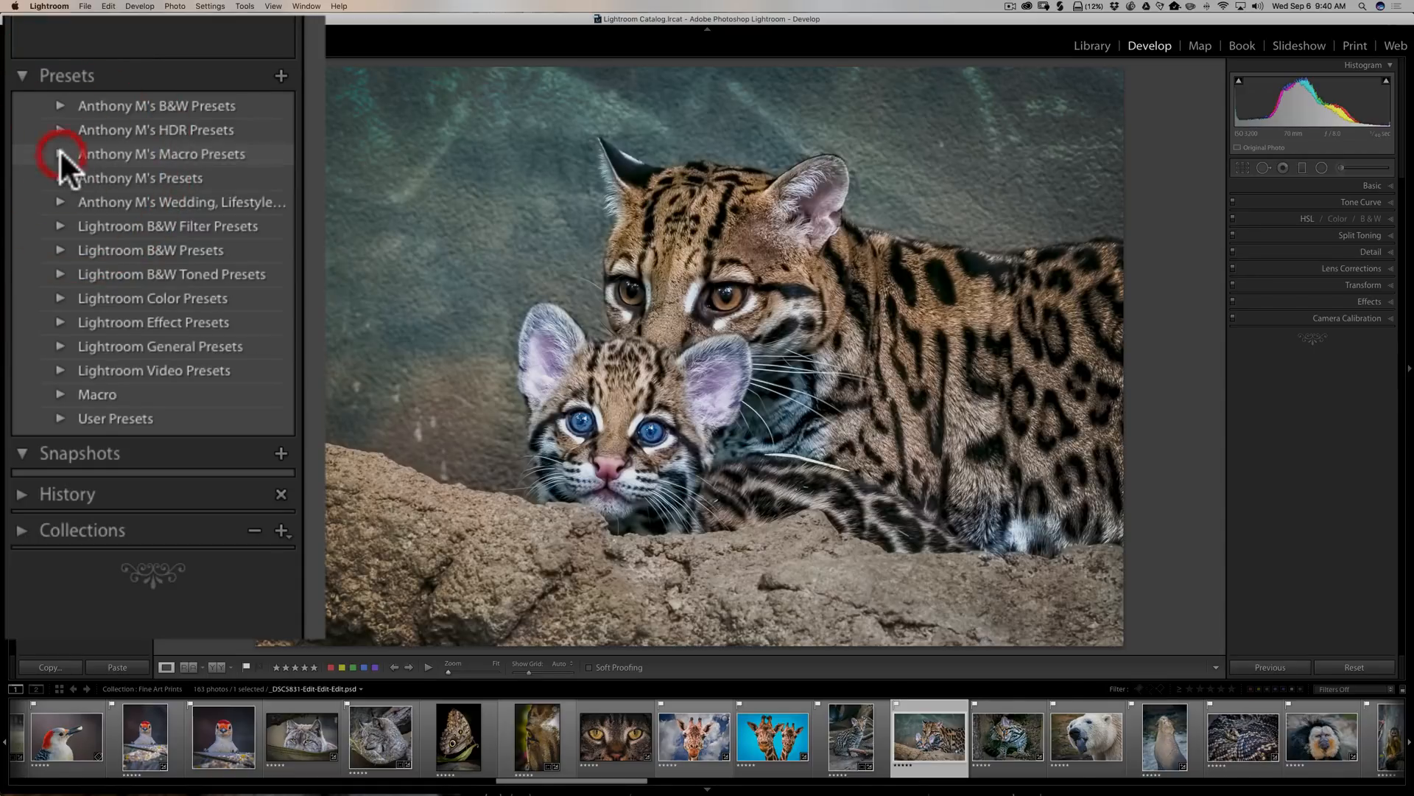
left_click(61, 153)
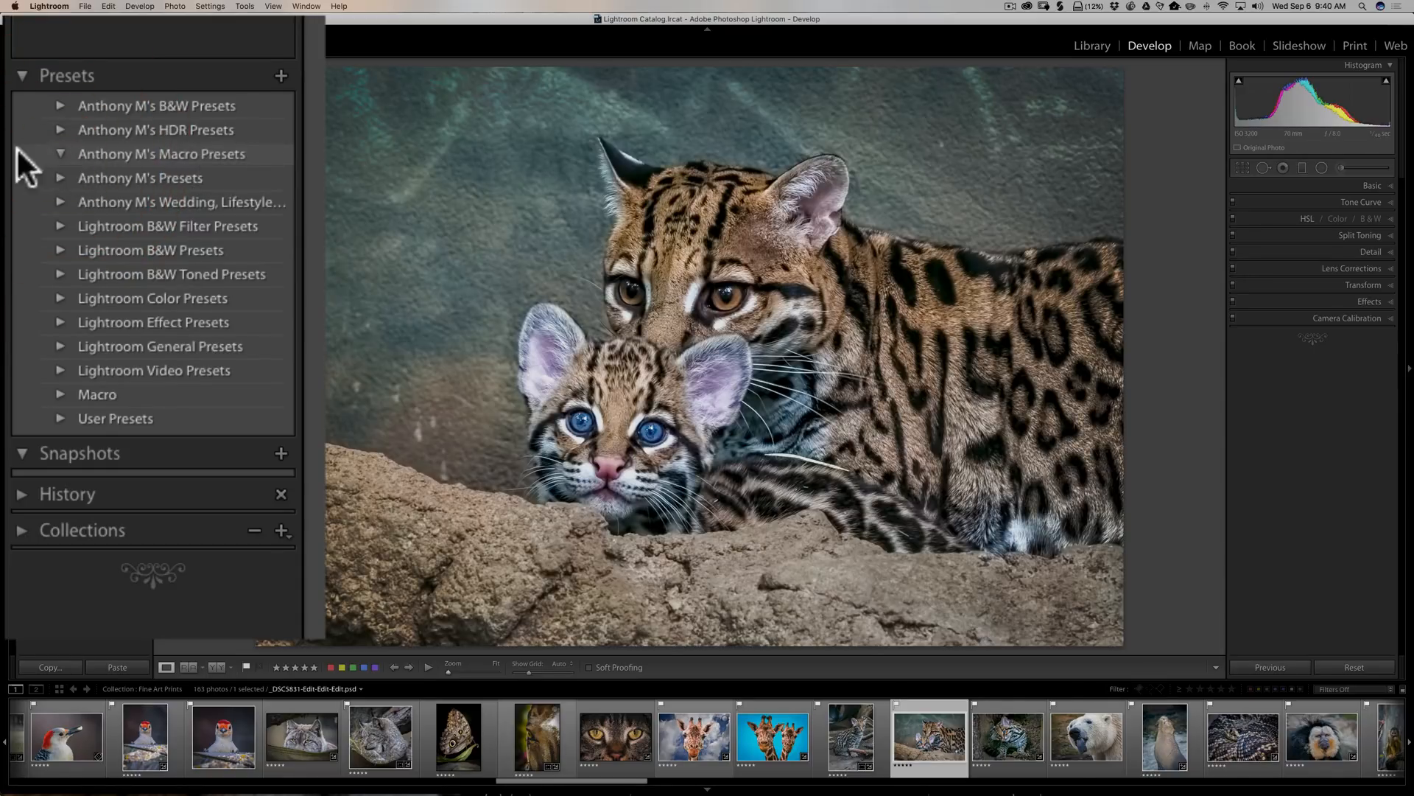
mouse_move(85, 167)
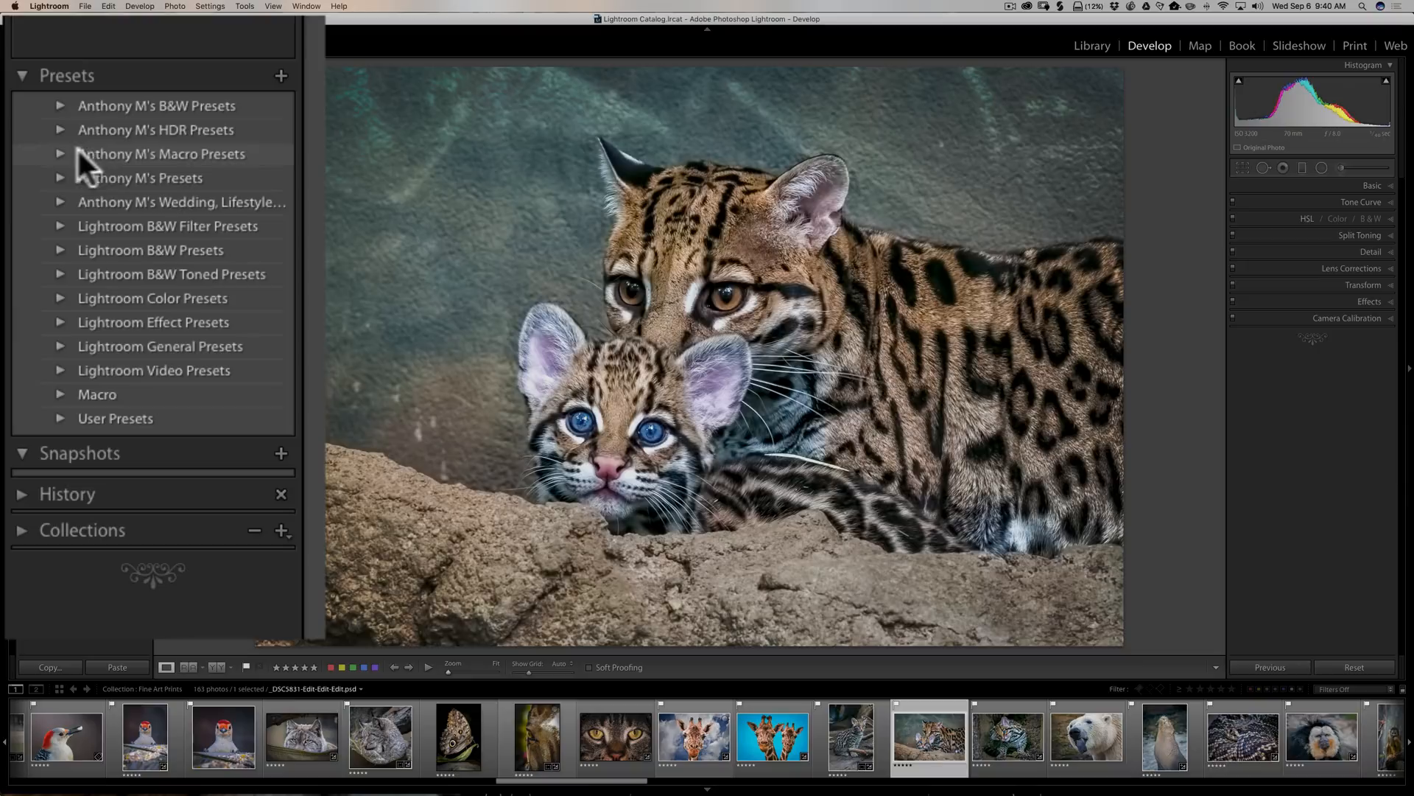
mouse_move(167, 167)
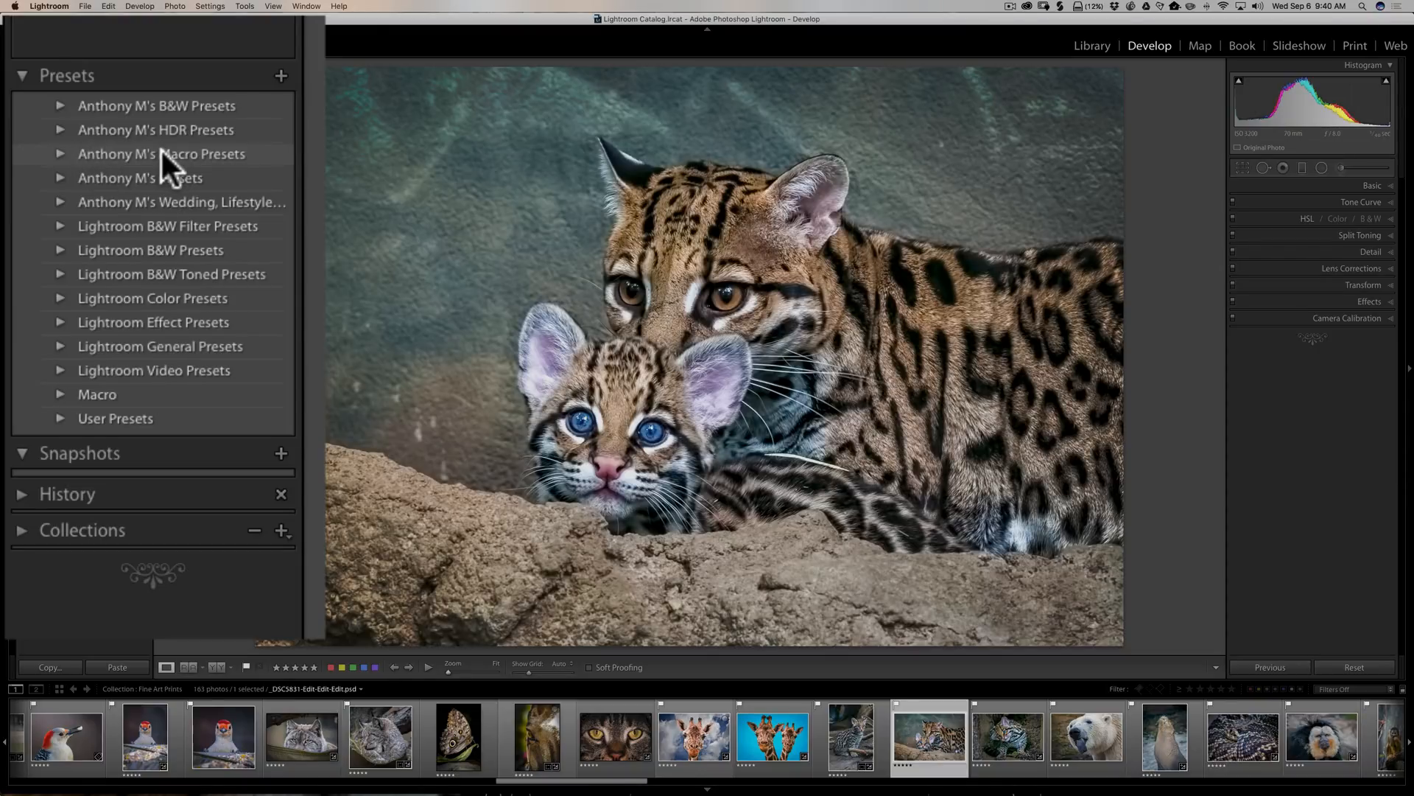
mouse_move(162, 167)
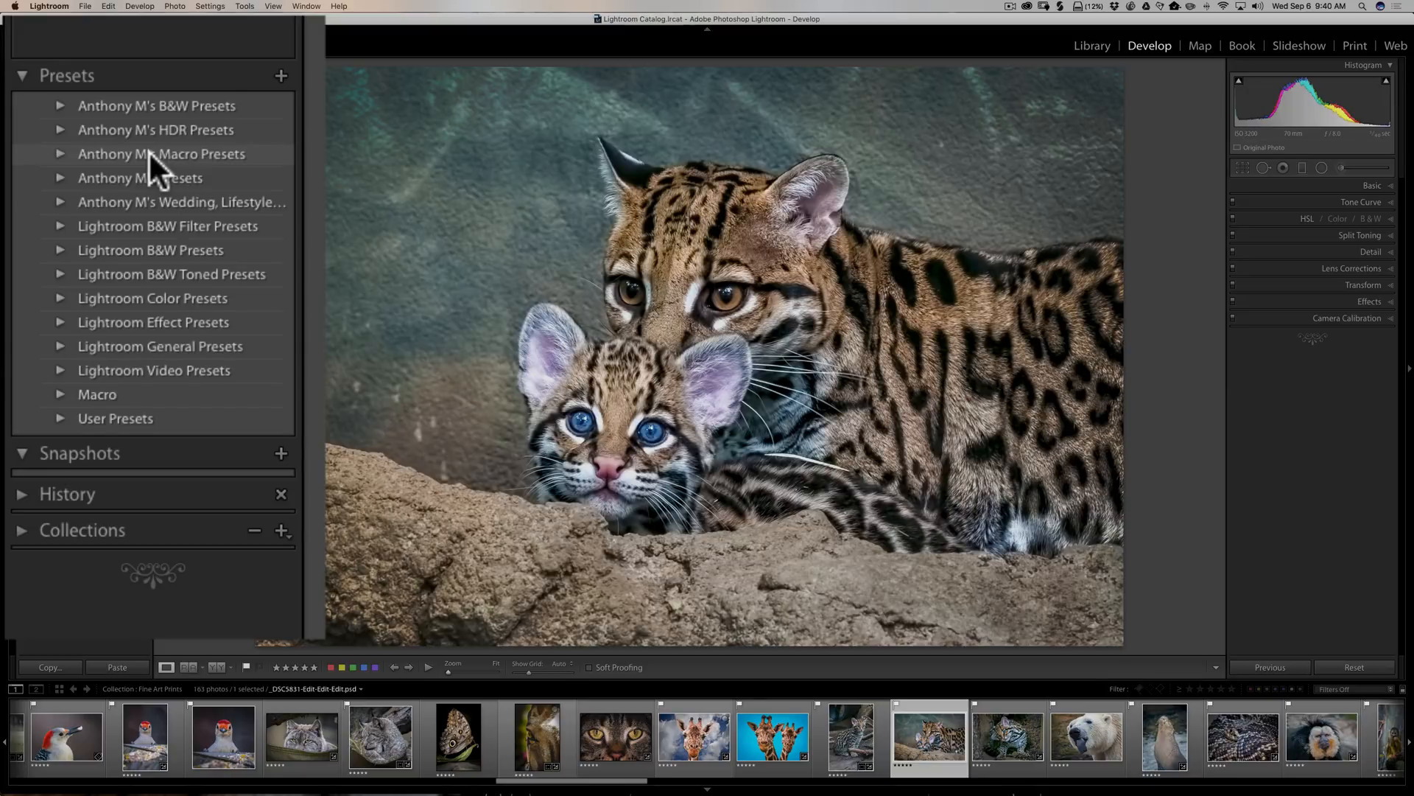
- Start importing presets into the Macro Presets folder from the desktop folder
right_click(160, 153)
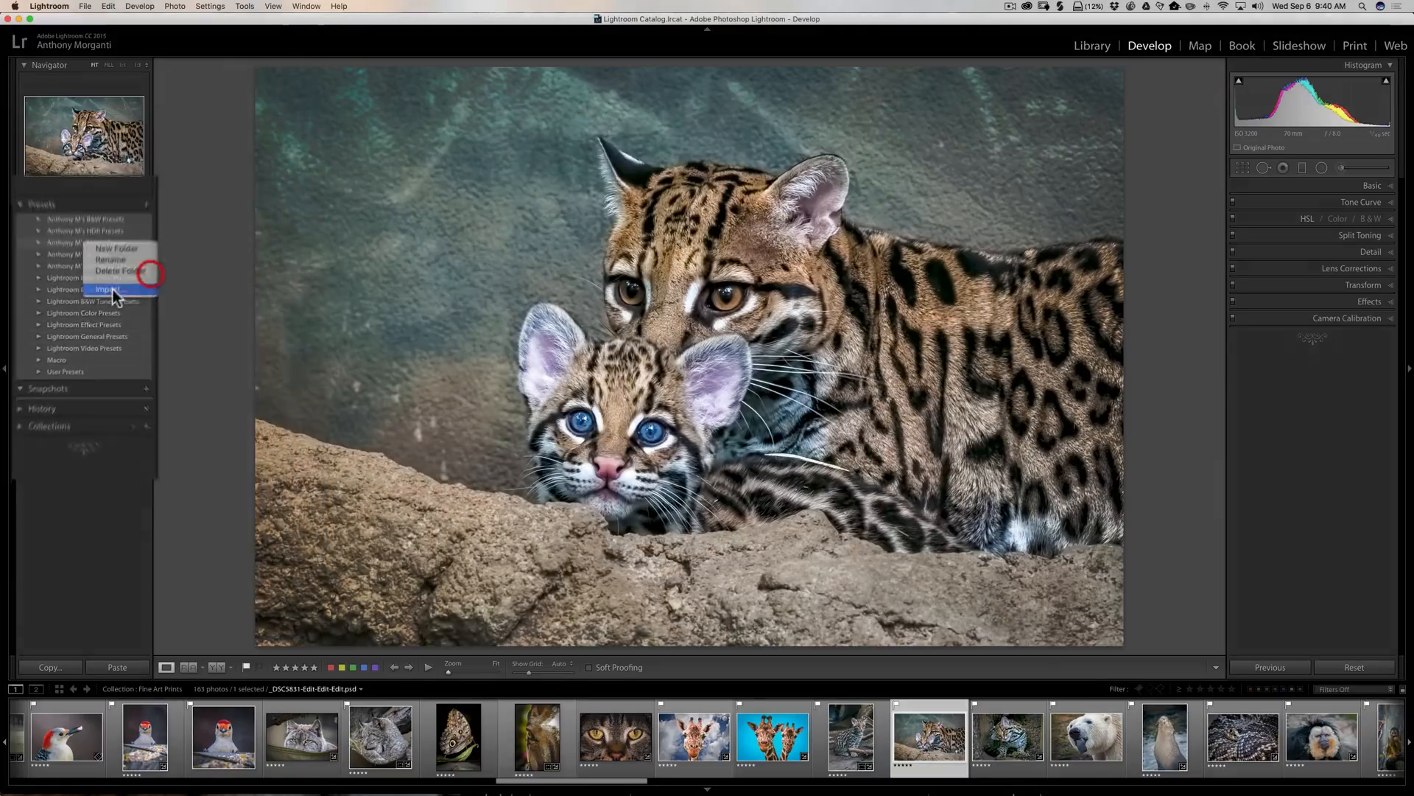
left_click(106, 288)
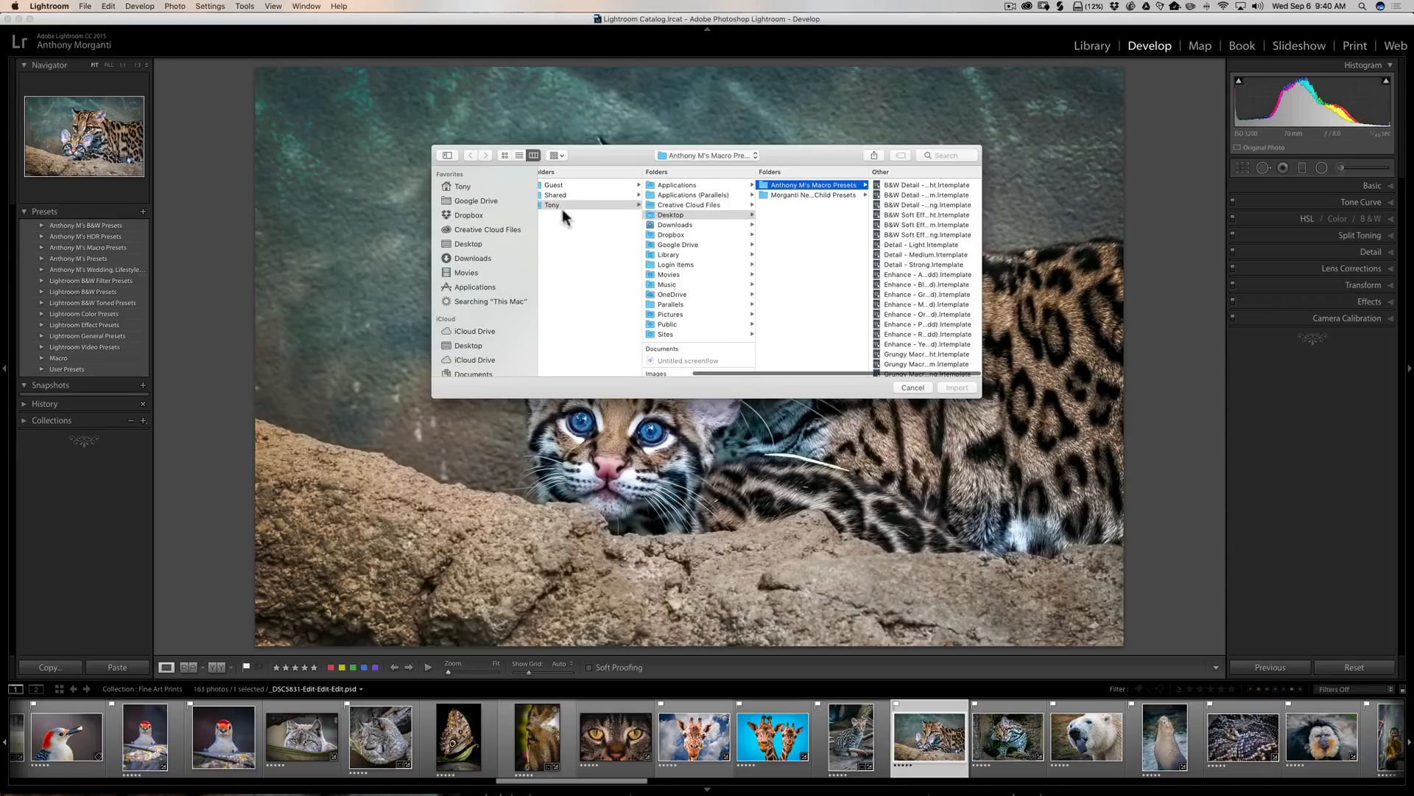
mouse_move(582, 220)
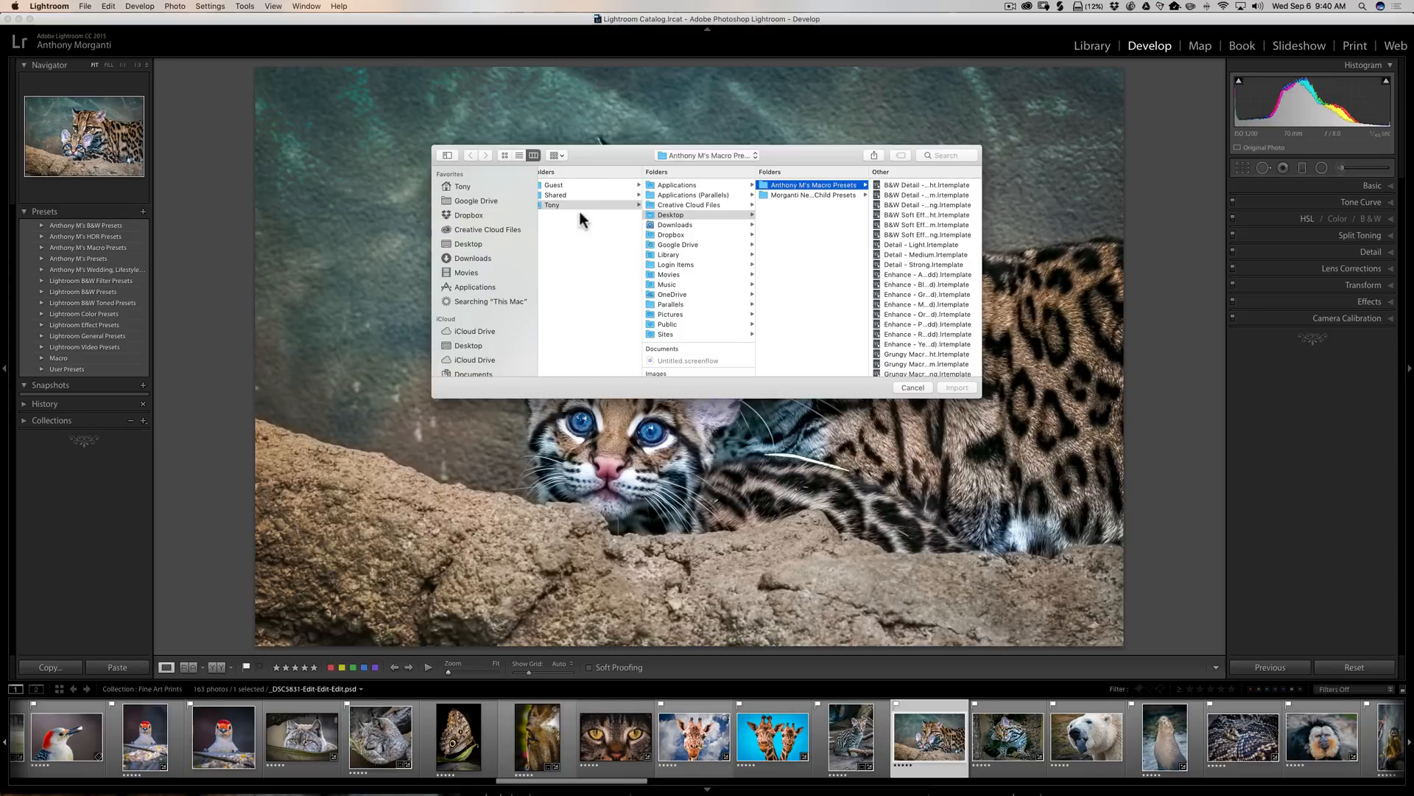
left_click(465, 244)
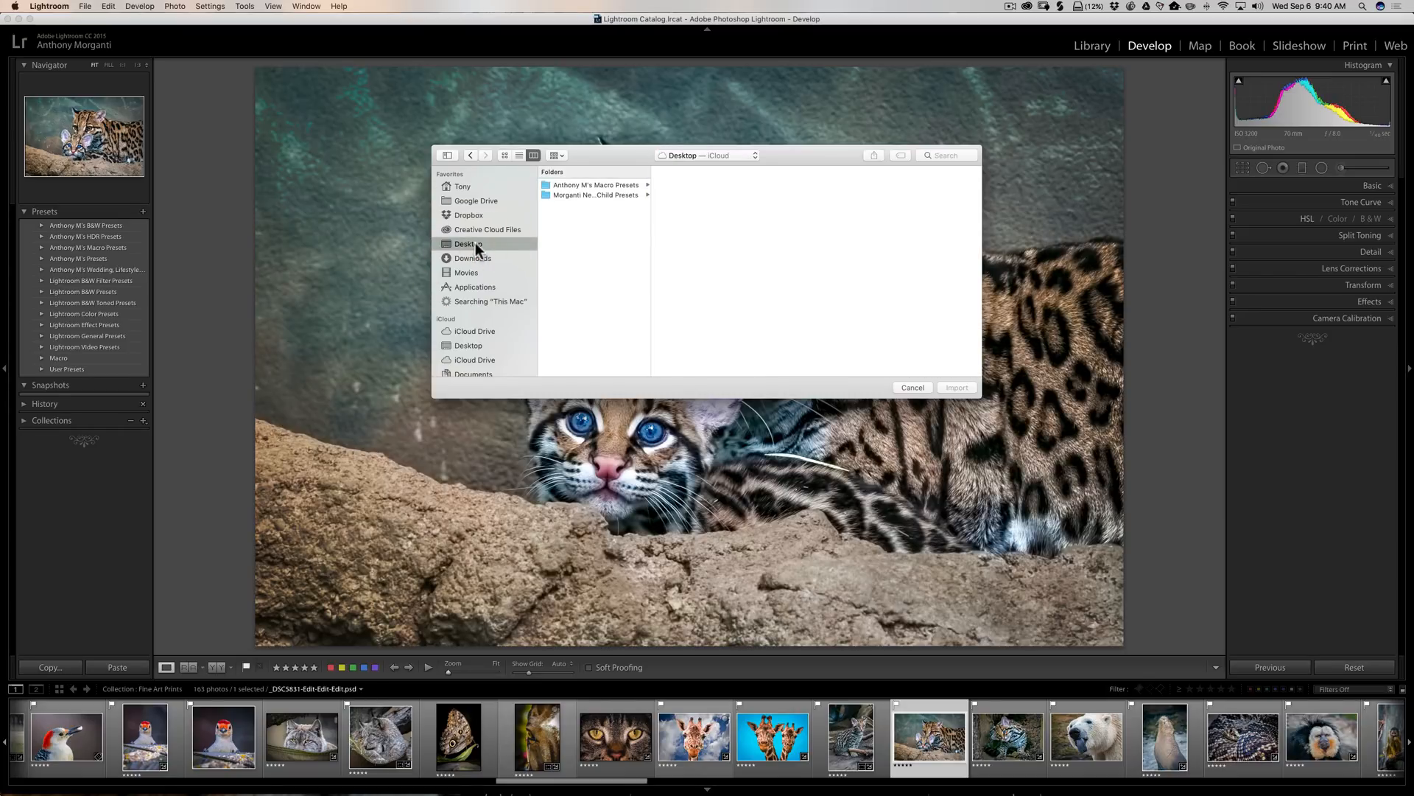
left_click(596, 184)
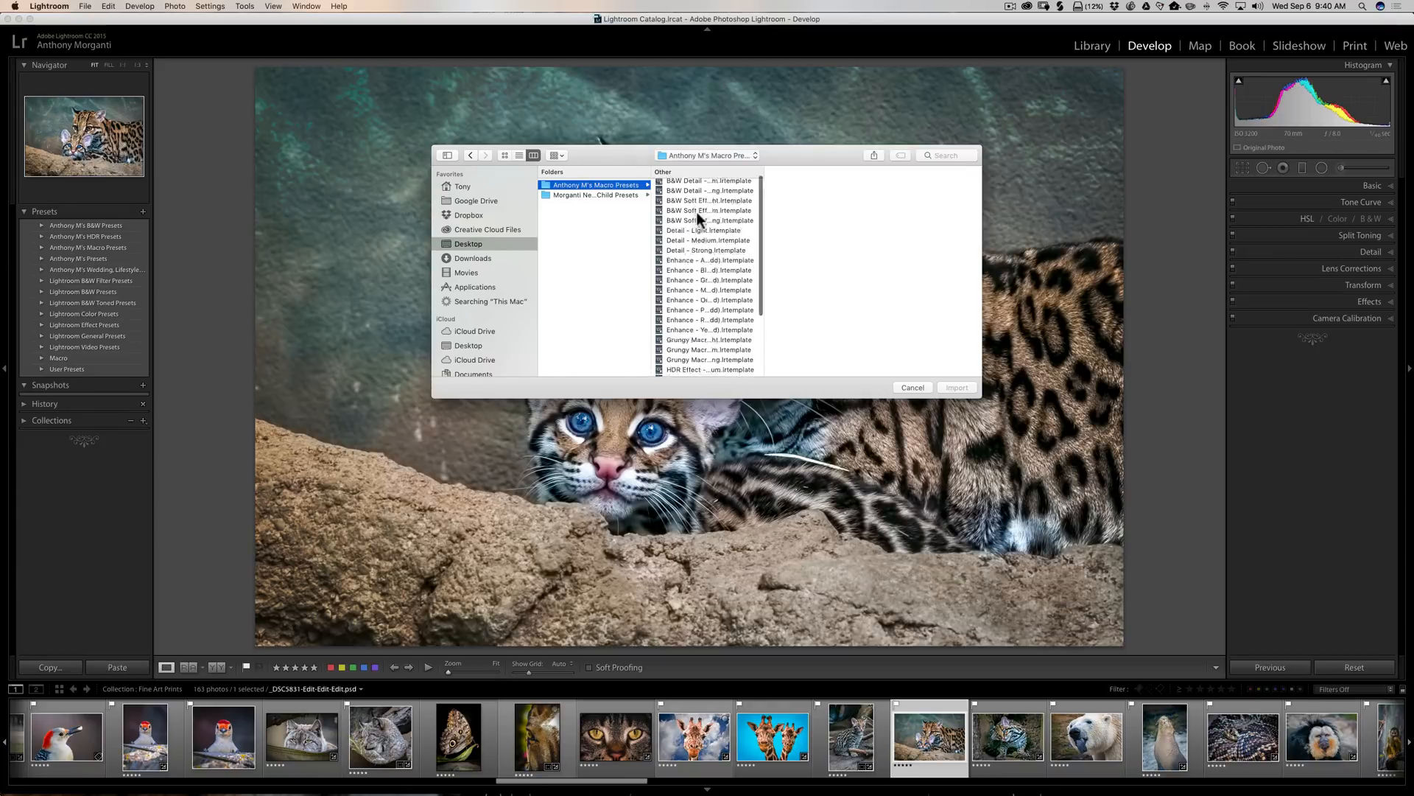
scroll("up", 3)
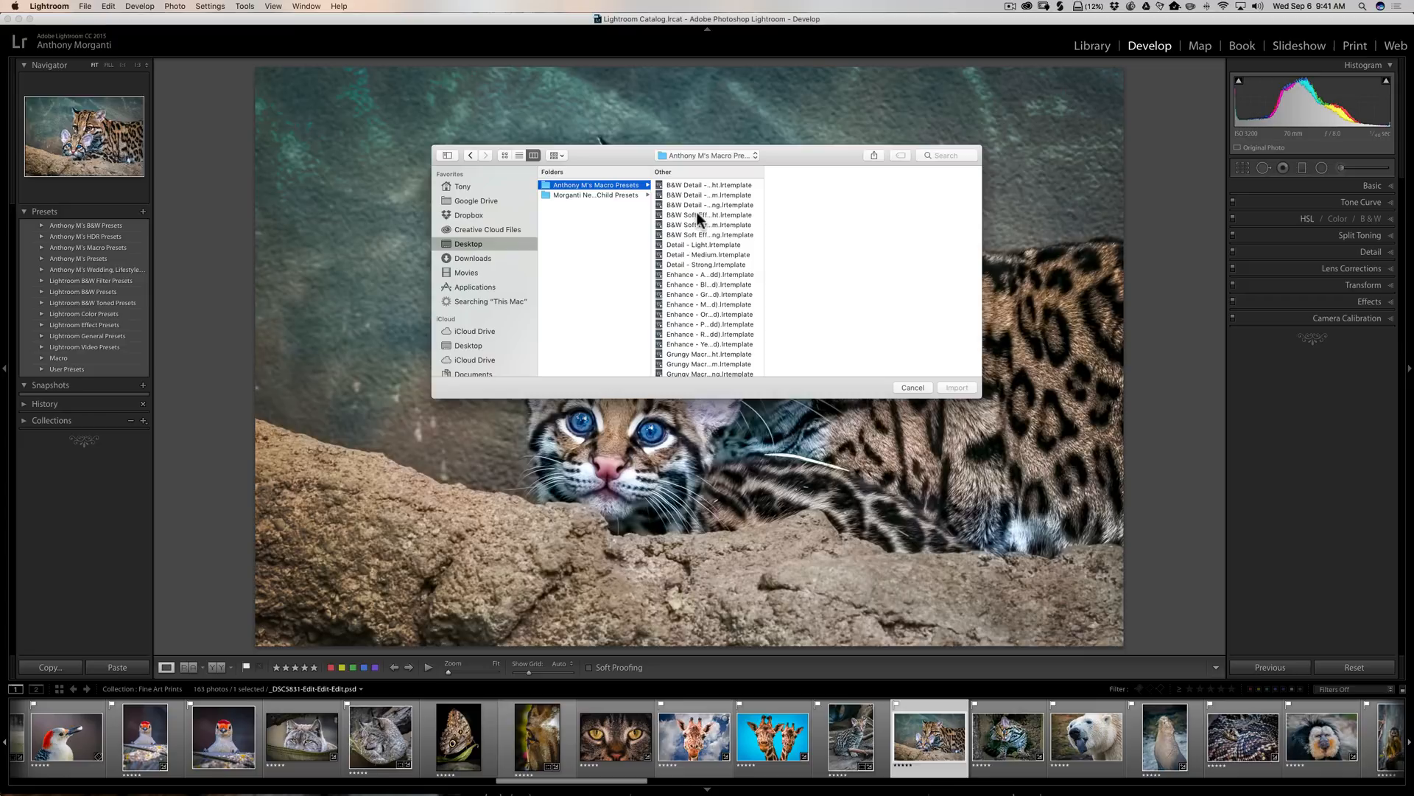
- Select all macro preset templates and import them
left_click(708, 185)
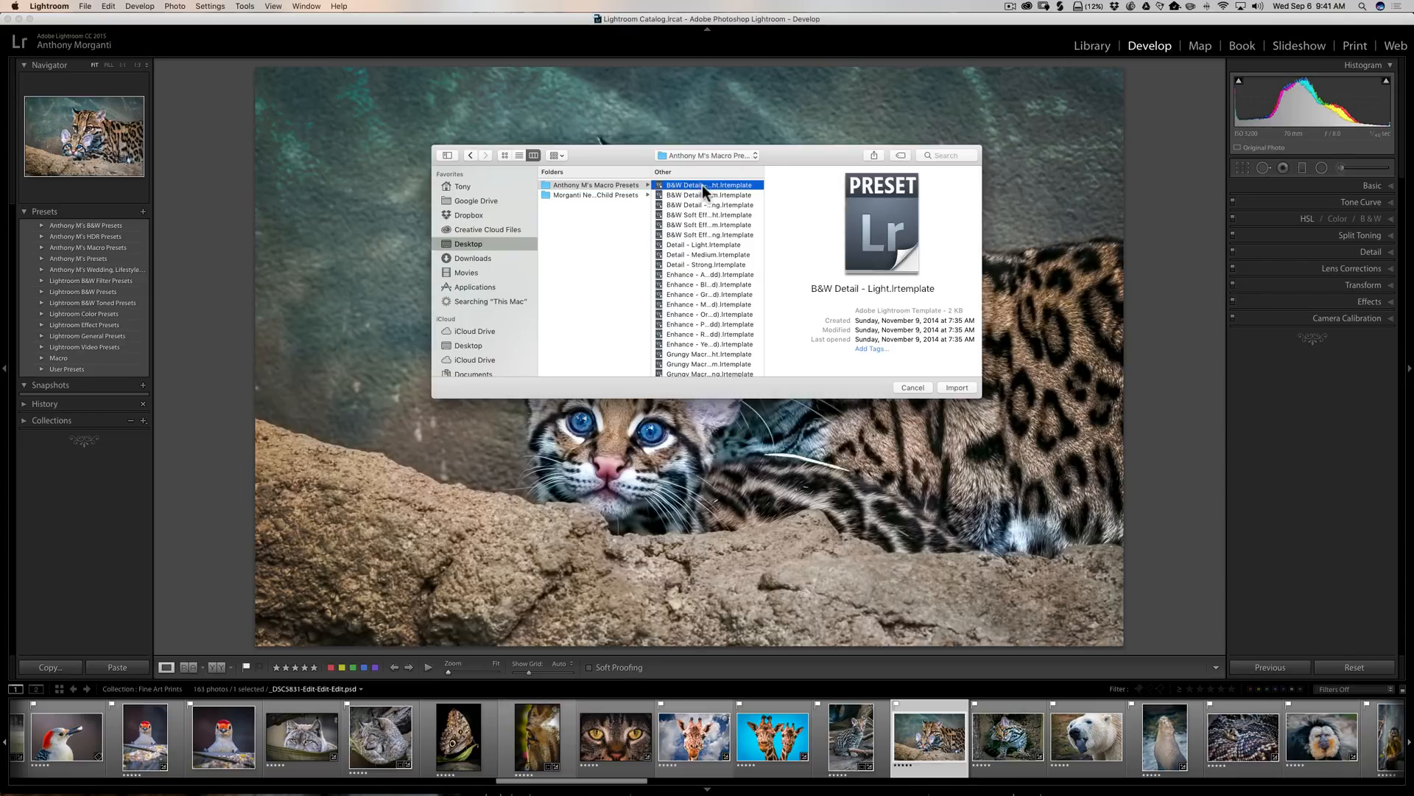
mouse_move(706, 198)
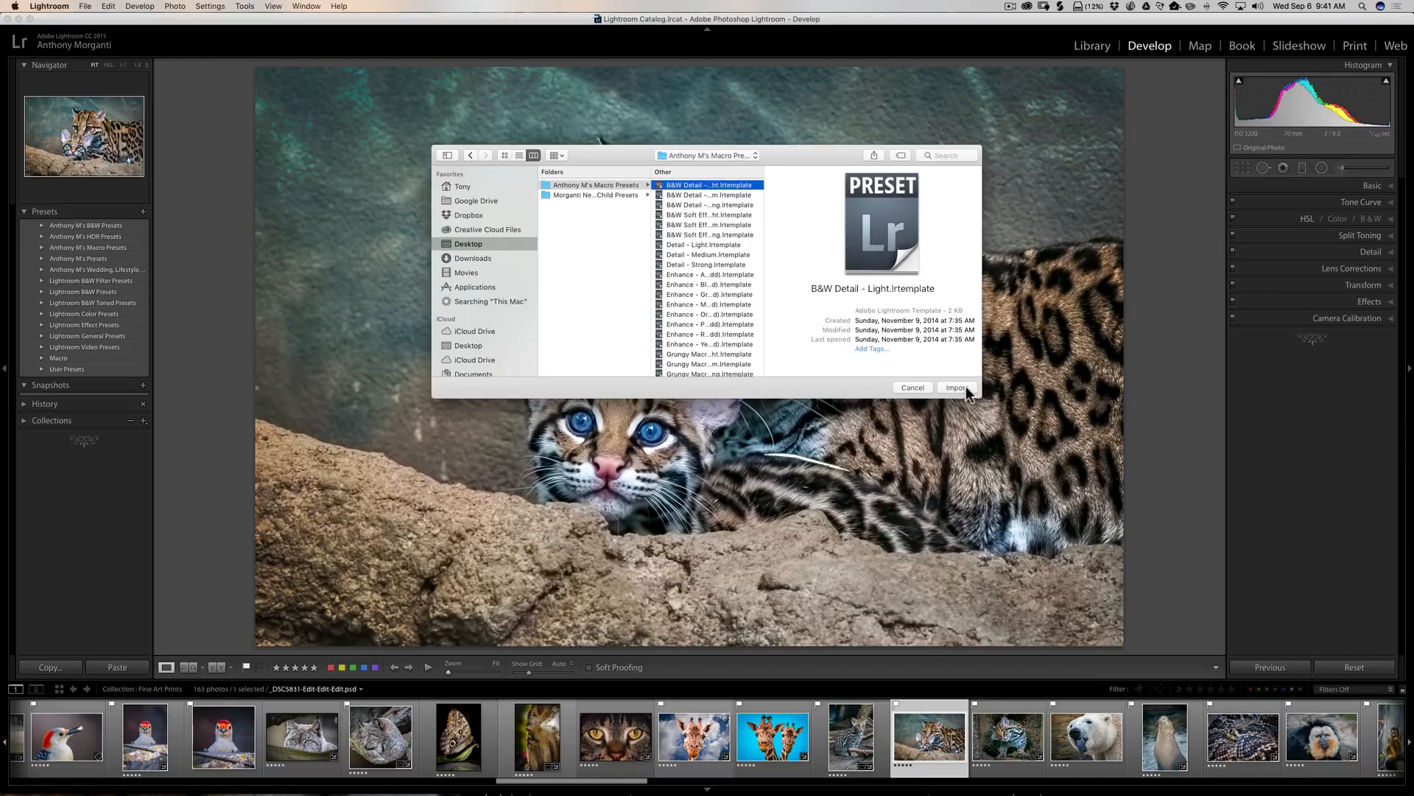
mouse_move(719, 274)
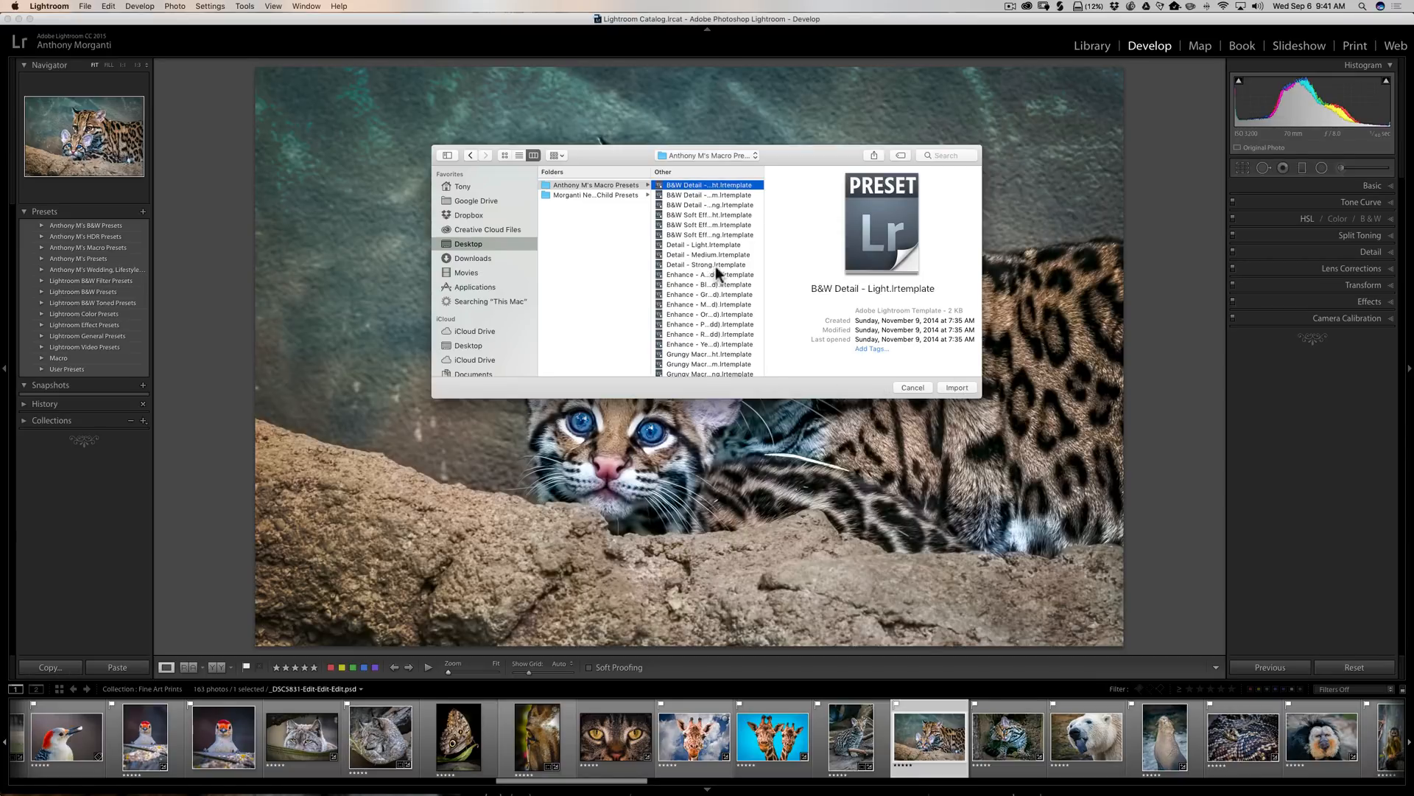
mouse_move(719, 278)
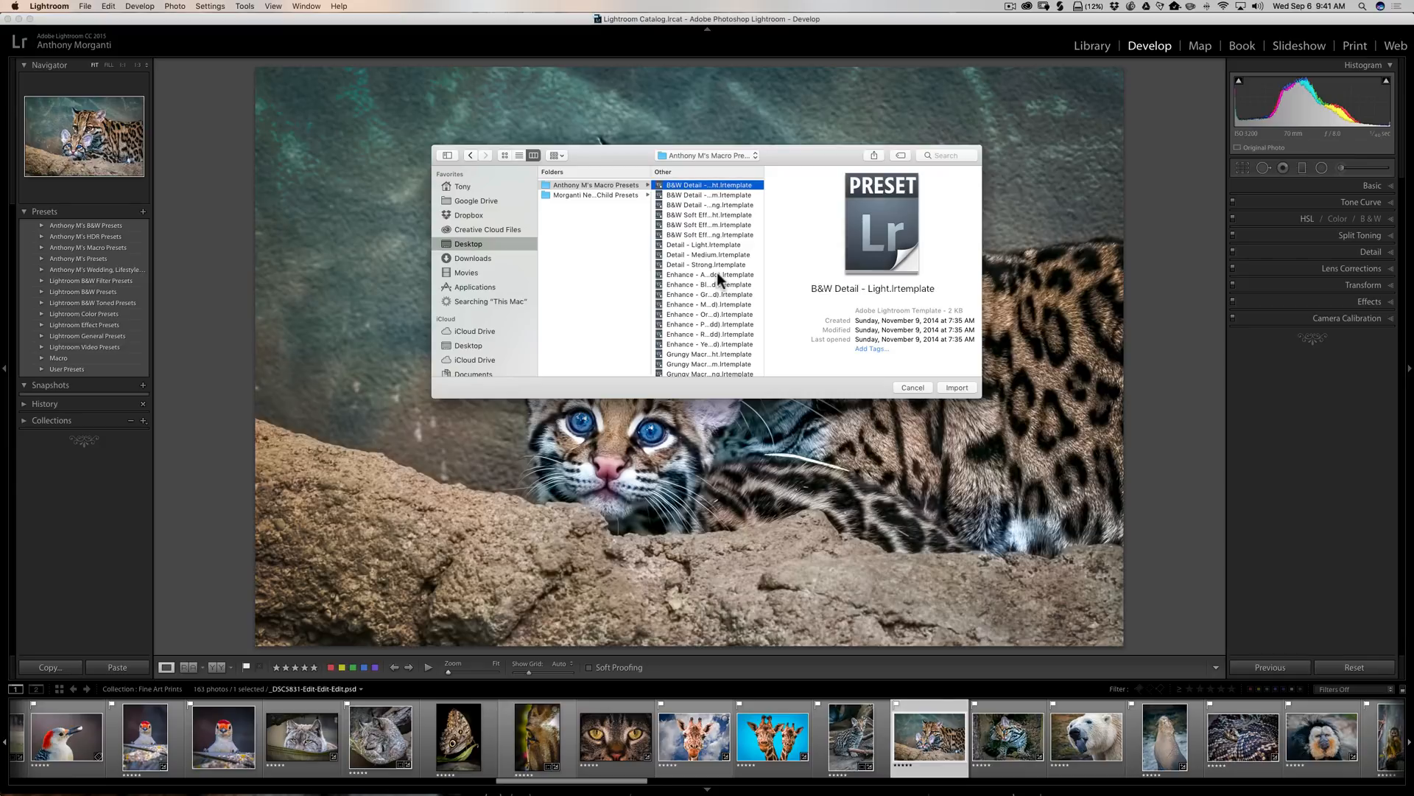
mouse_move(706, 190)
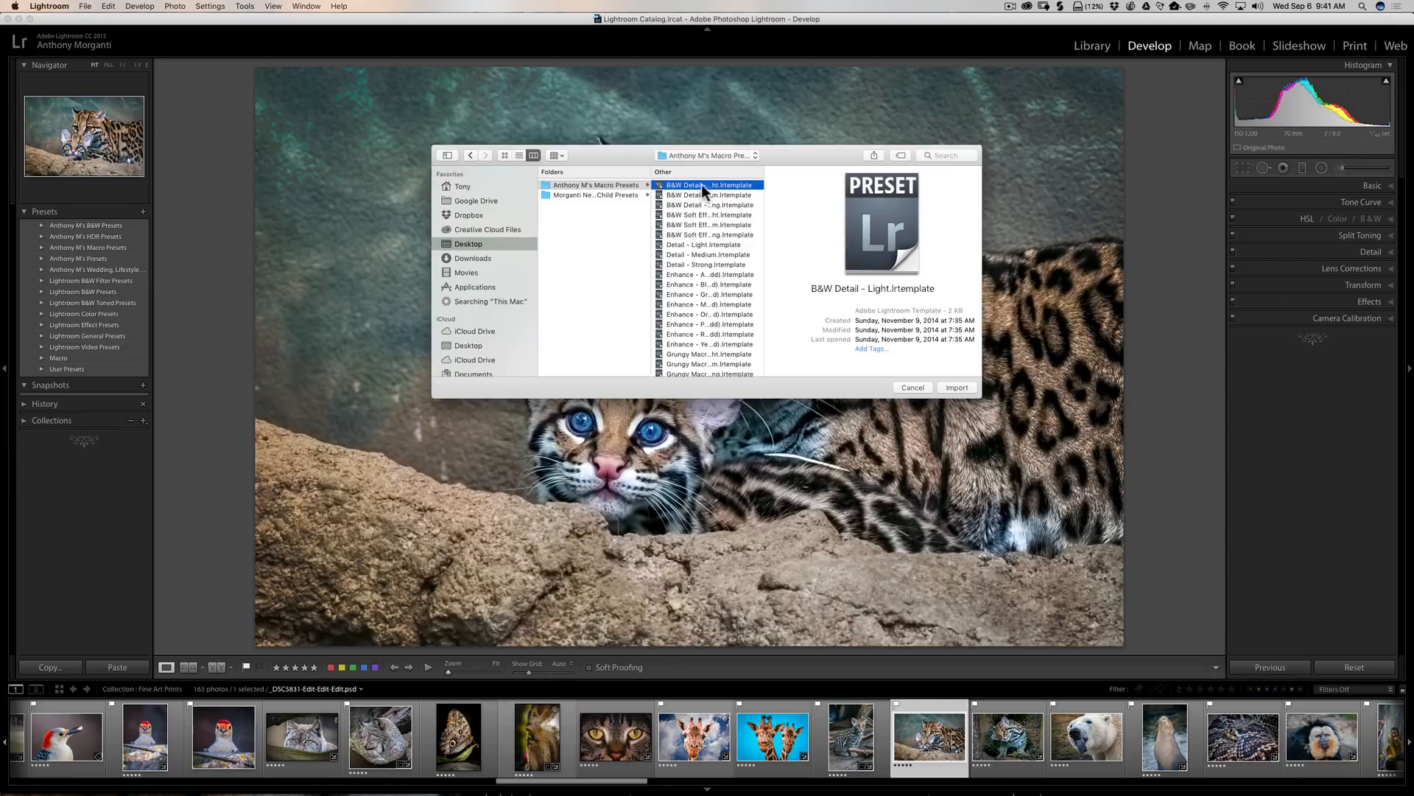
mouse_move(713, 192)
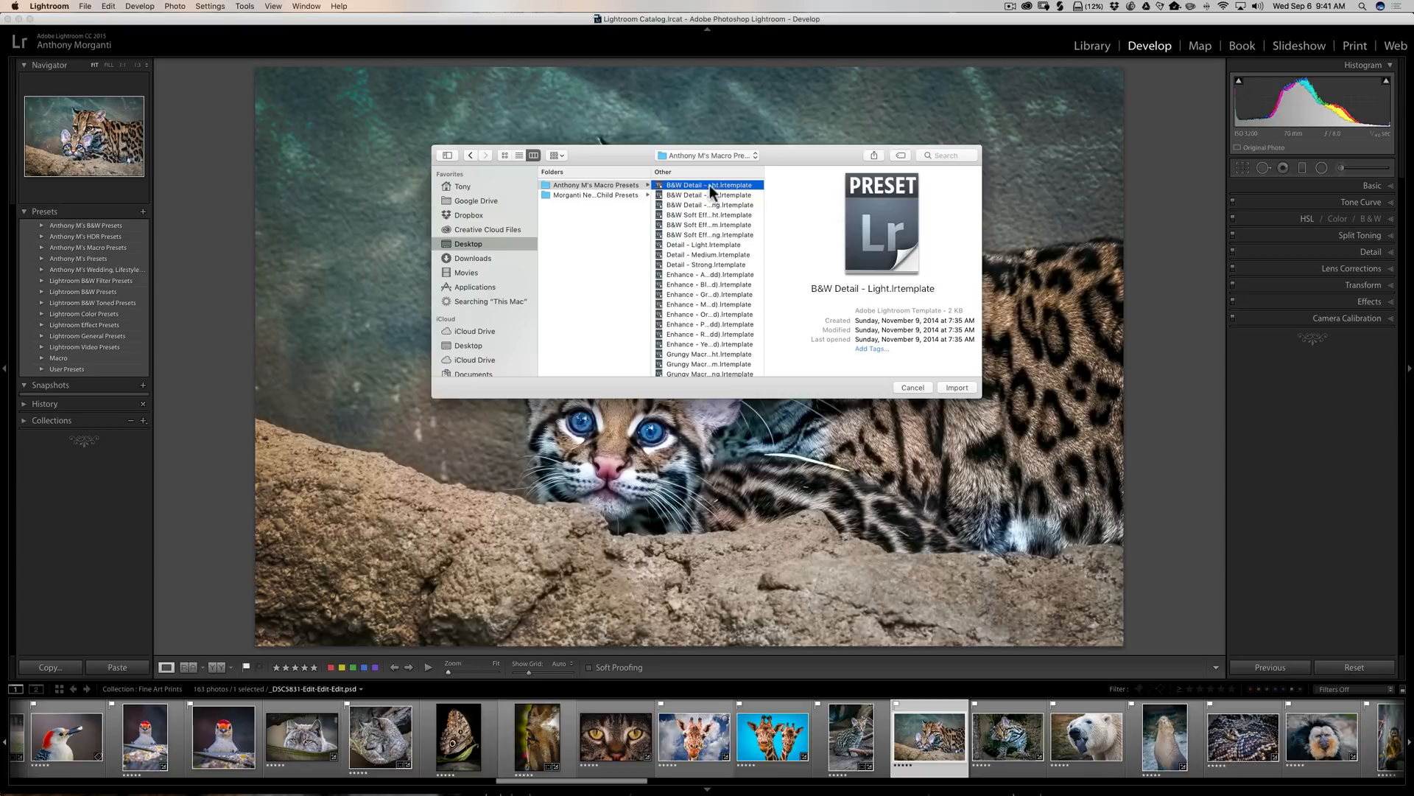
mouse_move(713, 225)
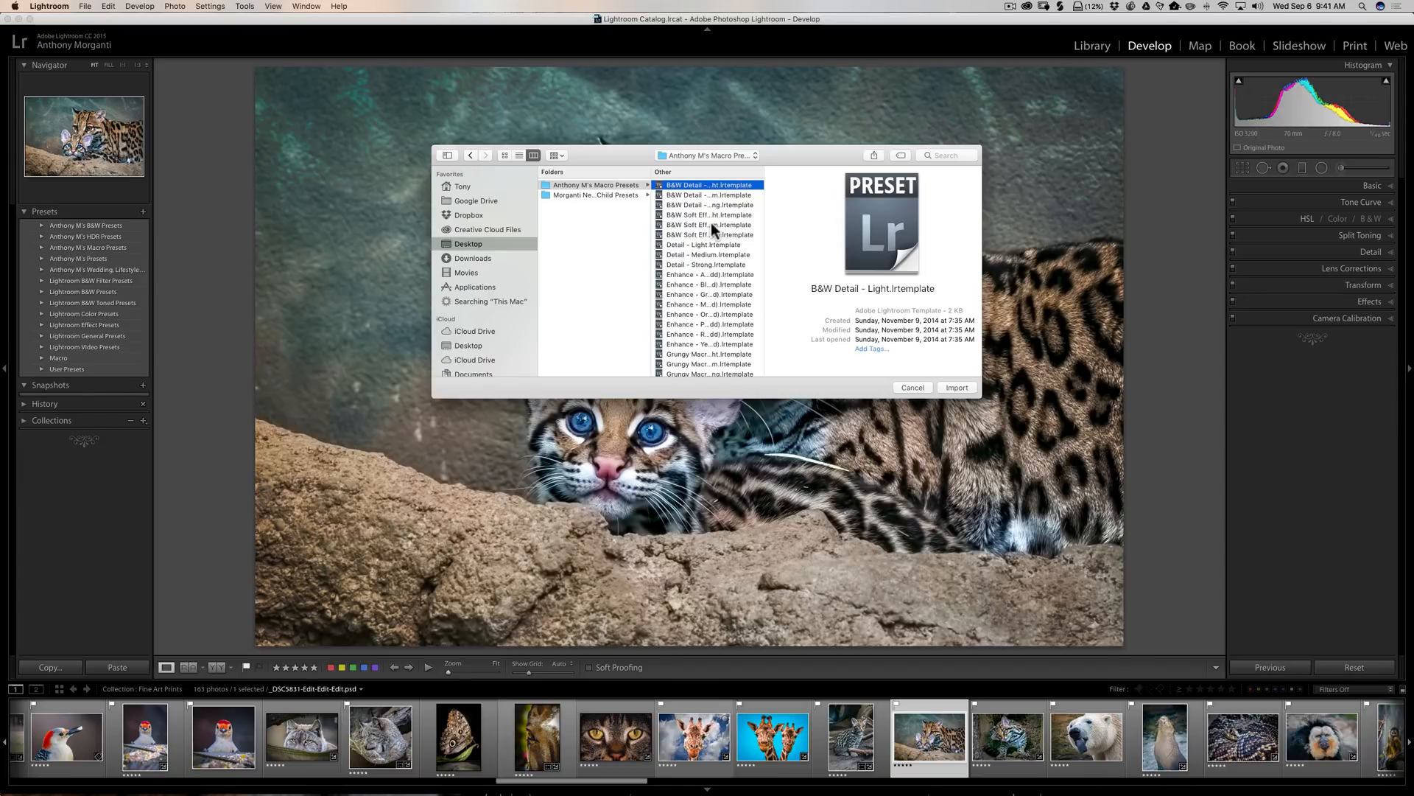
key("cmd+a")
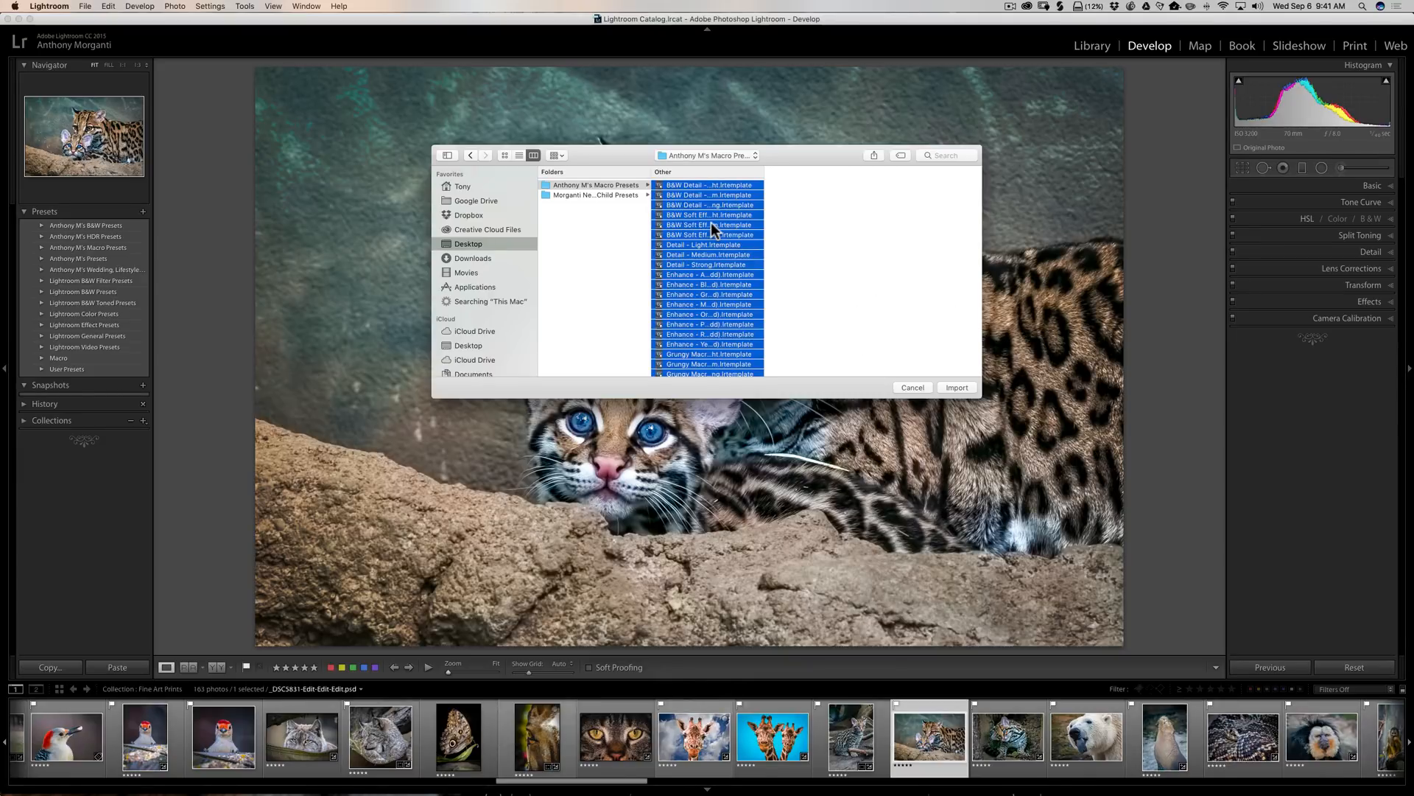
scroll("down", 3)
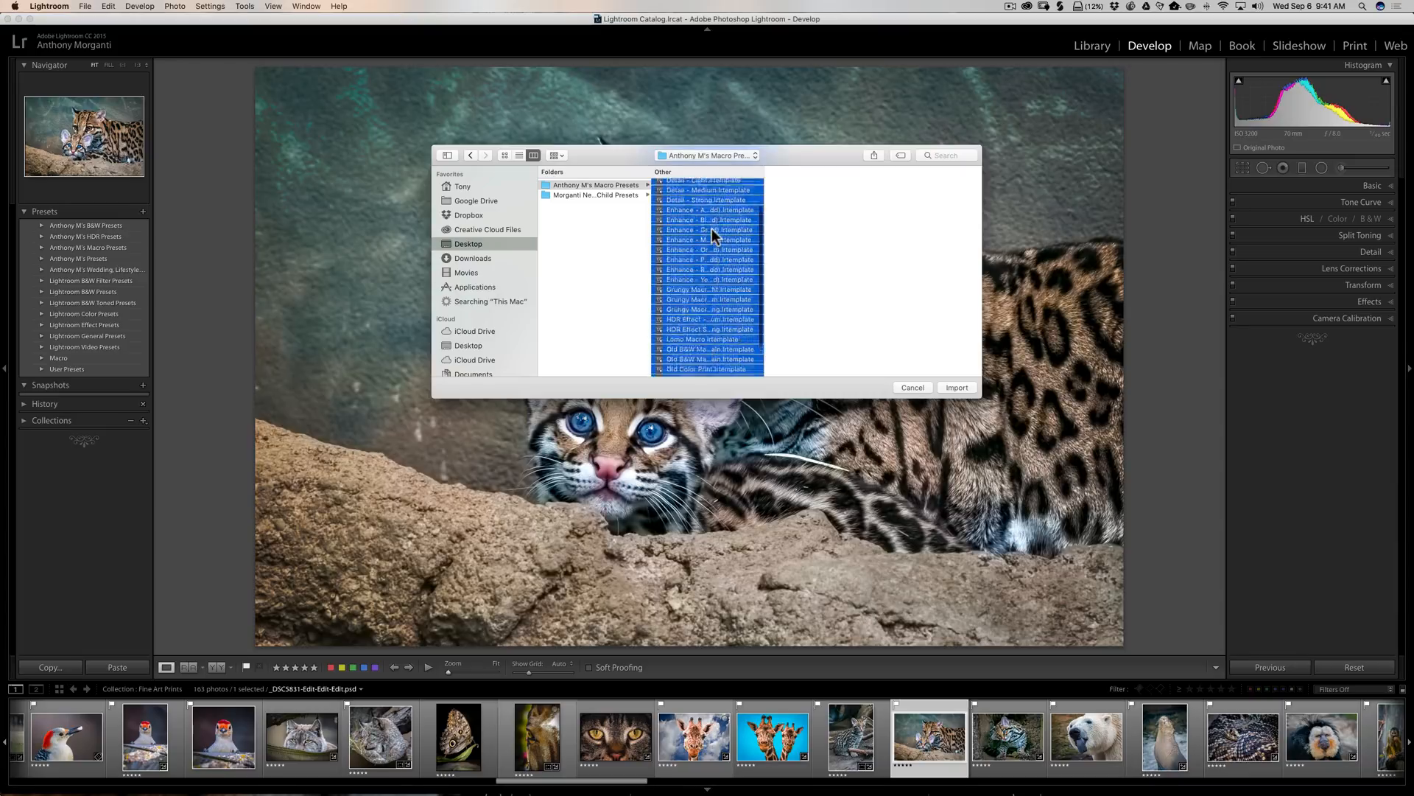
scroll("down", 3)
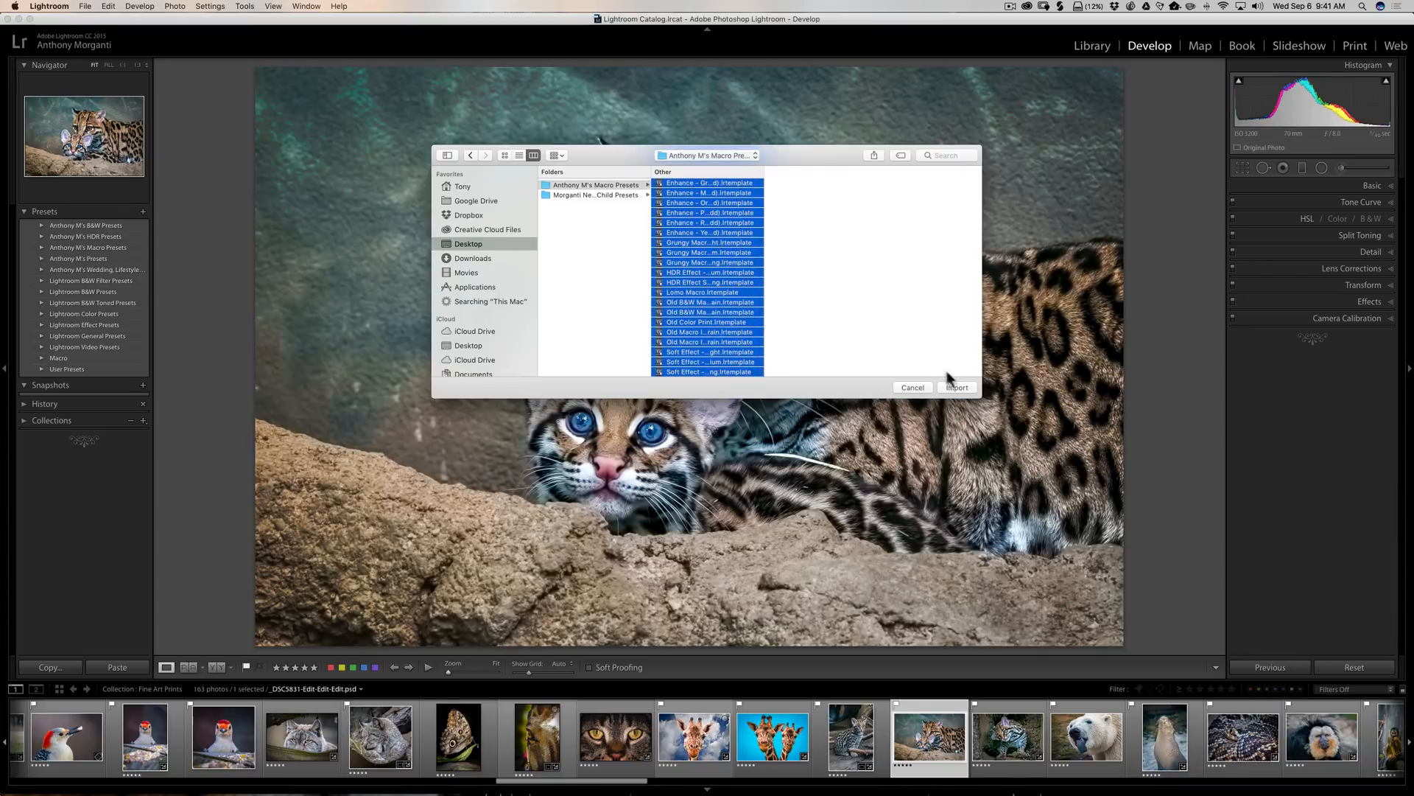
left_click(956, 386)
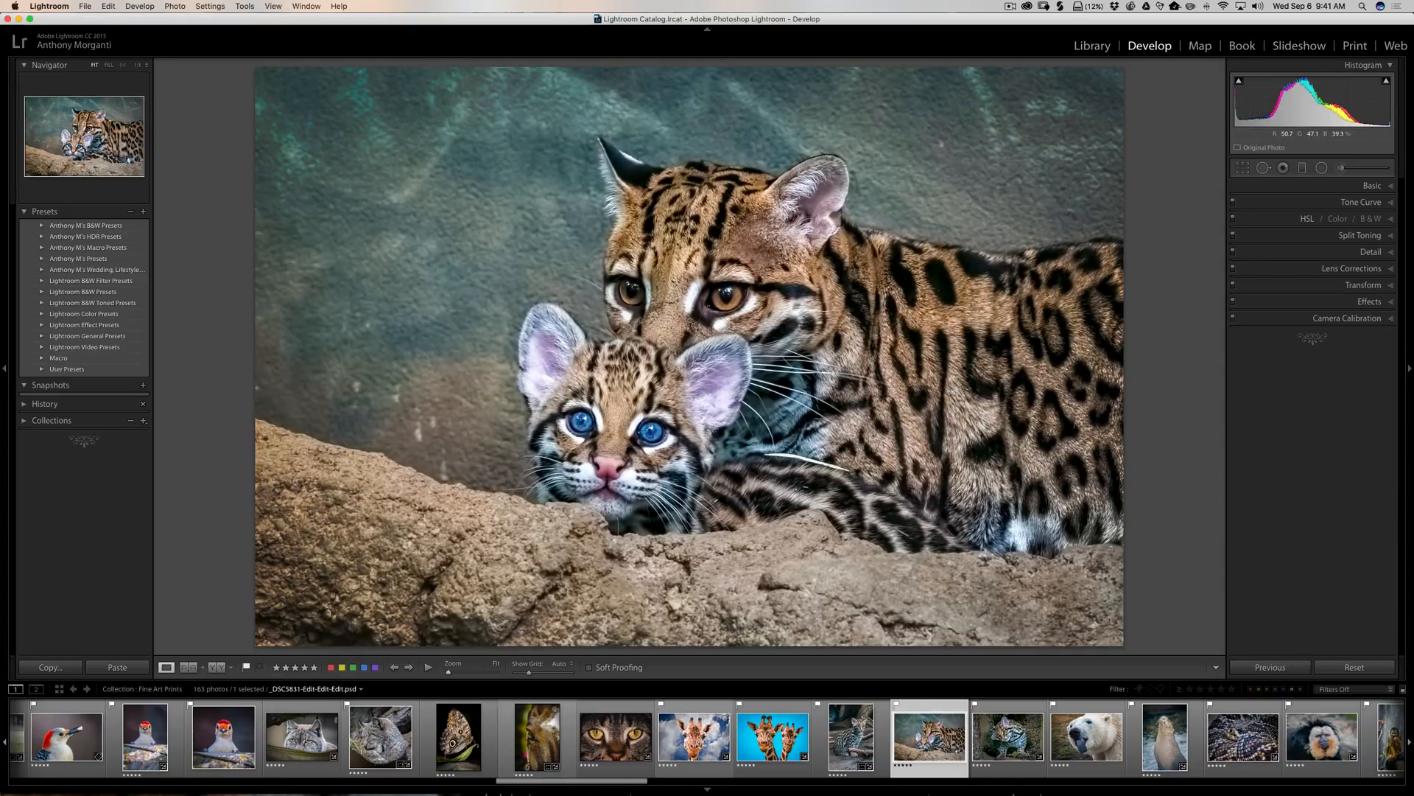
mouse_move(77, 261)
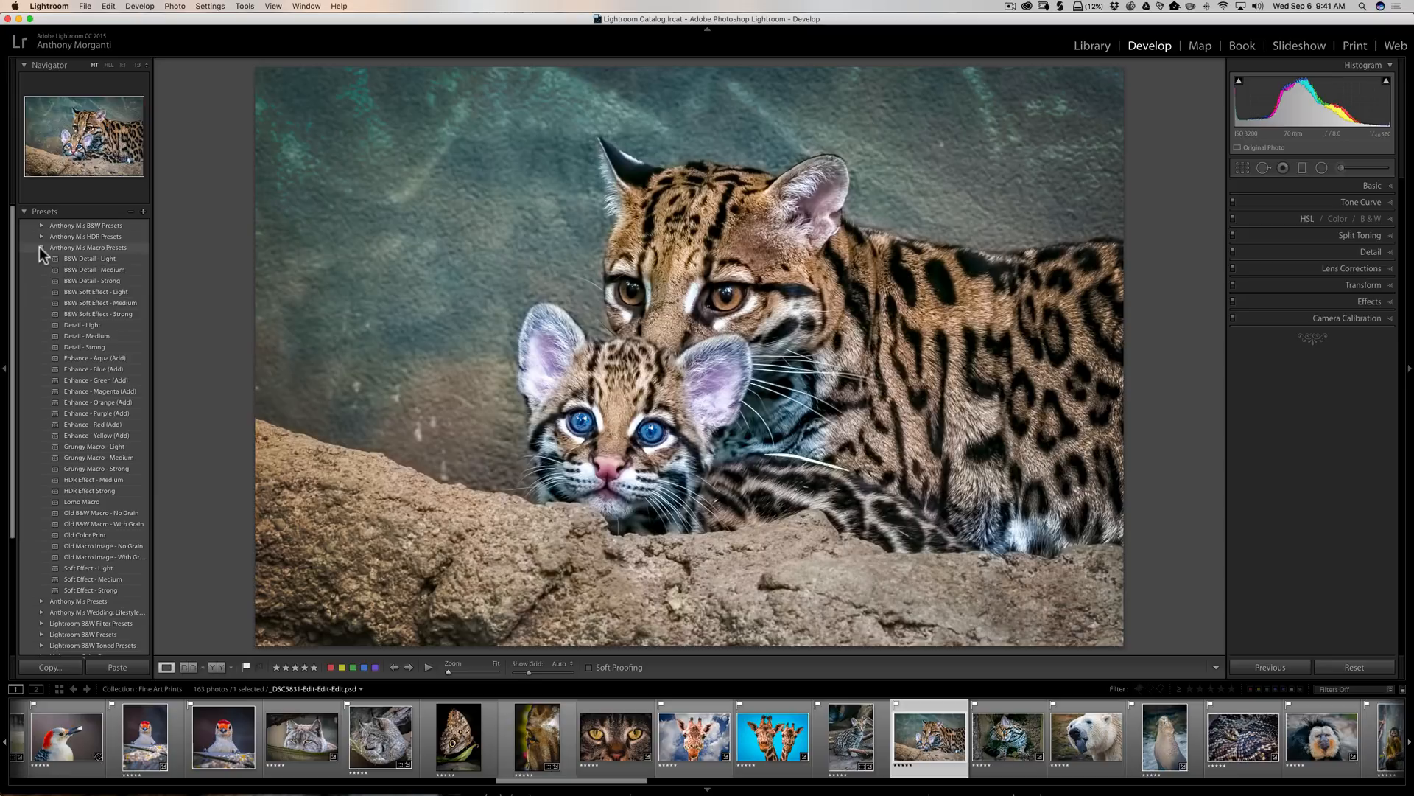
left_click(41, 251)
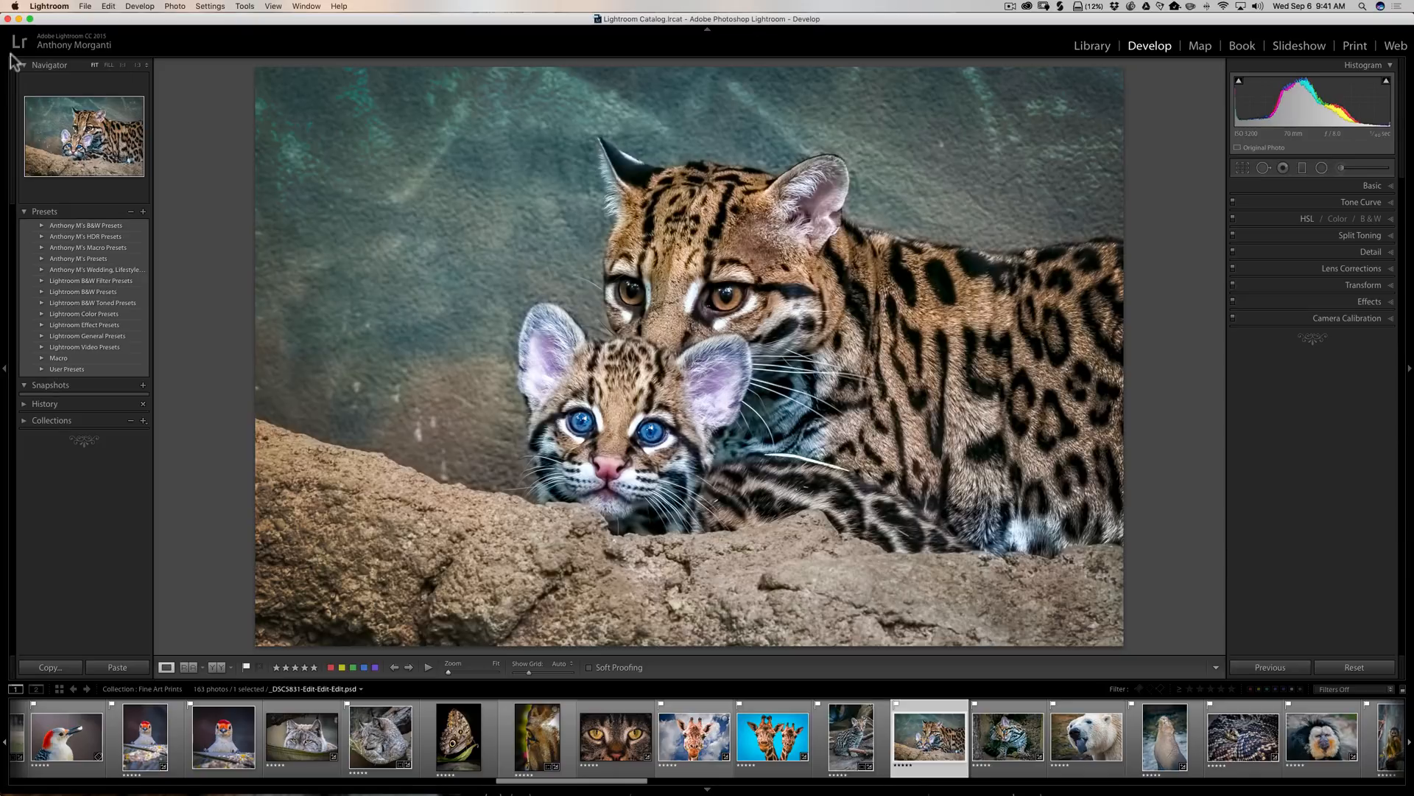
- Open Lightroom Preferences from the Lightroom menu
left_click(85, 7)
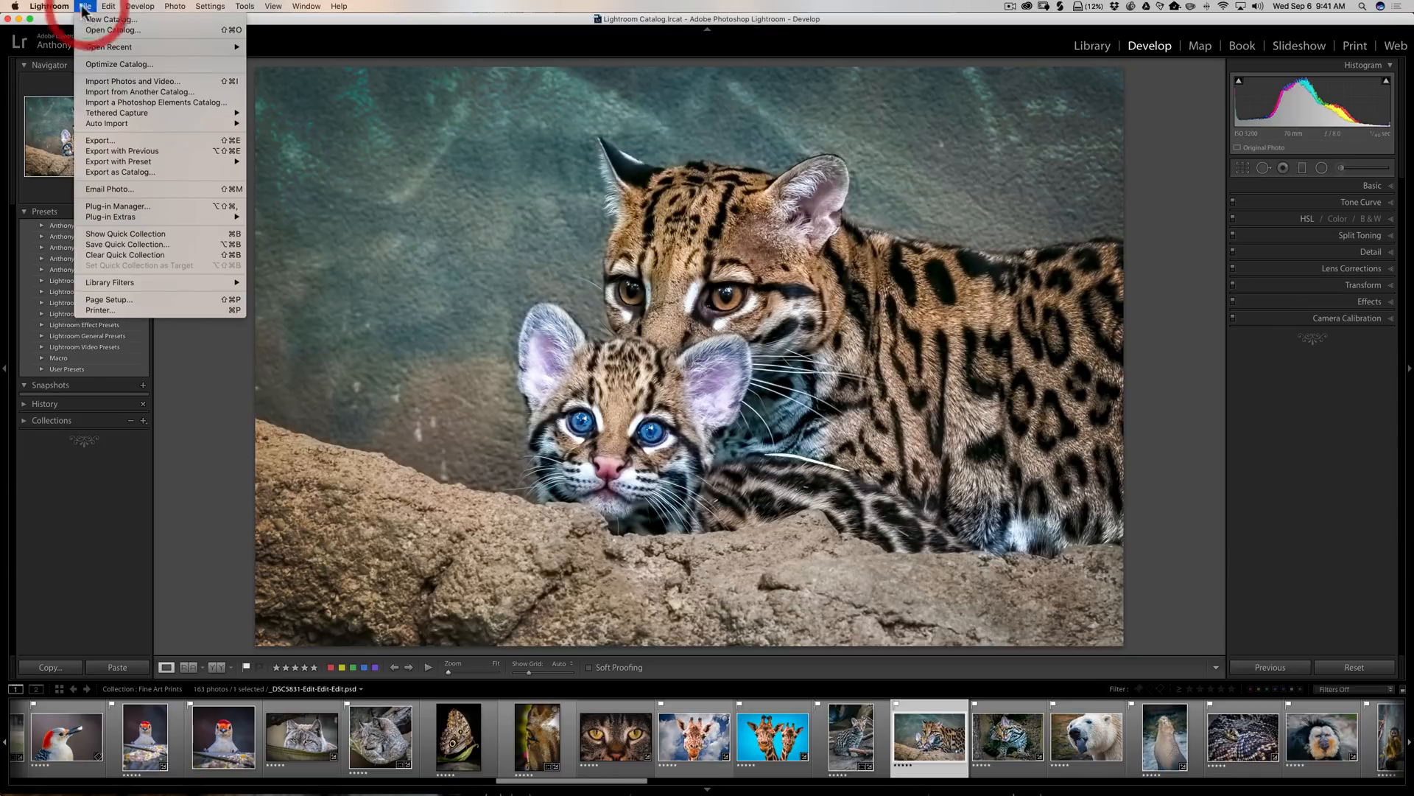
left_click(49, 7)
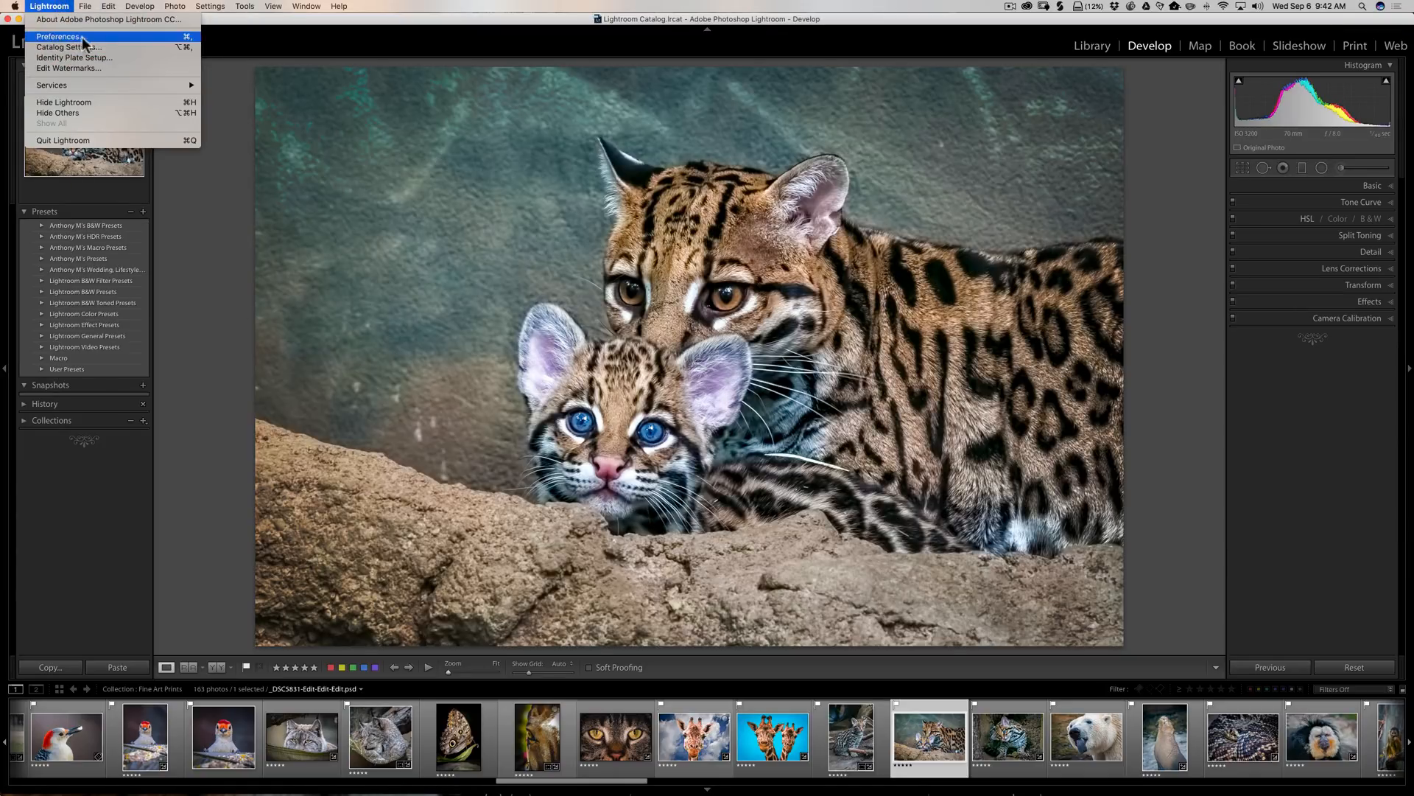
mouse_move(77, 43)
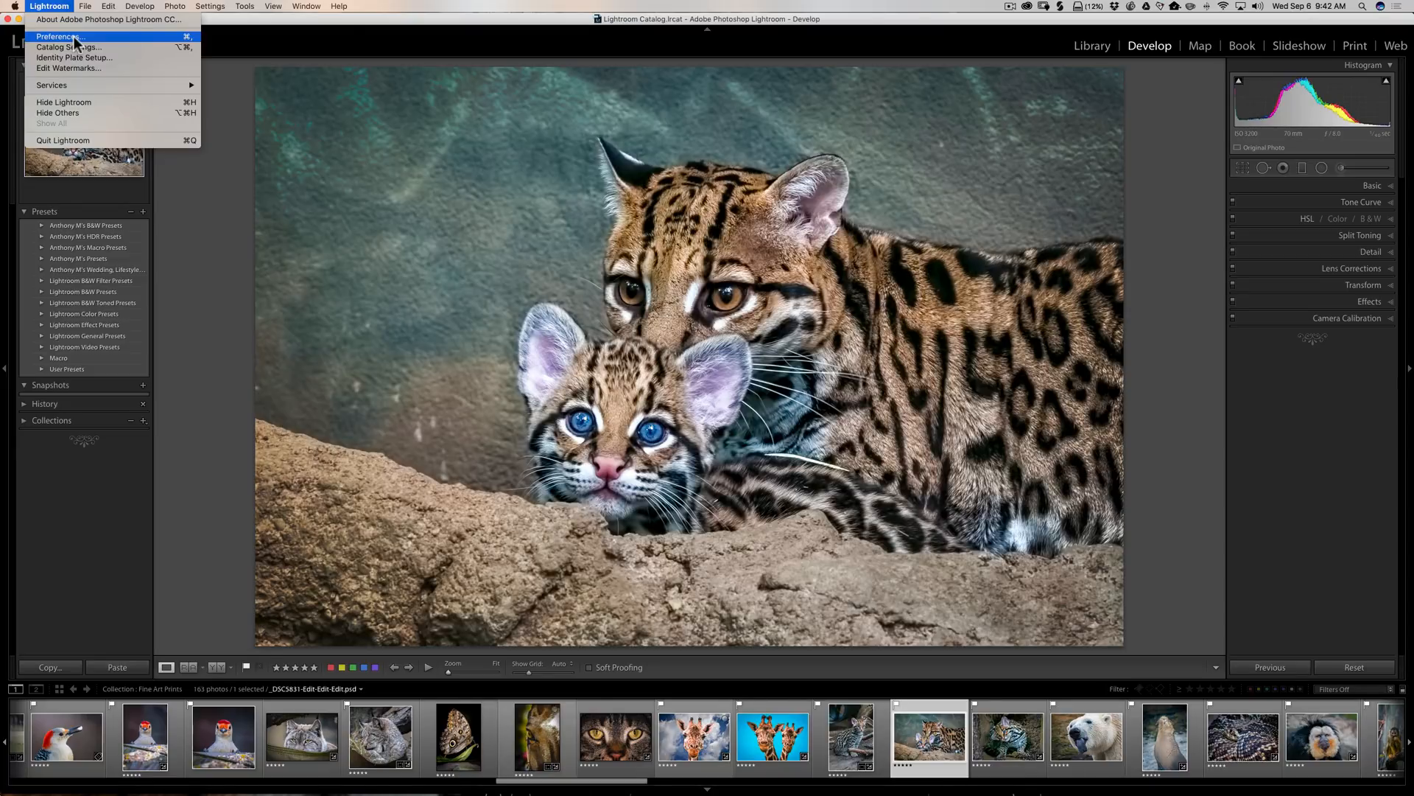
mouse_move(59, 37)
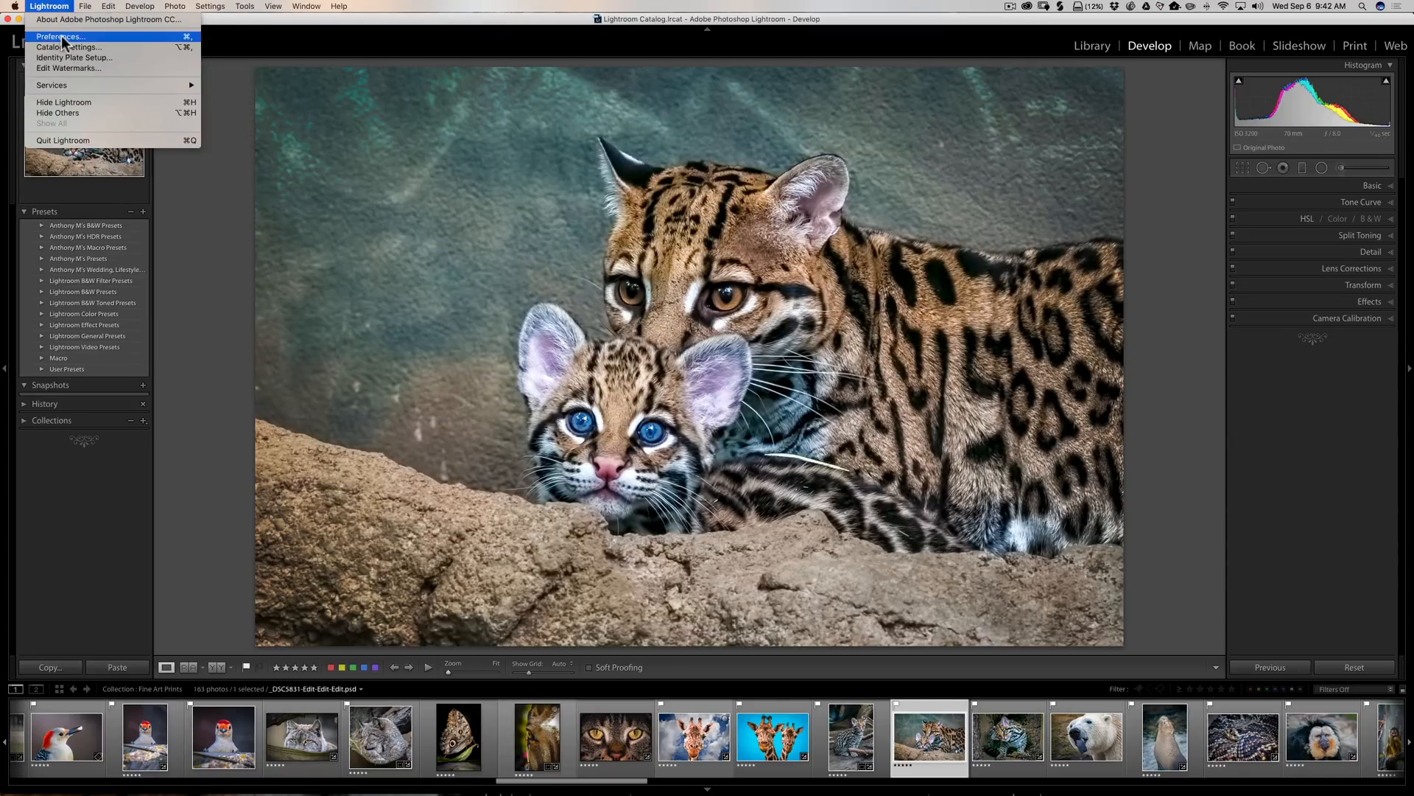
left_click(59, 37)
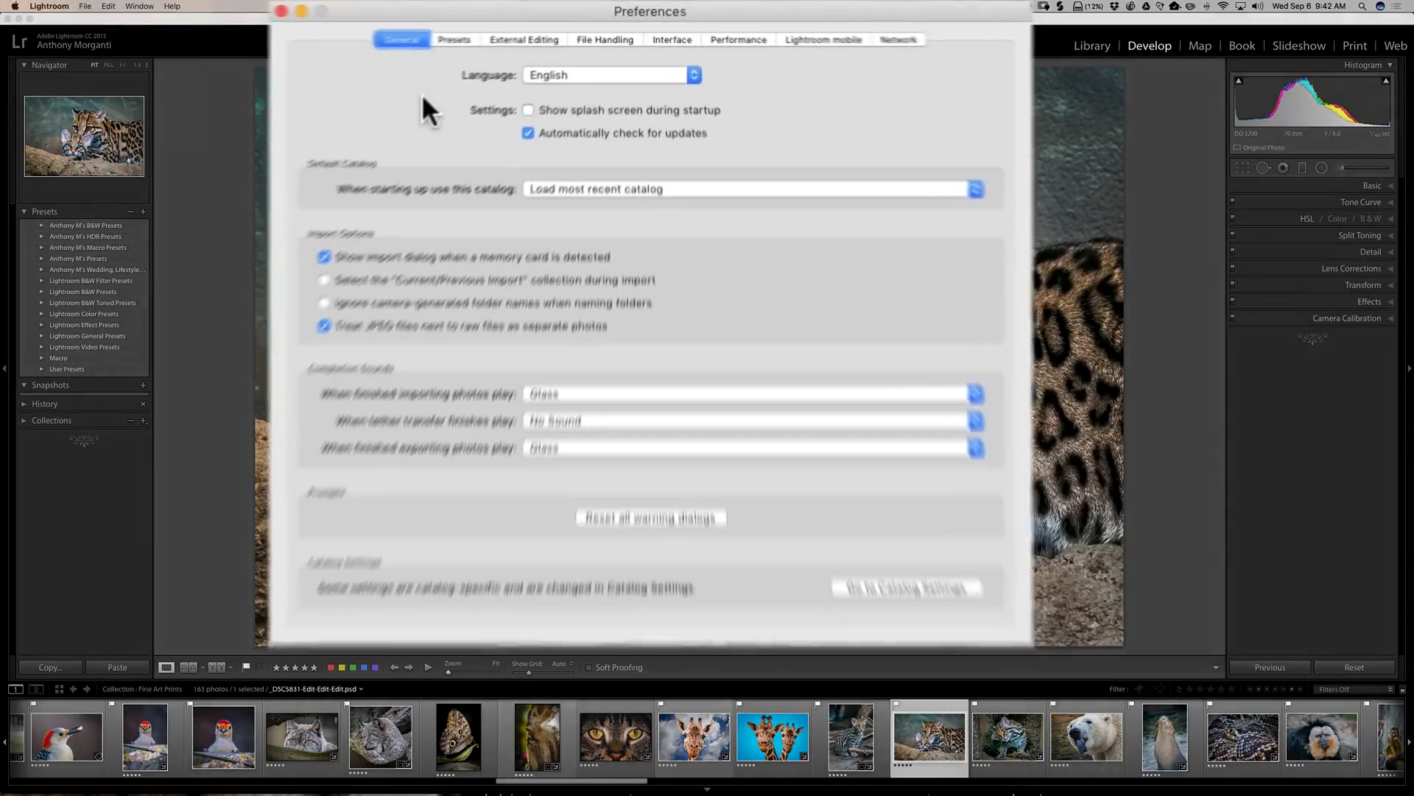
- Reveal the Lightroom presets folder from the Presets preferences
left_click(442, 41)
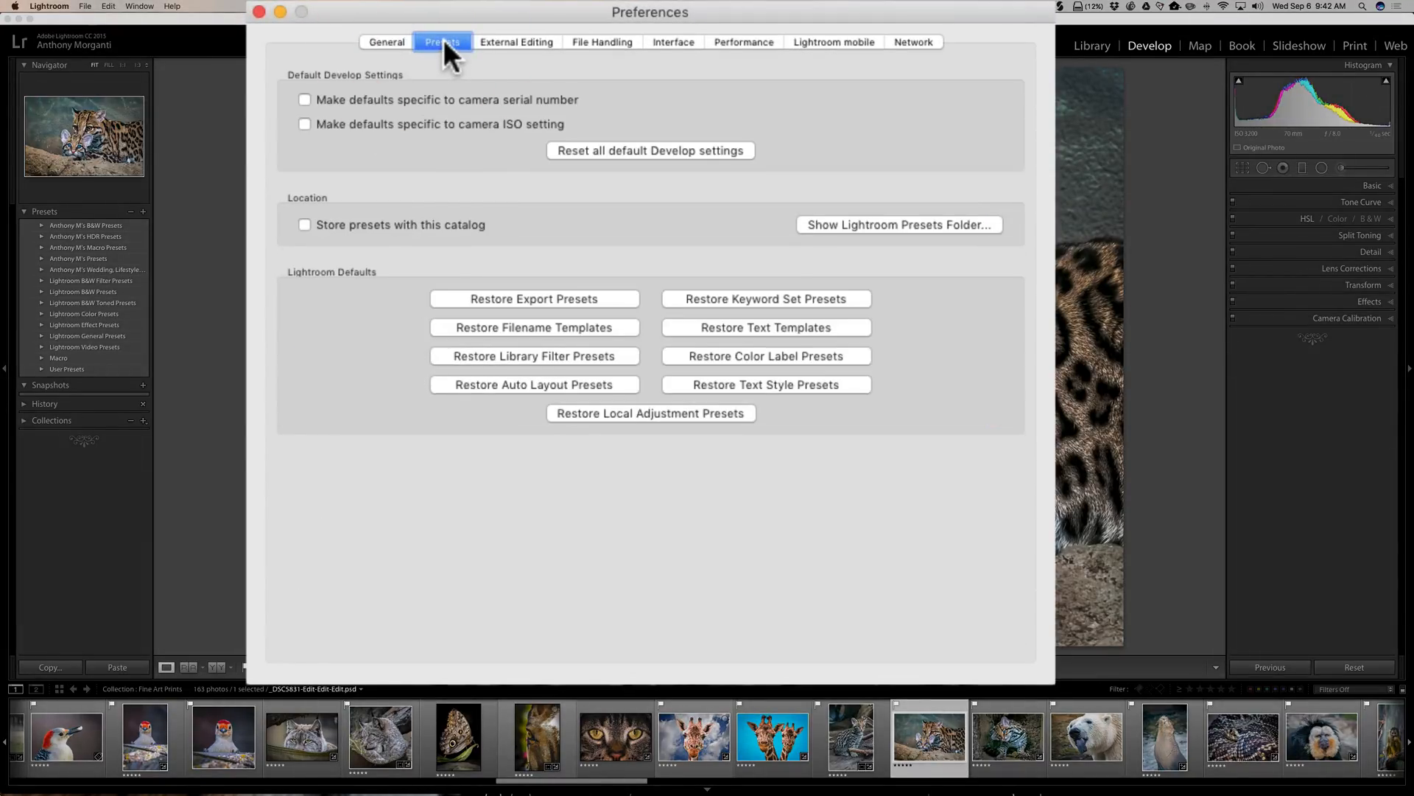
mouse_move(586, 181)
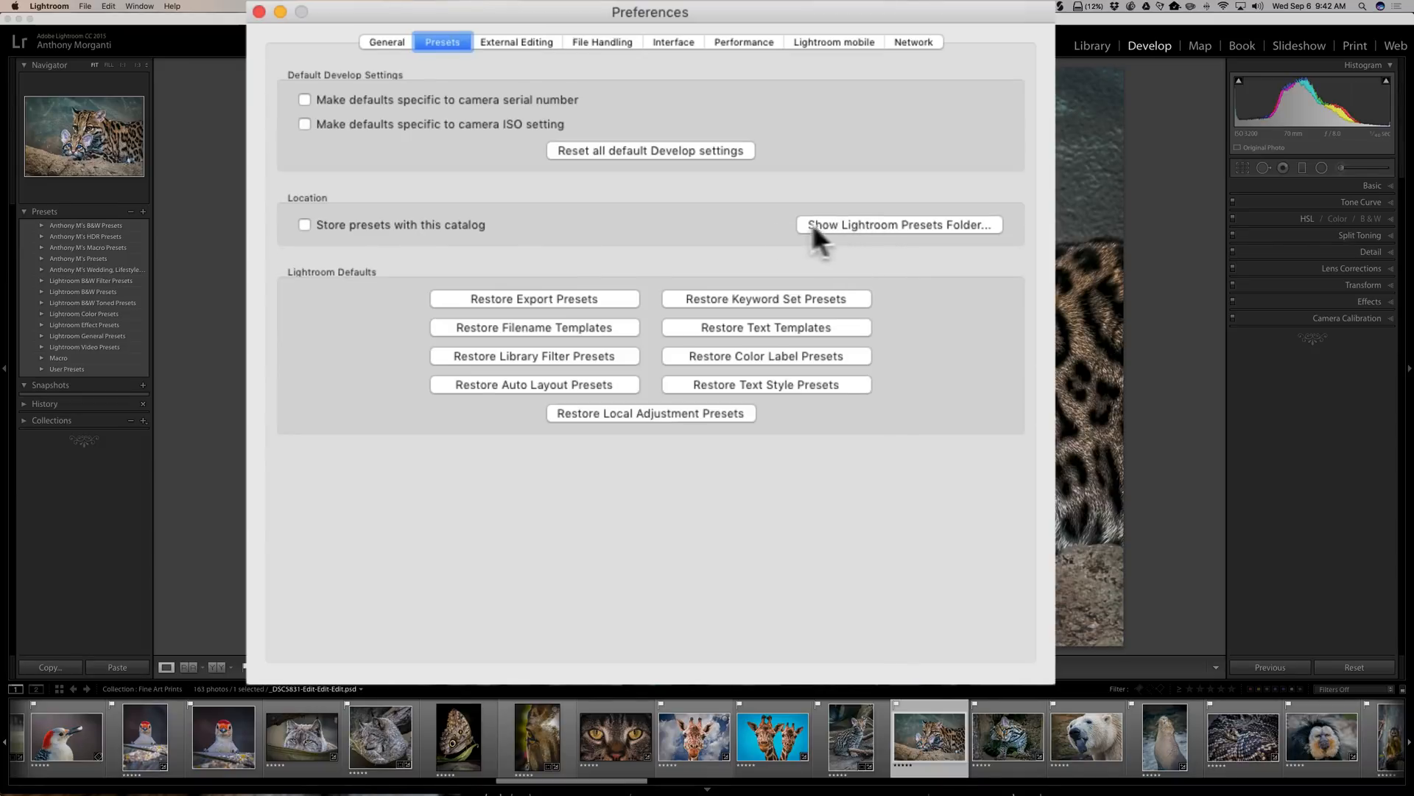
mouse_move(844, 248)
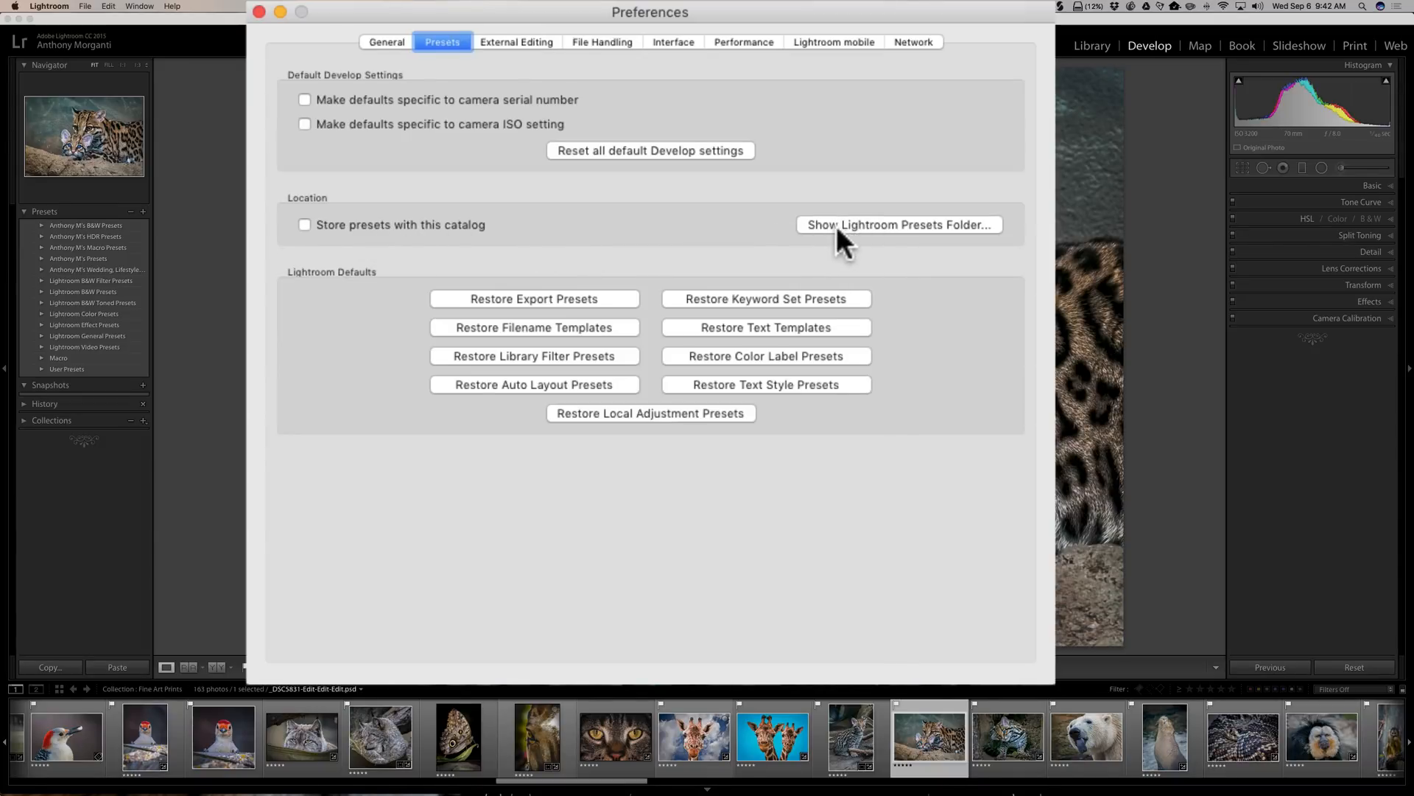
mouse_move(907, 239)
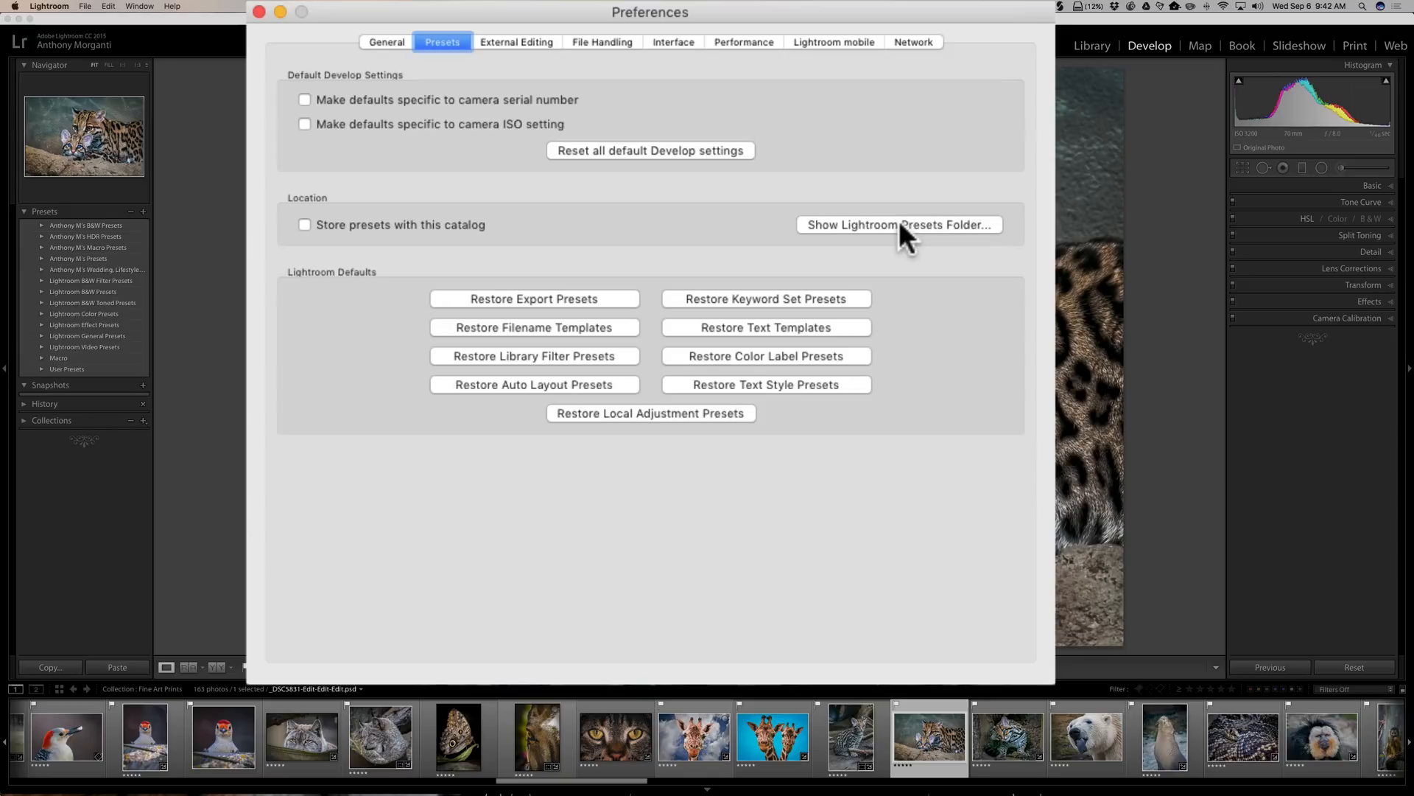
left_click(899, 225)
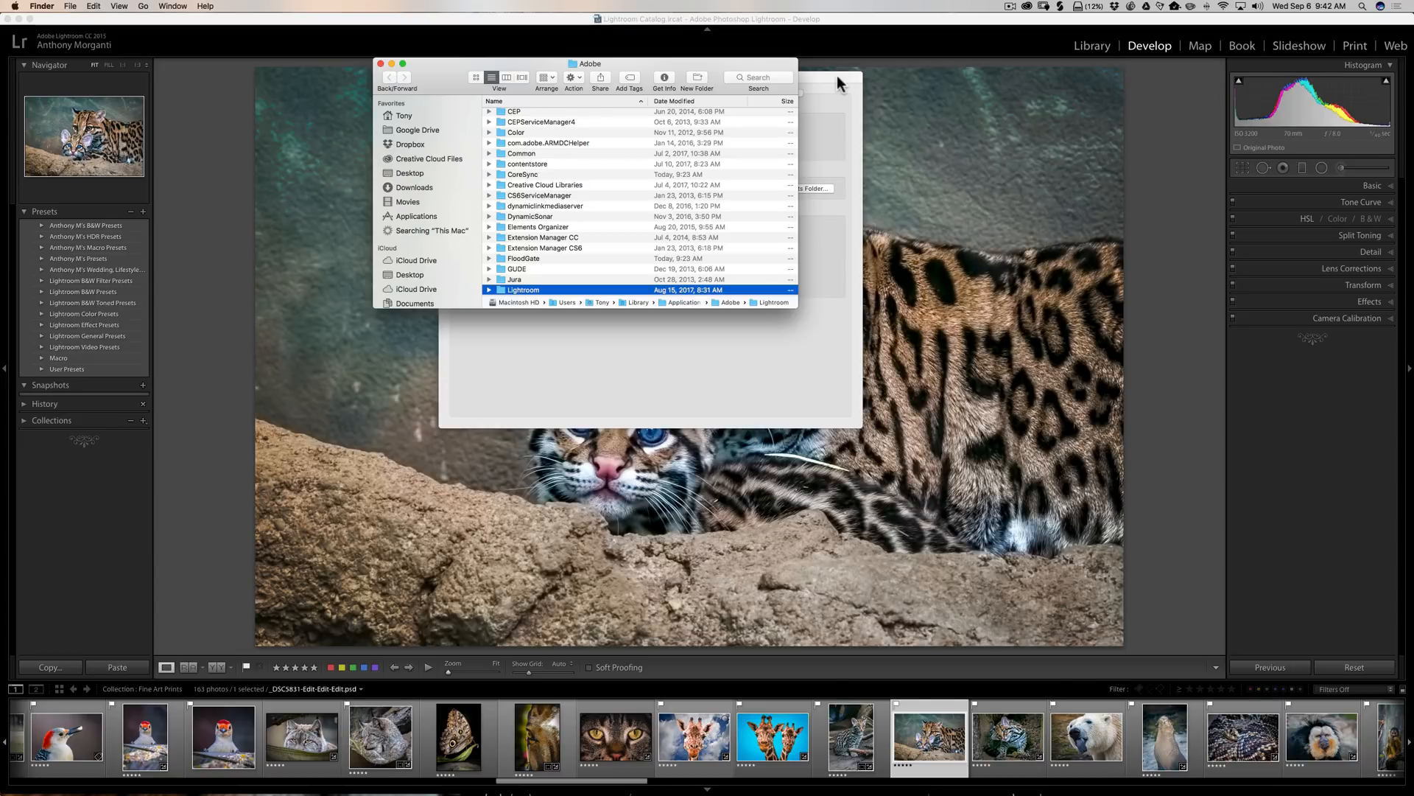
mouse_move(839, 84)
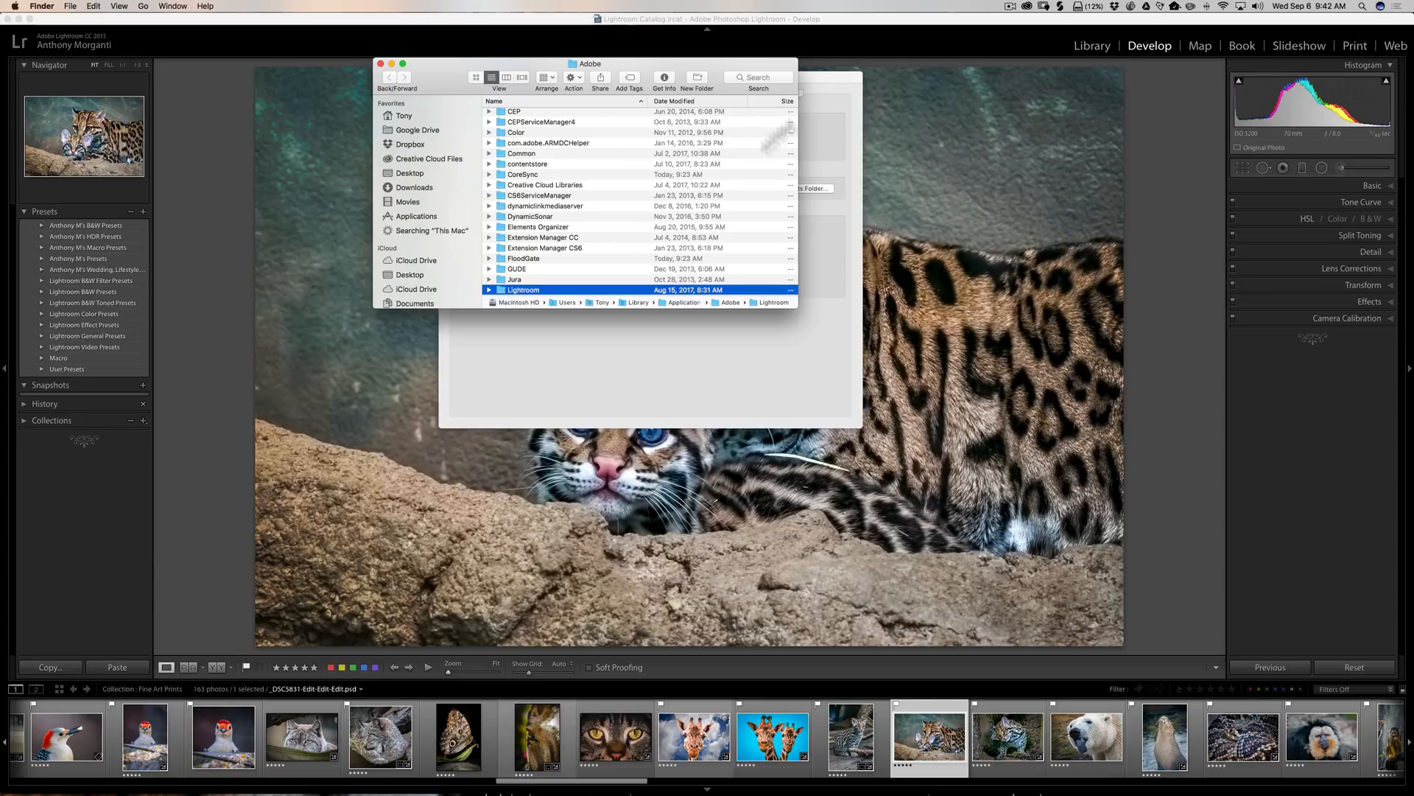
- Scroll Finder to the Lightroom folder and close the Preferences window
scroll("down", 3)
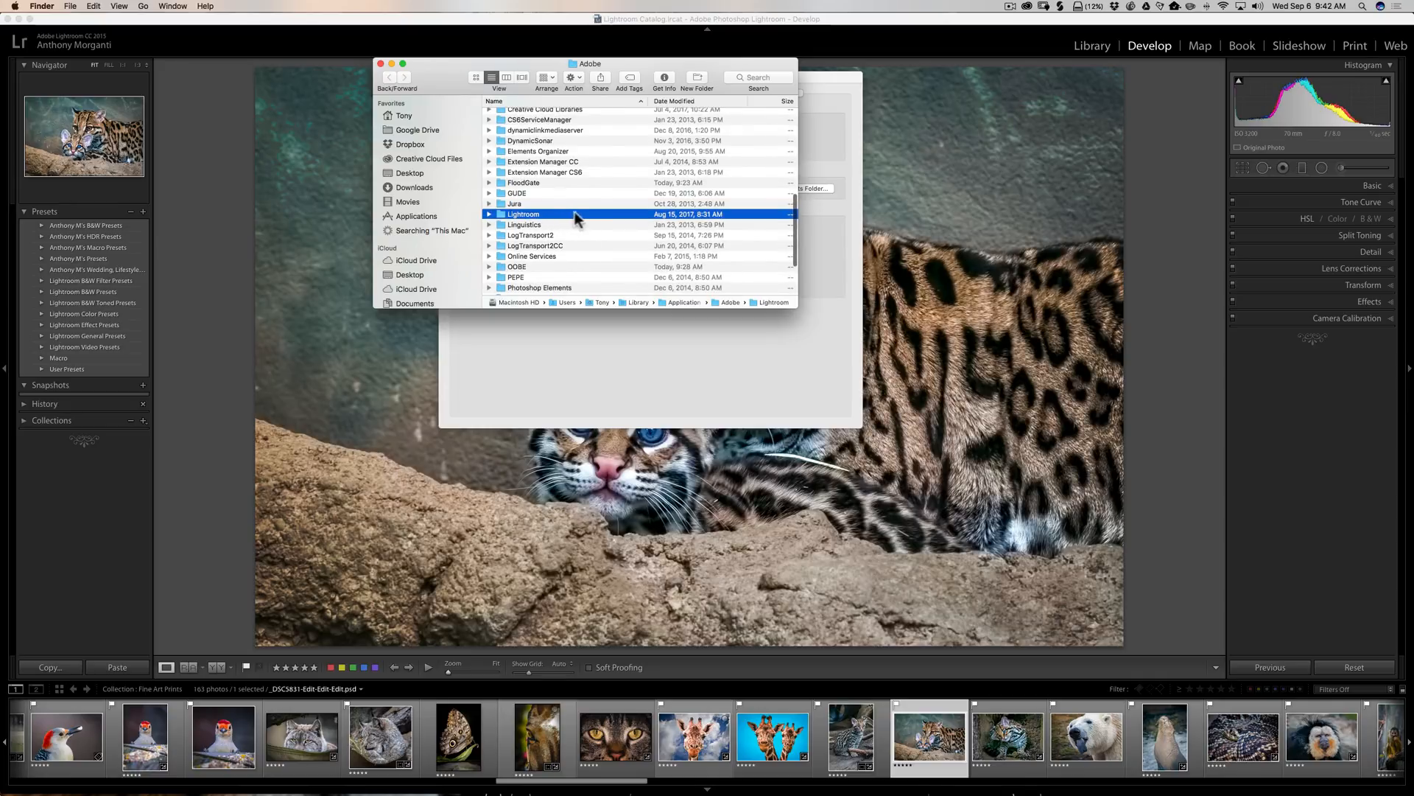
mouse_move(530, 221)
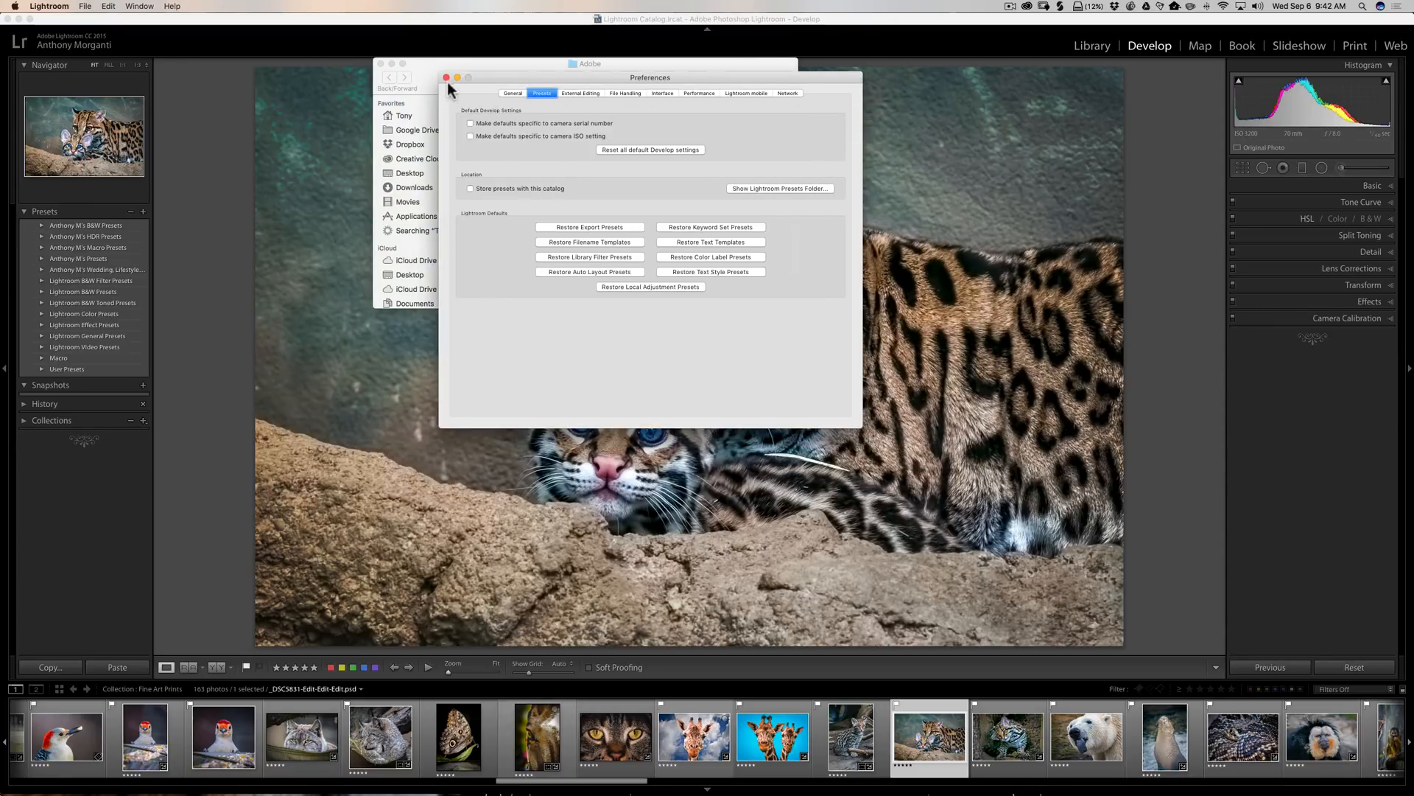
left_click(445, 78)
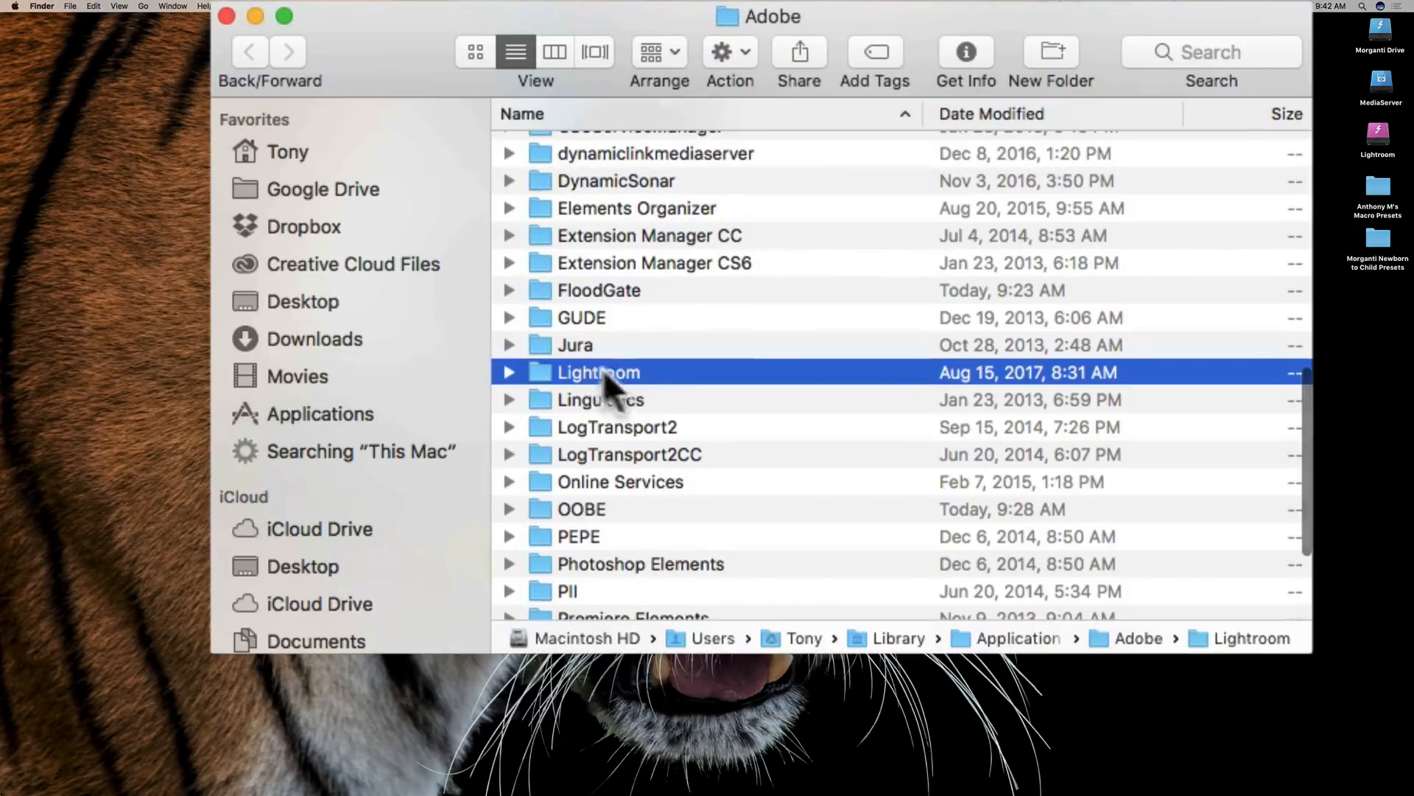
- Expand the Lightroom folder in Finder and open Develop Presets
scroll("up", 3)
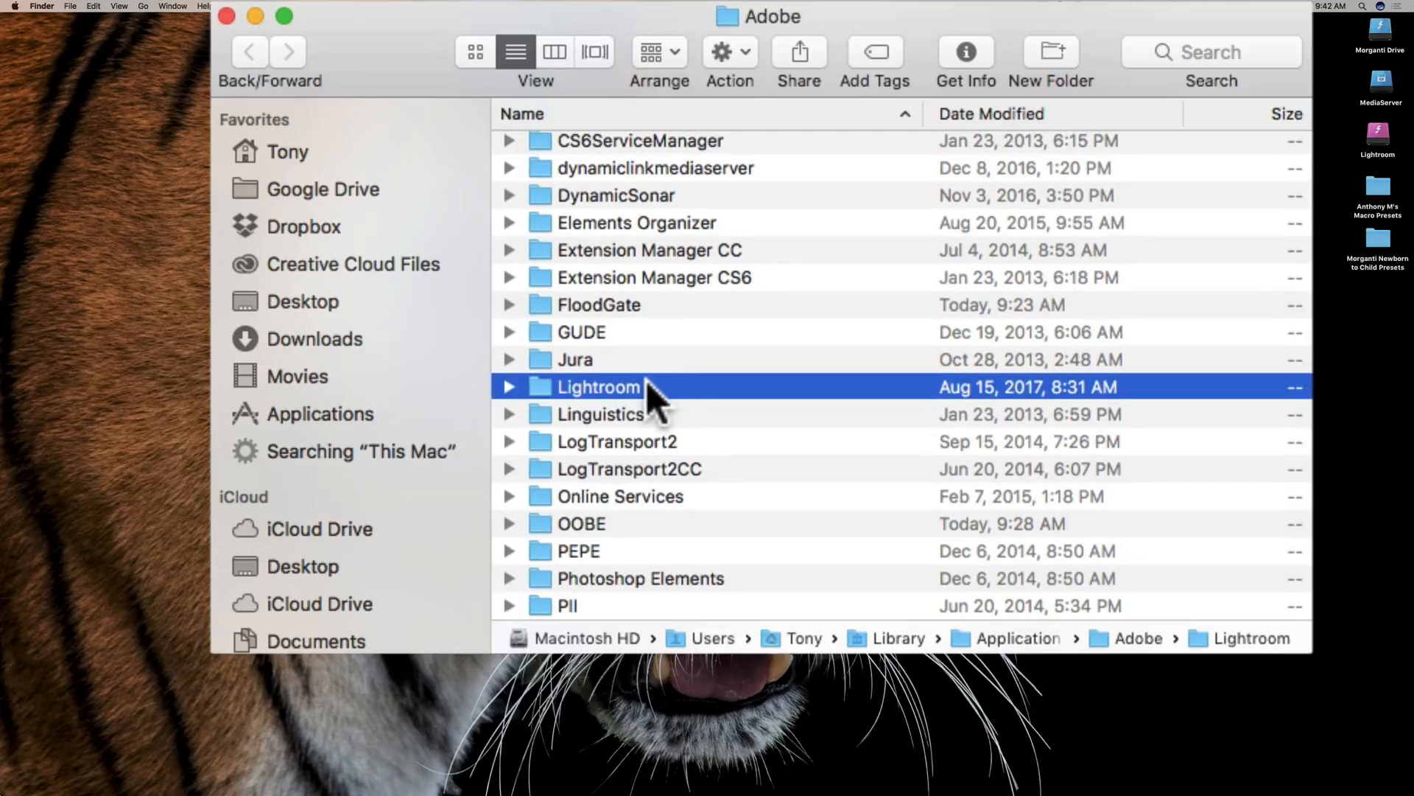
mouse_move(517, 401)
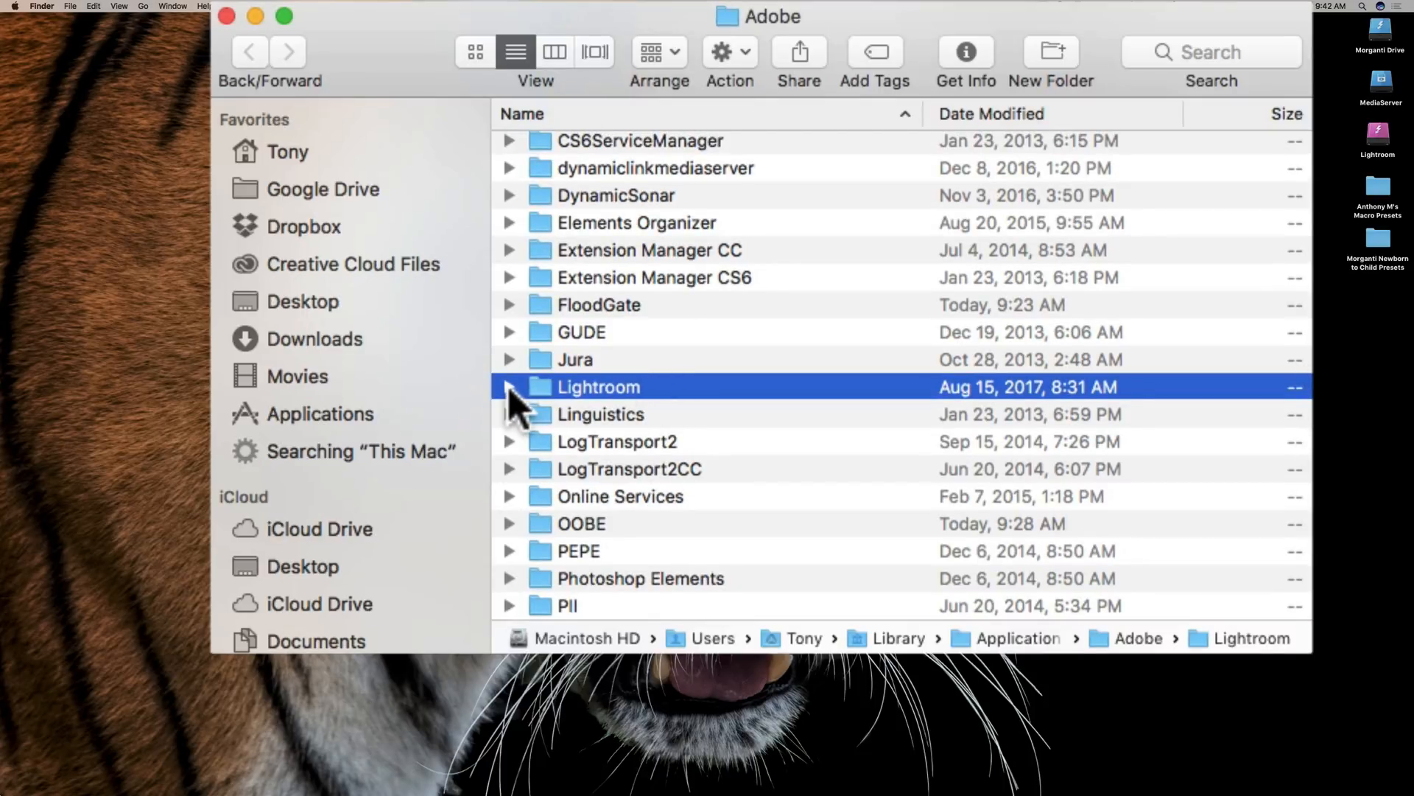
left_click(510, 386)
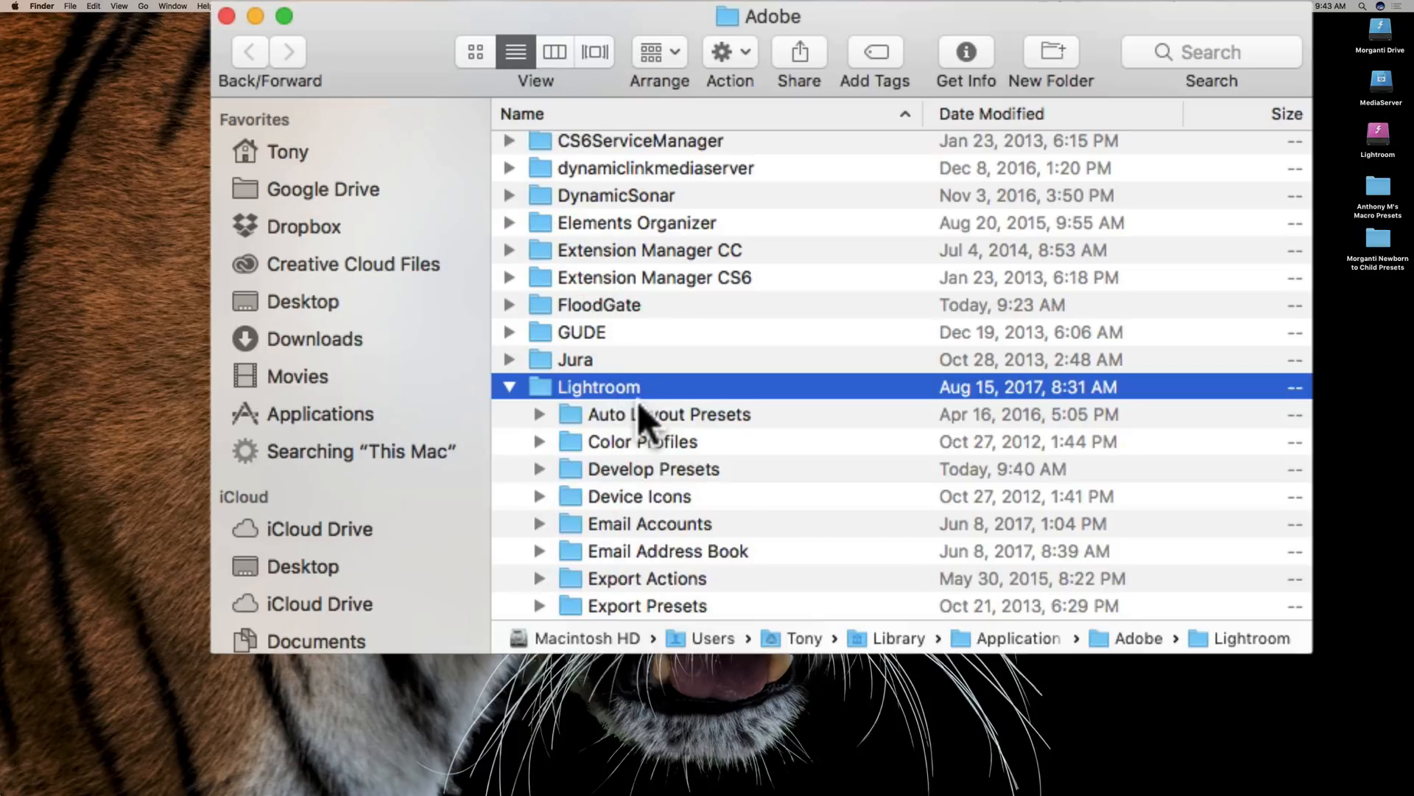
scroll("down", 3)
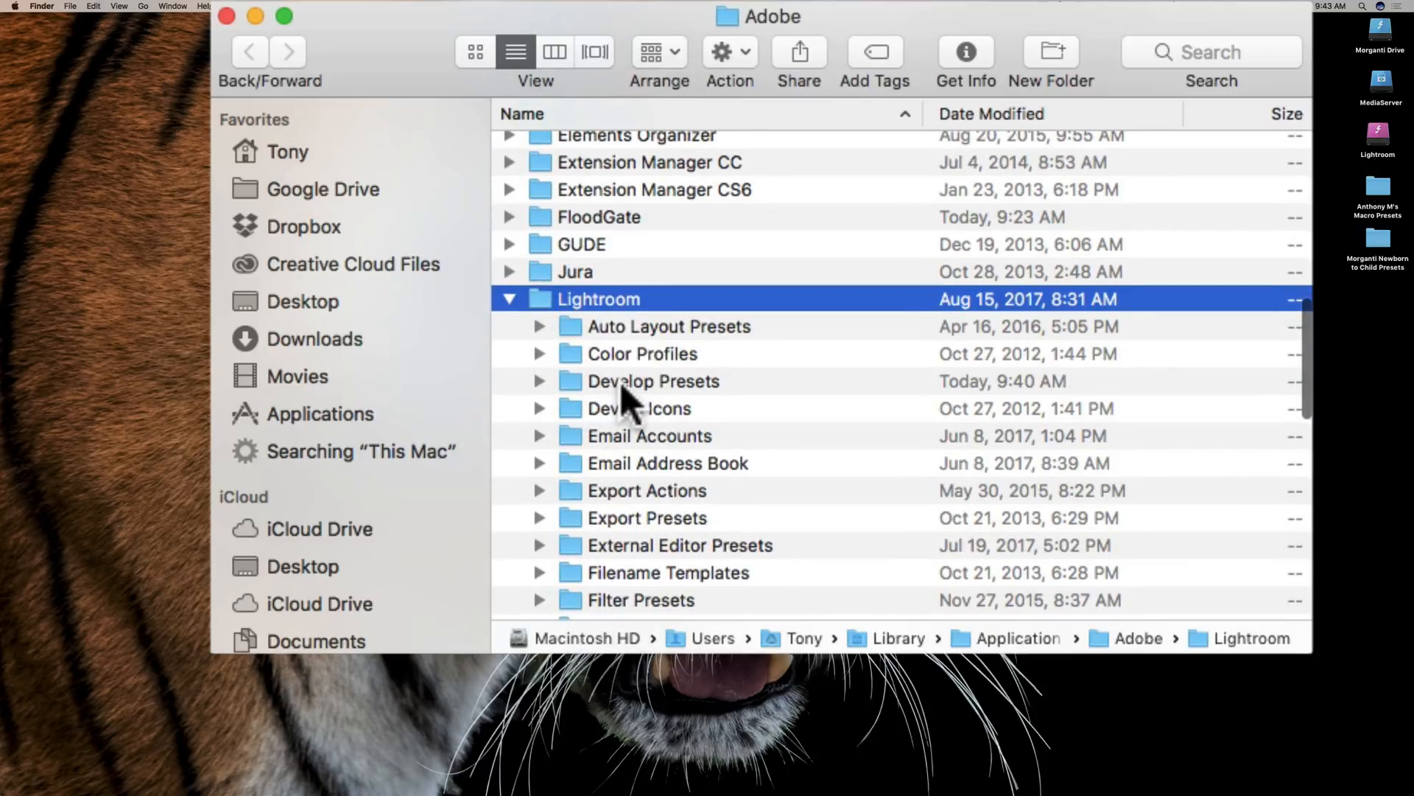
left_click(652, 381)
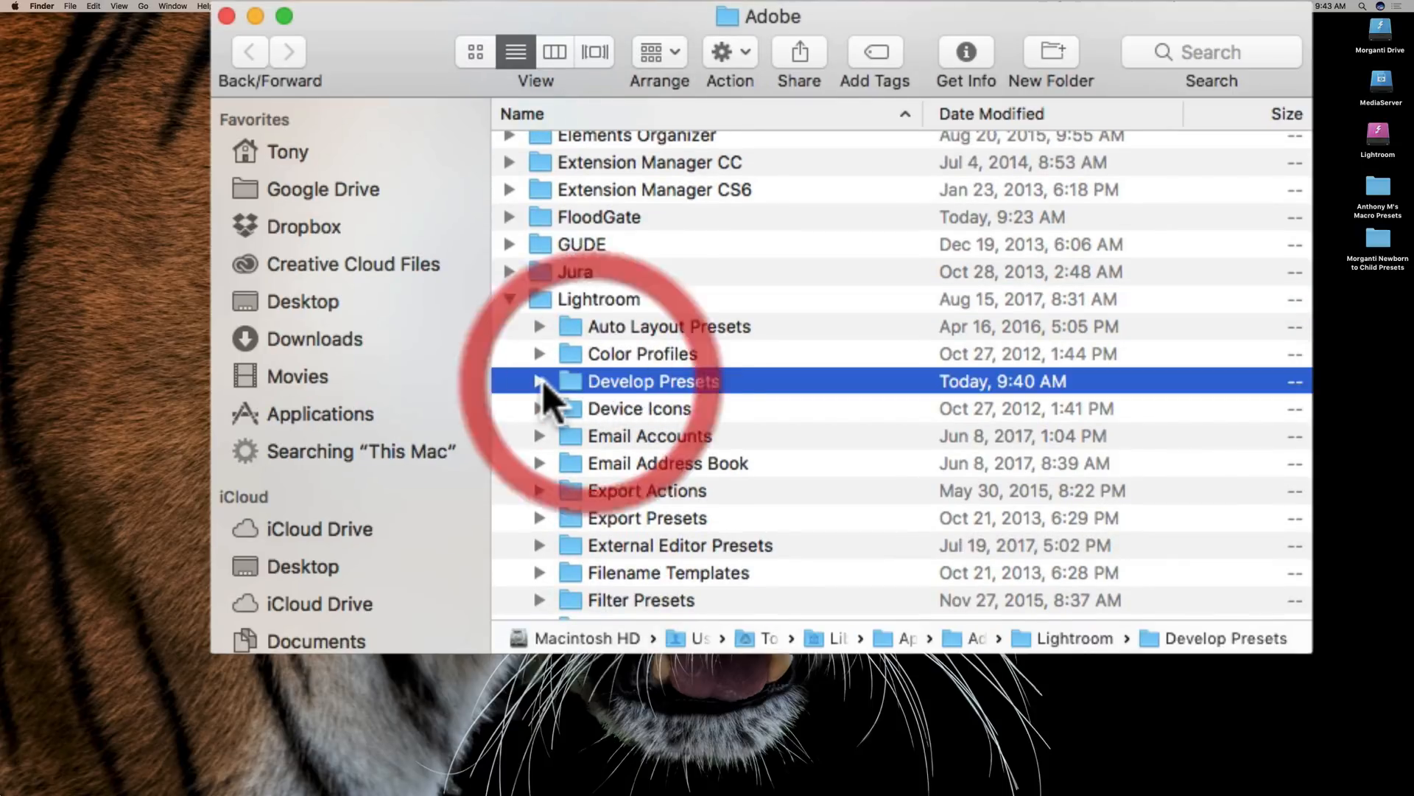
left_click(539, 381)
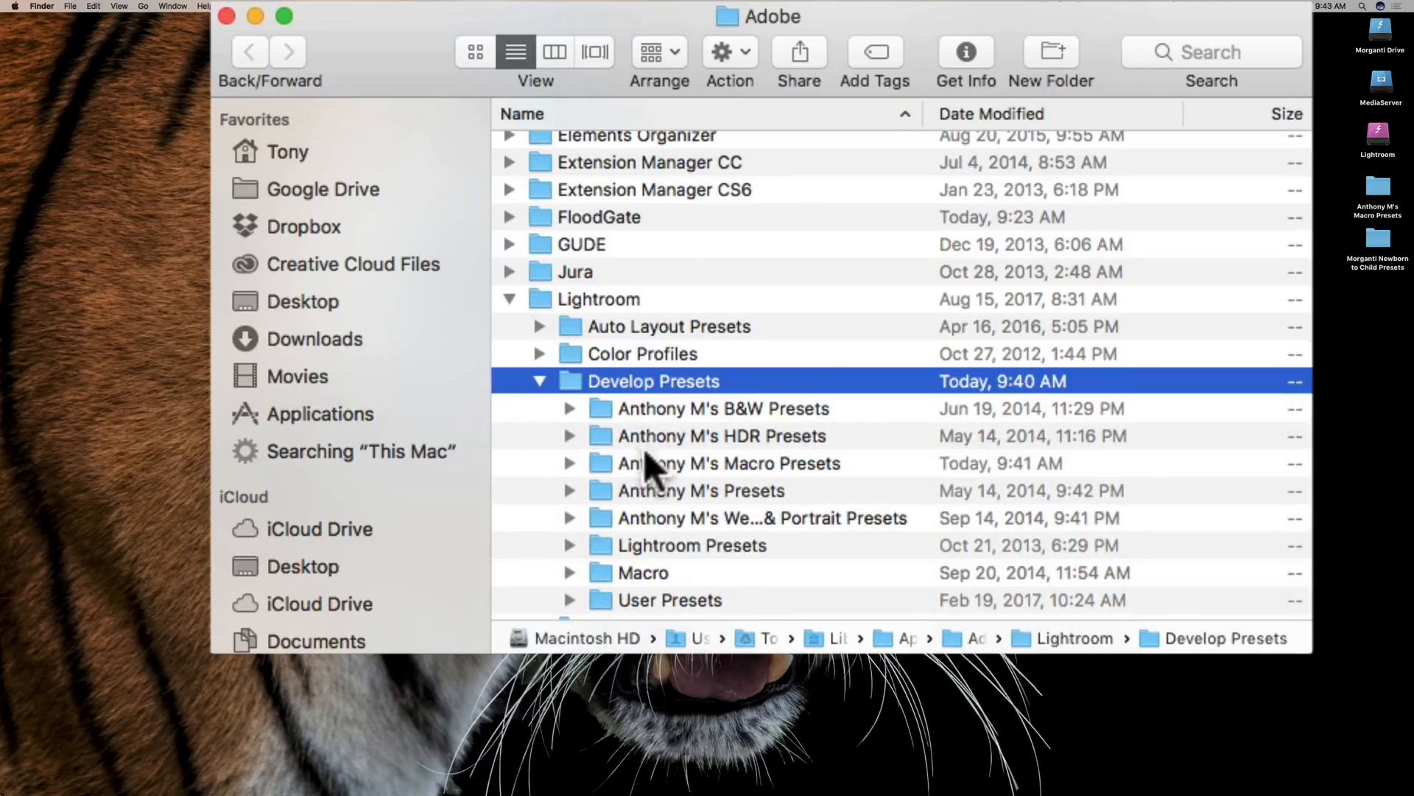
mouse_move(753, 451)
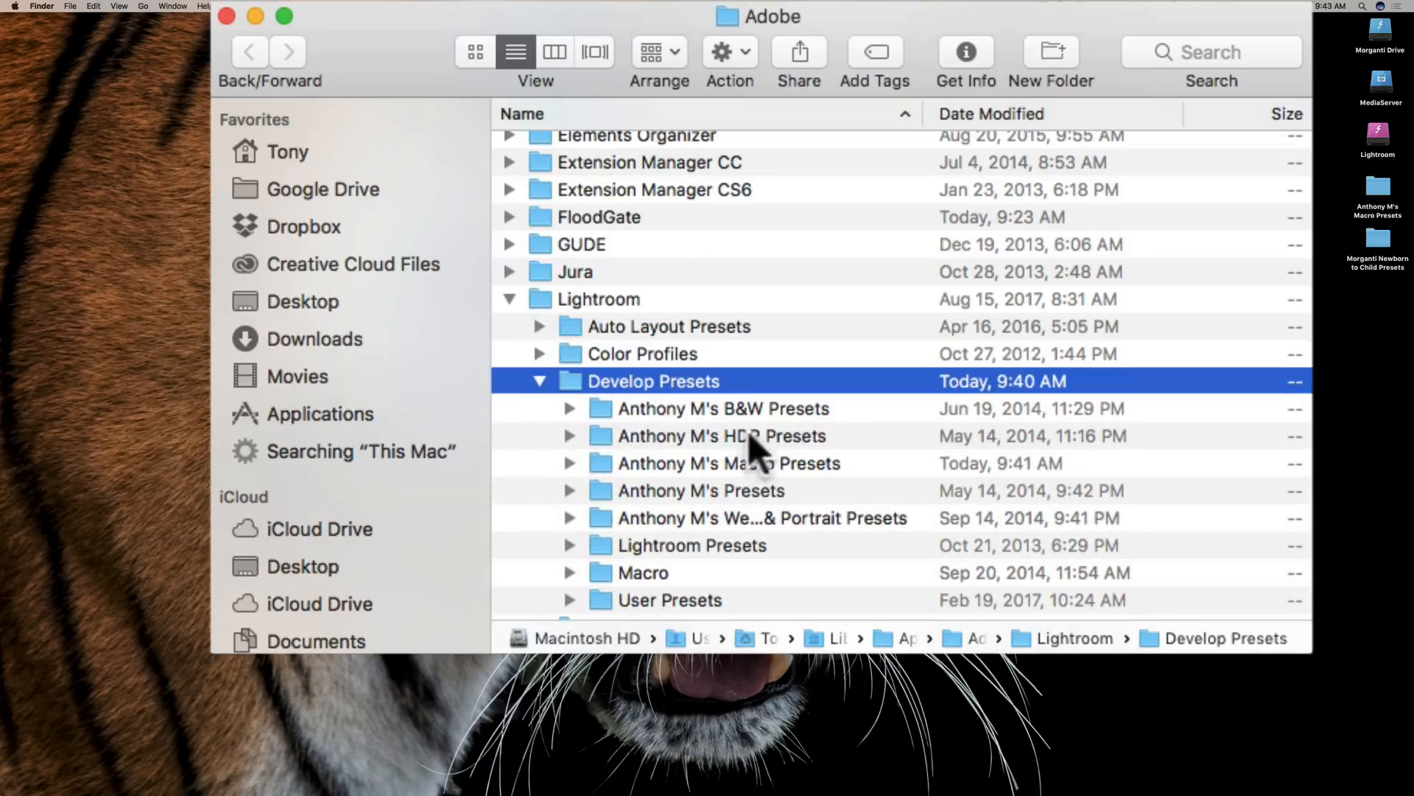
mouse_move(681, 424)
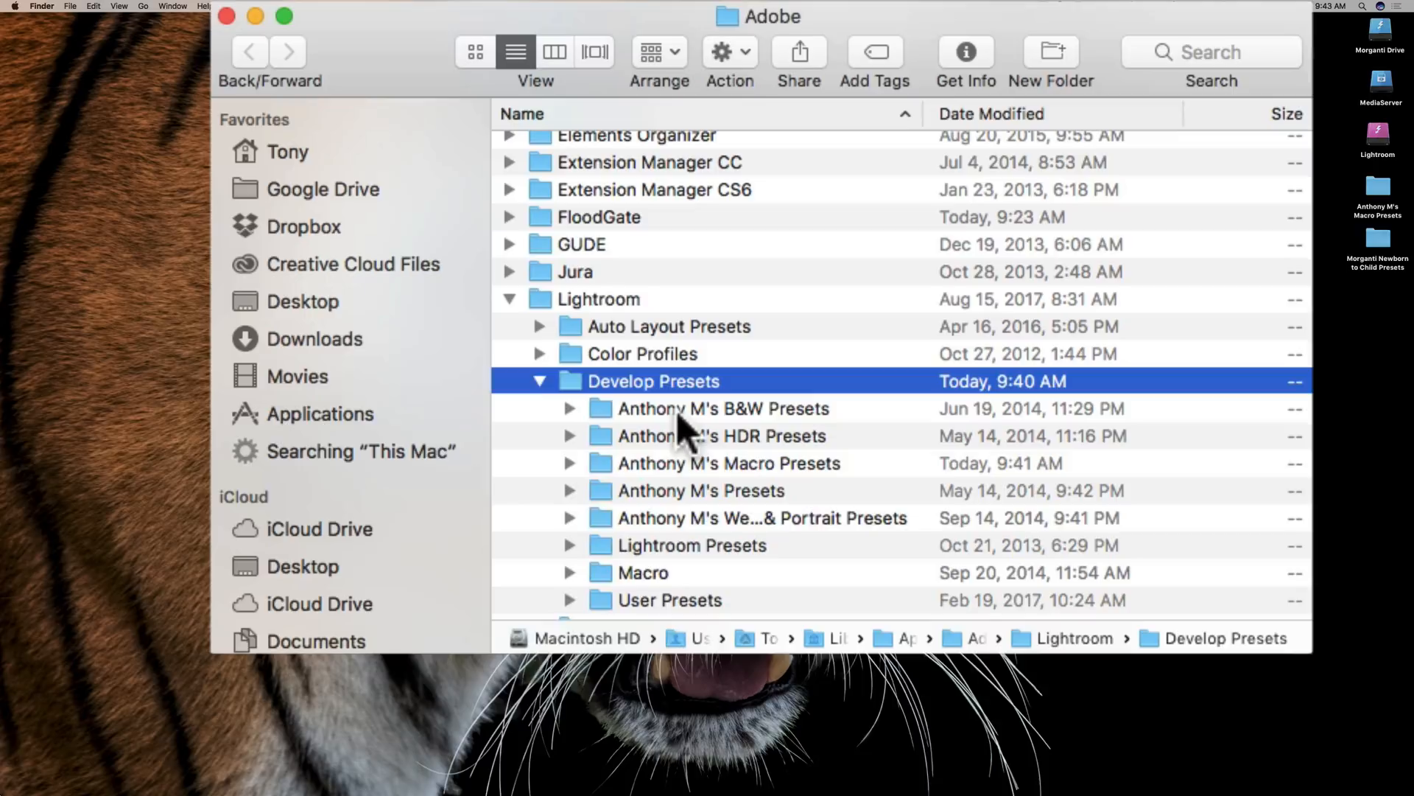
mouse_move(713, 388)
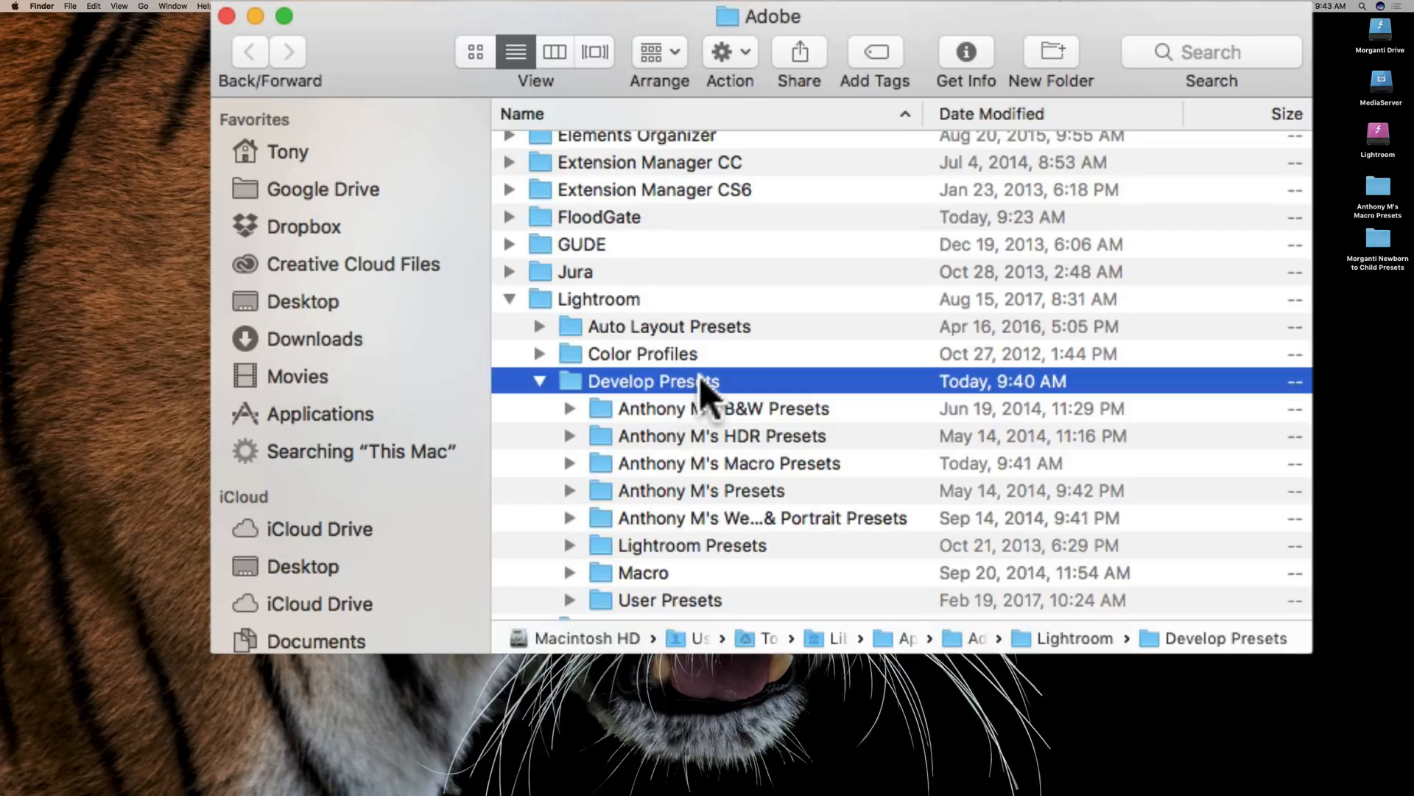
mouse_move(685, 394)
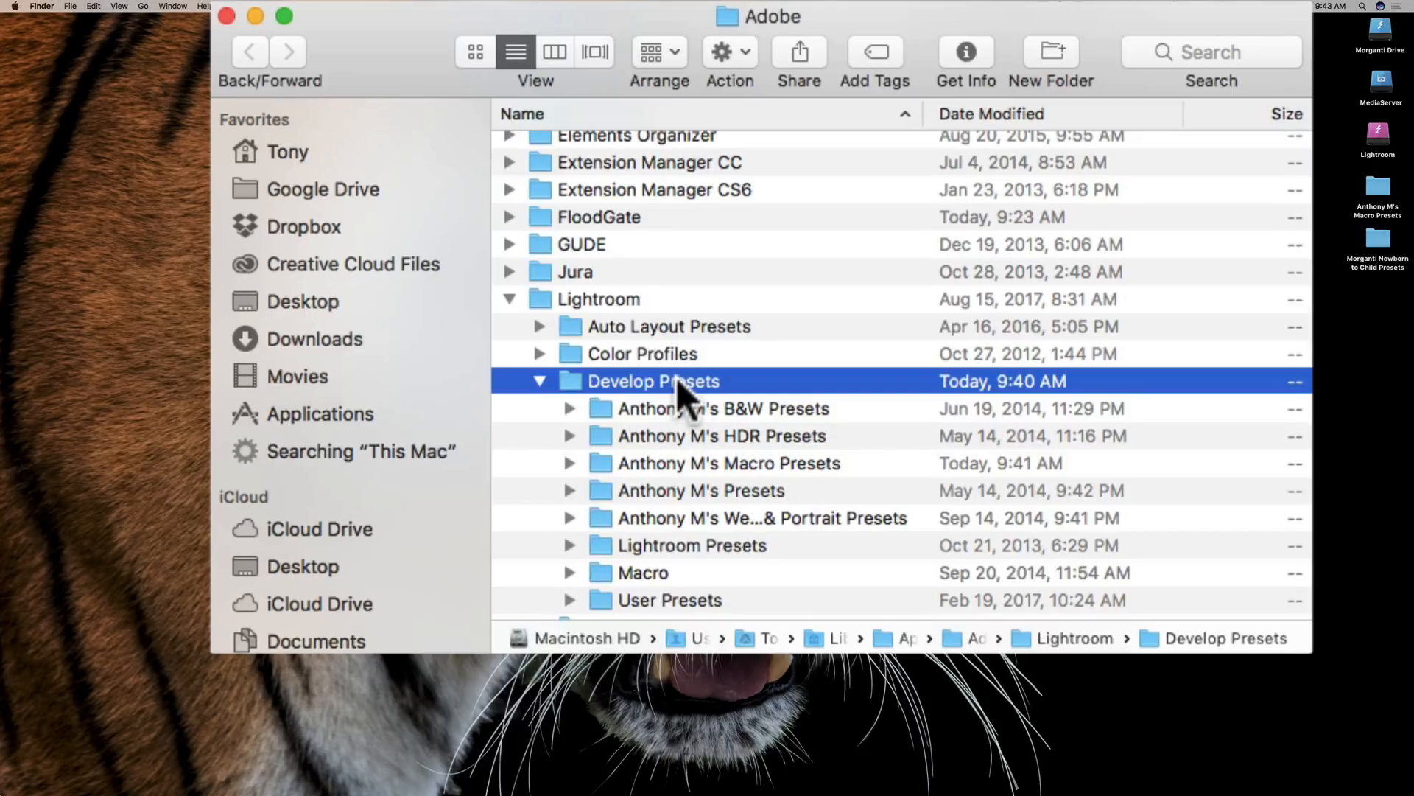
double_click(654, 381)
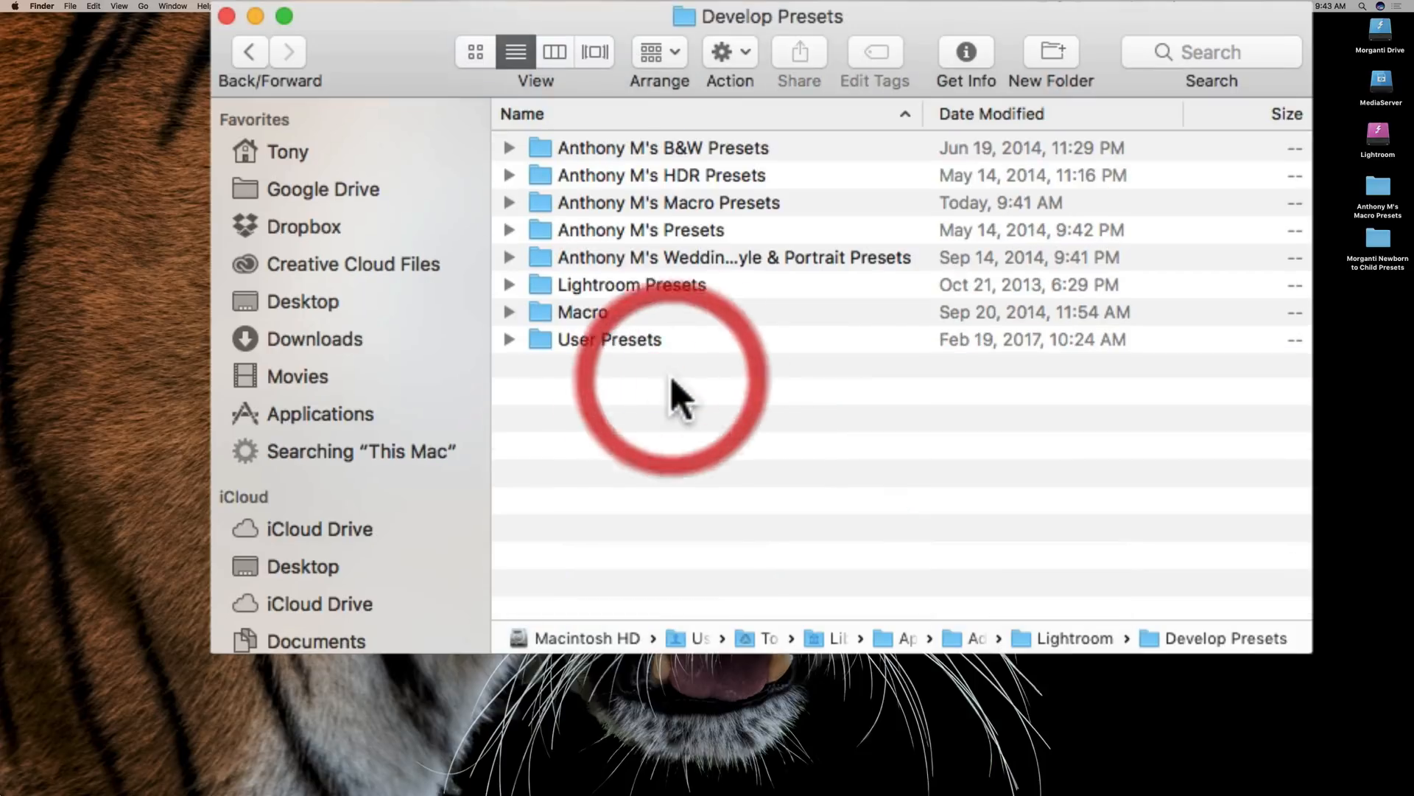
mouse_move(839, 285)
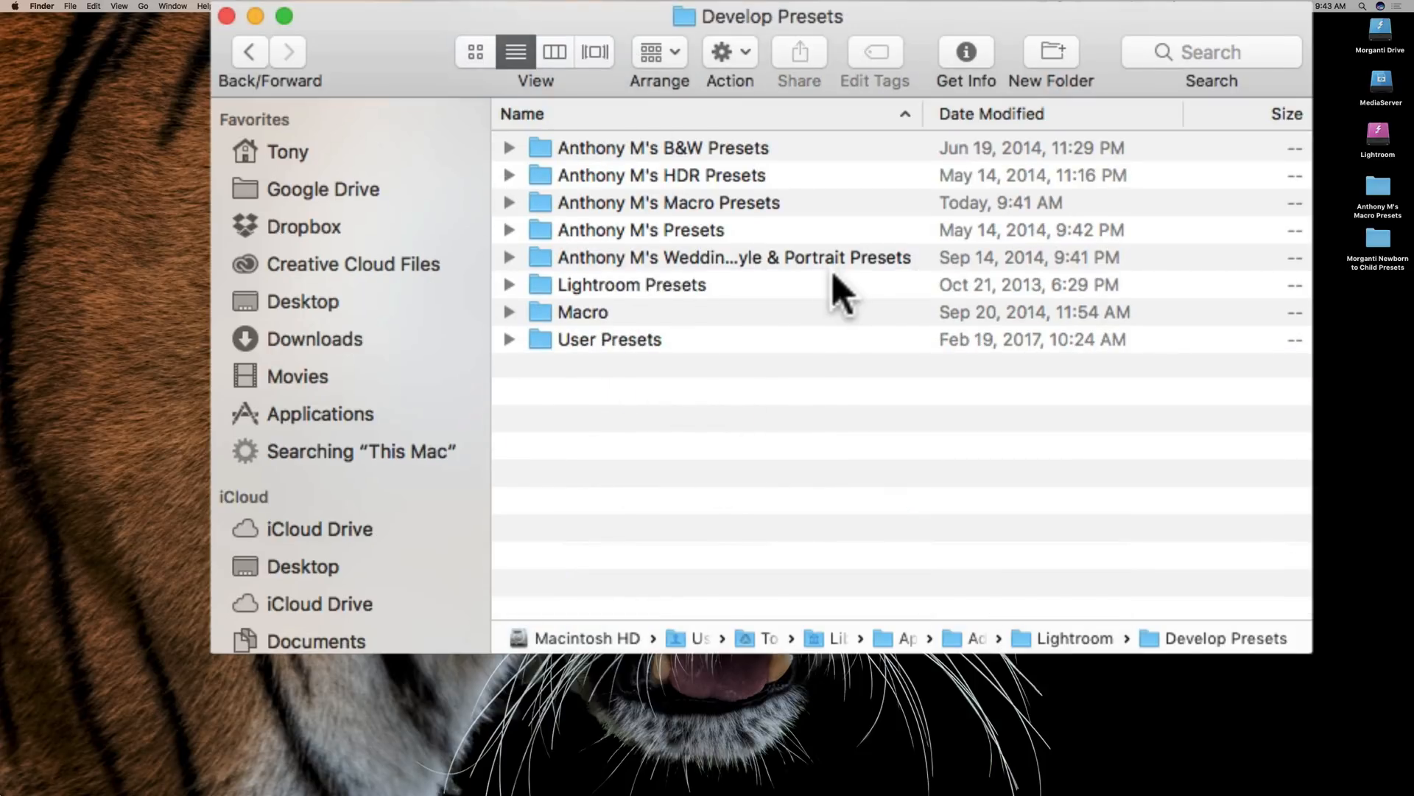
mouse_move(1385, 275)
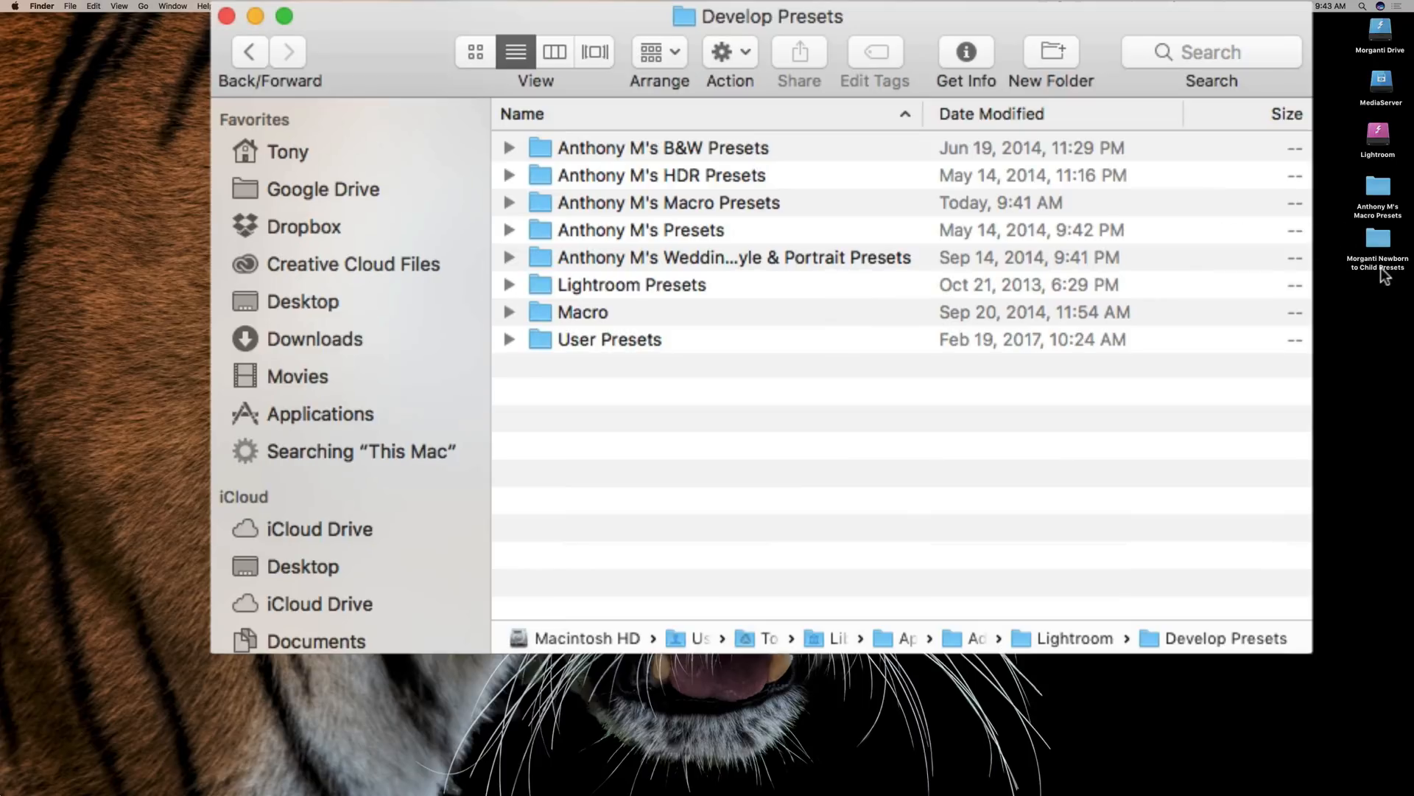
mouse_move(1333, 286)
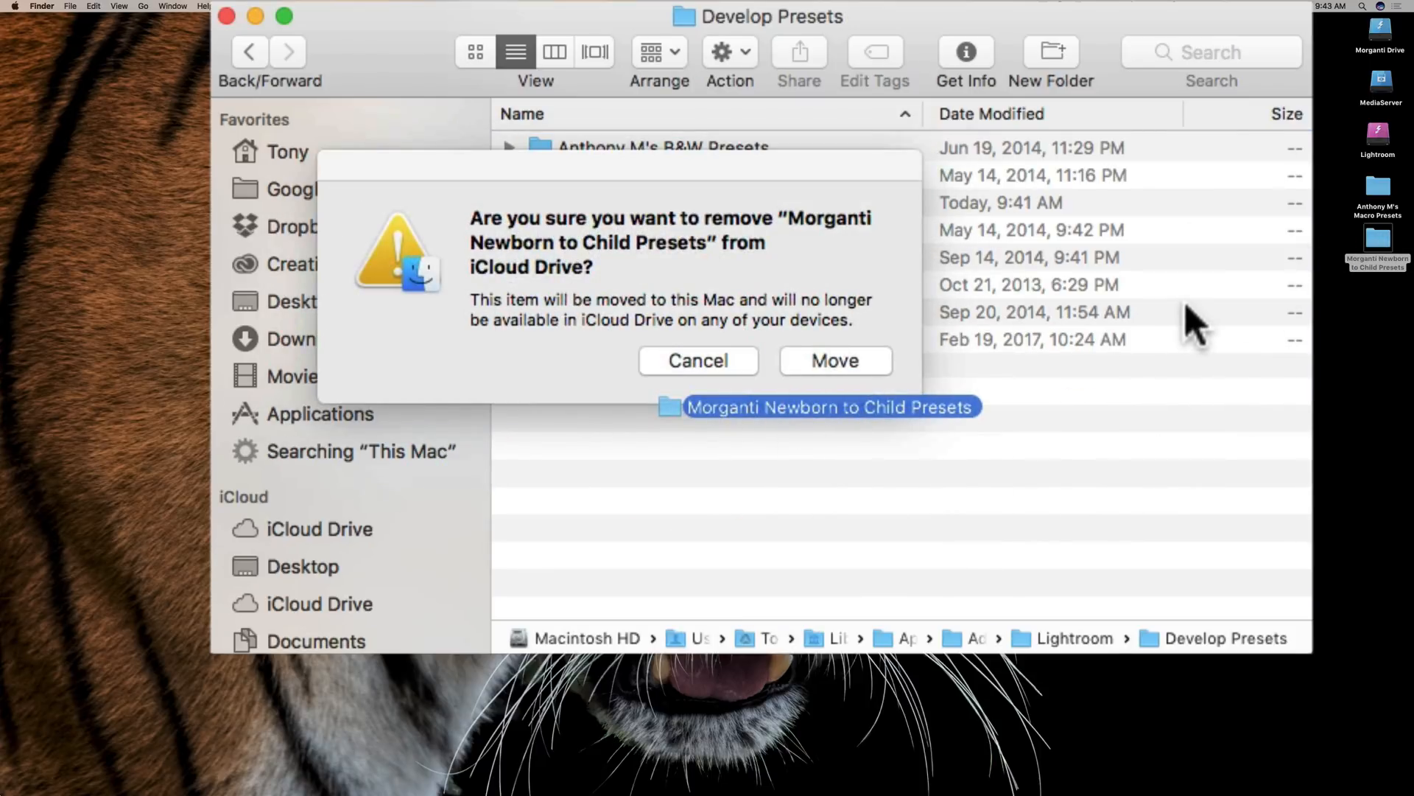
- Confirm moving the Morganti Newborn folder off iCloud Drive and close the window
left_click(833, 360)
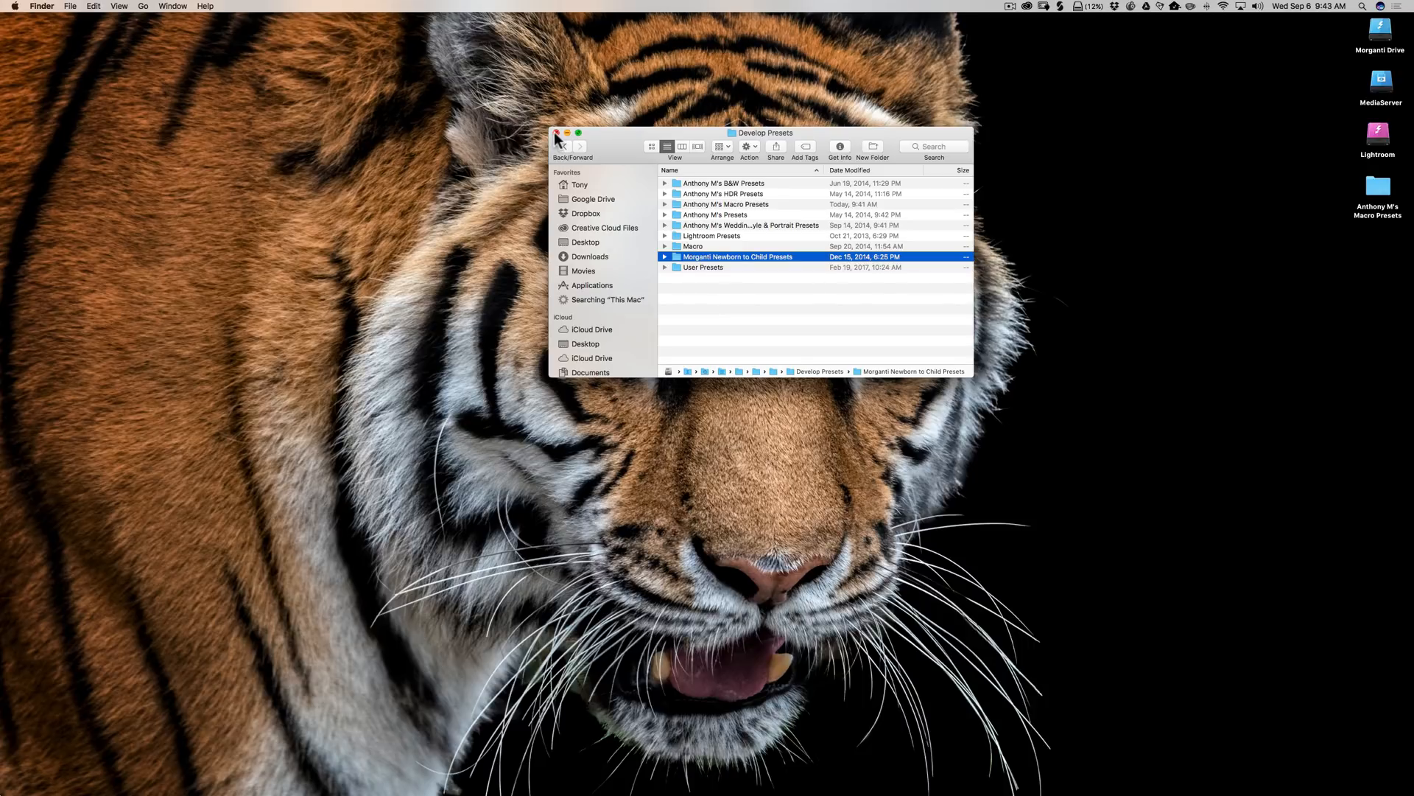
left_click(556, 132)
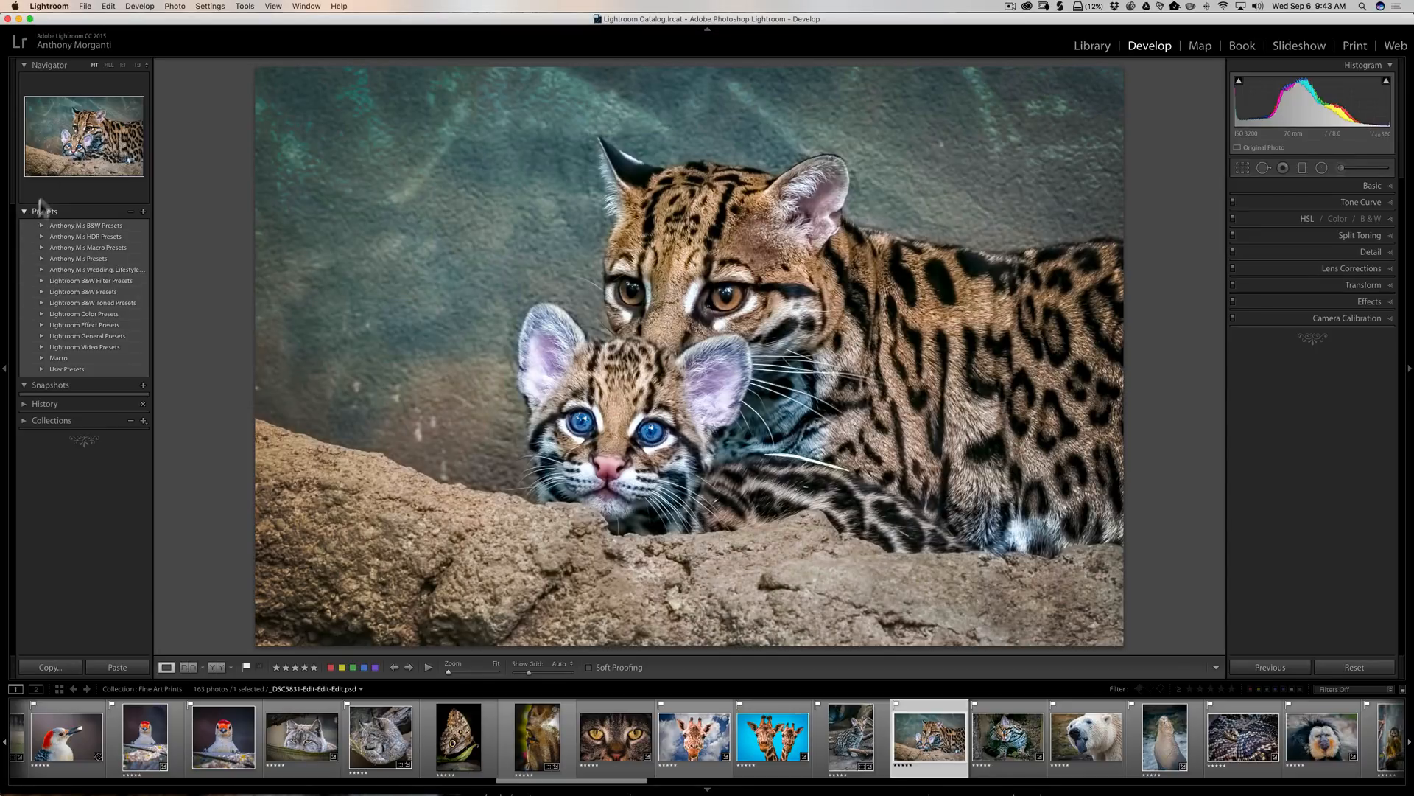
- Quit and relaunch Lightroom to reload the presets
left_click(48, 5)
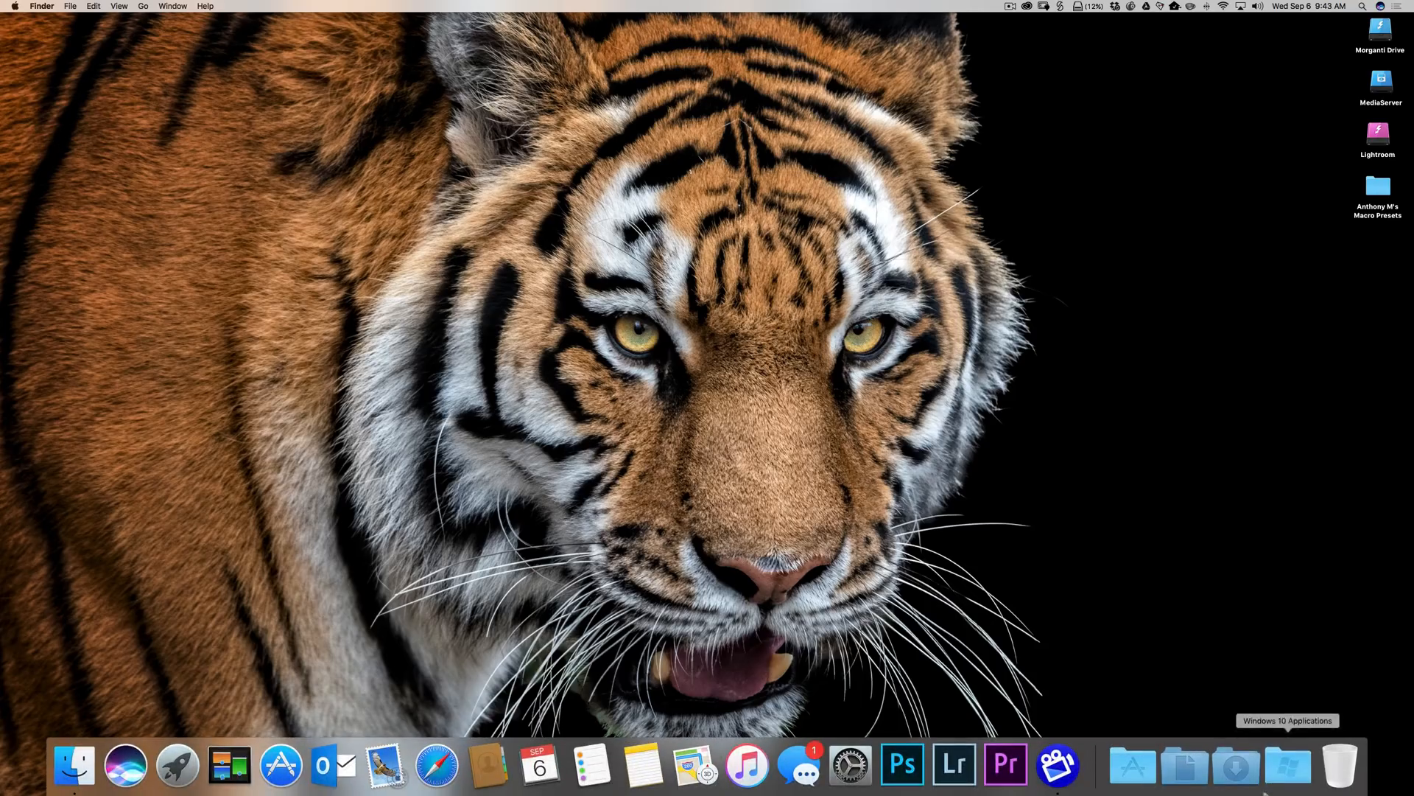
mouse_move(954, 765)
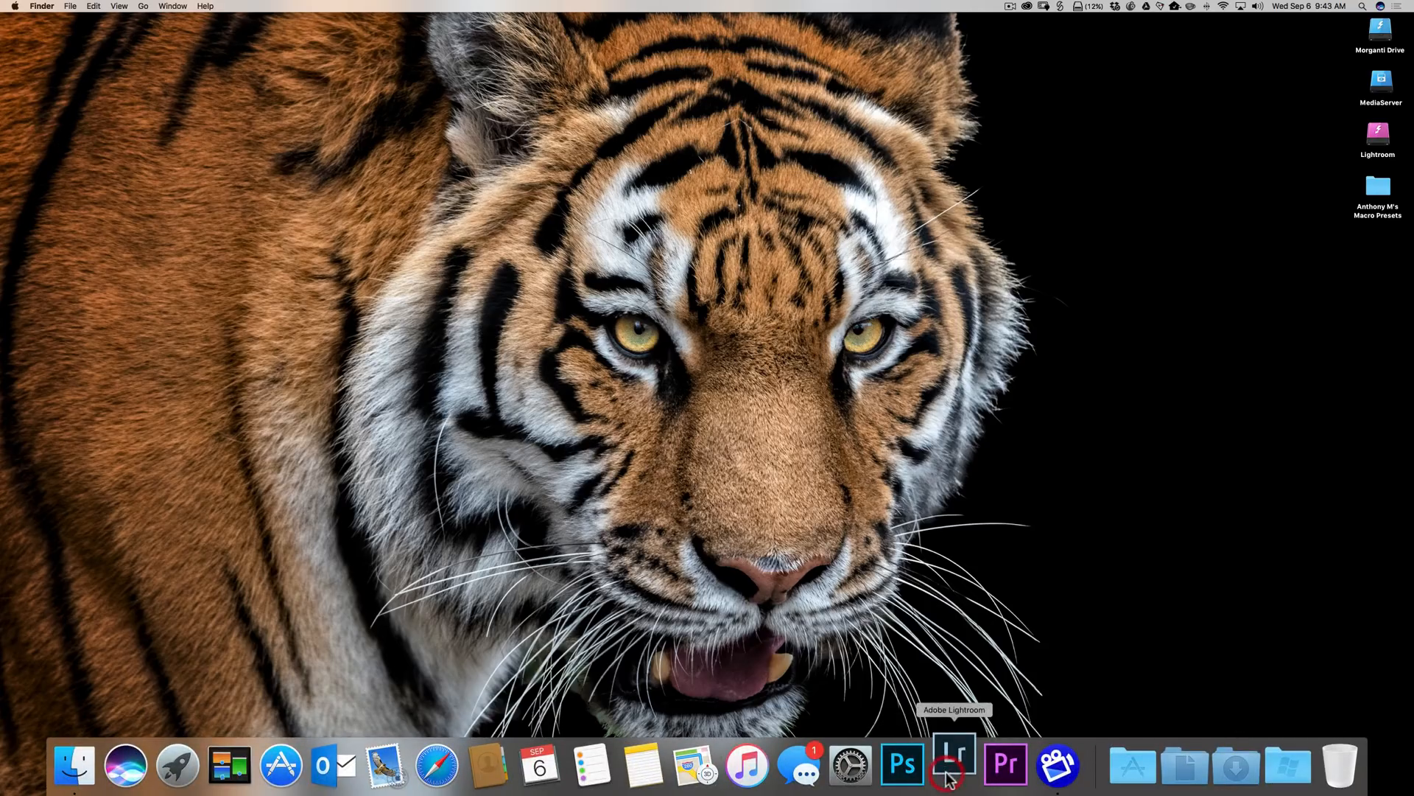
left_click(953, 766)
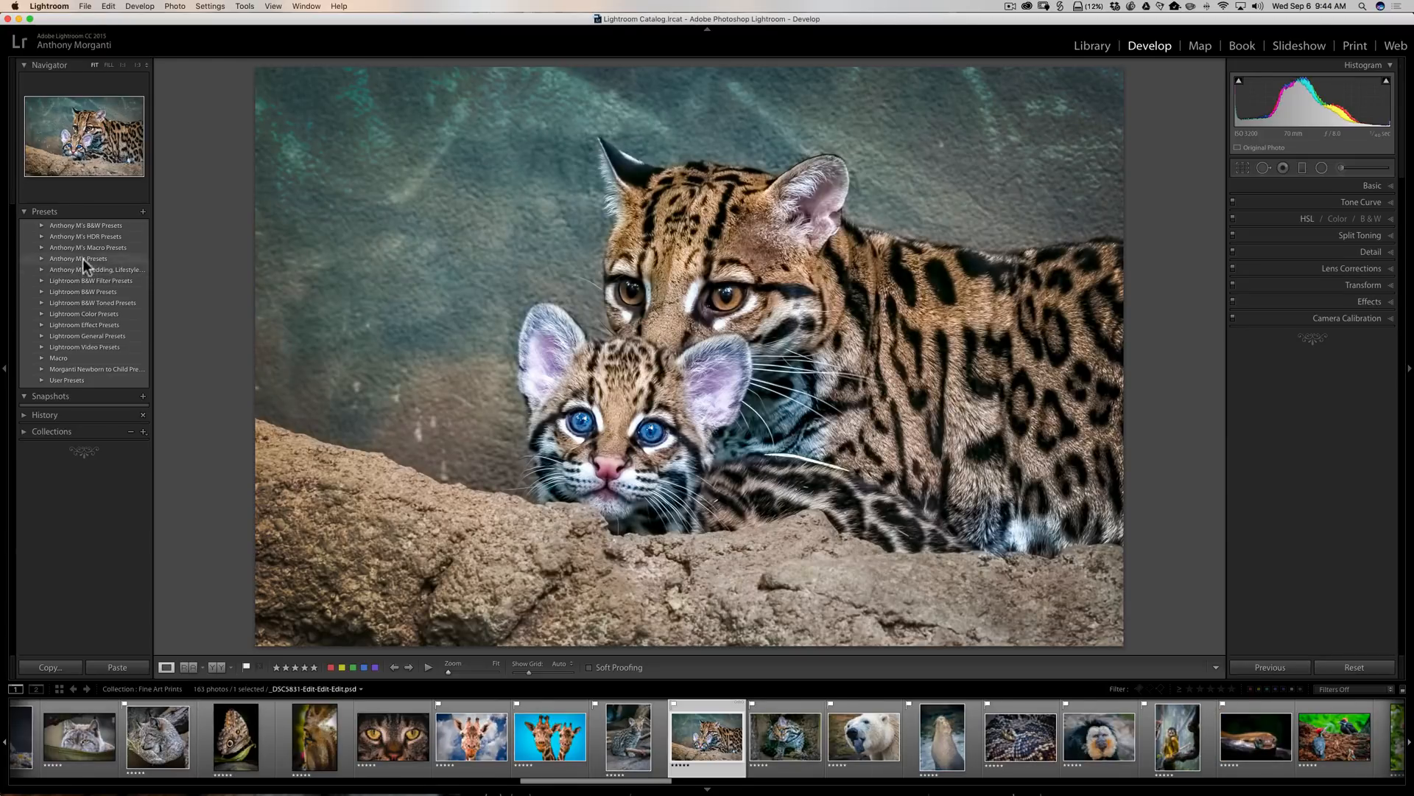
mouse_move(94, 378)
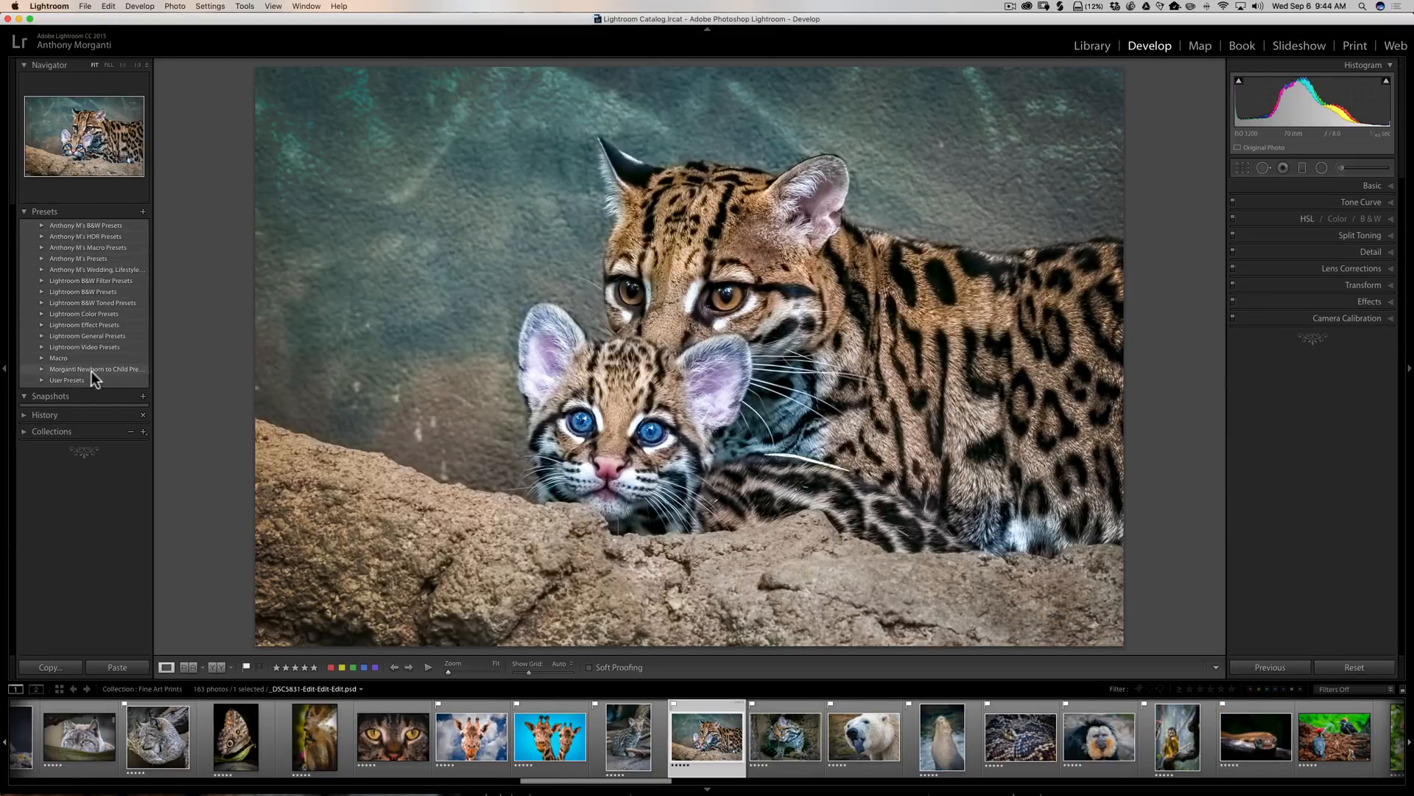
mouse_move(67, 373)
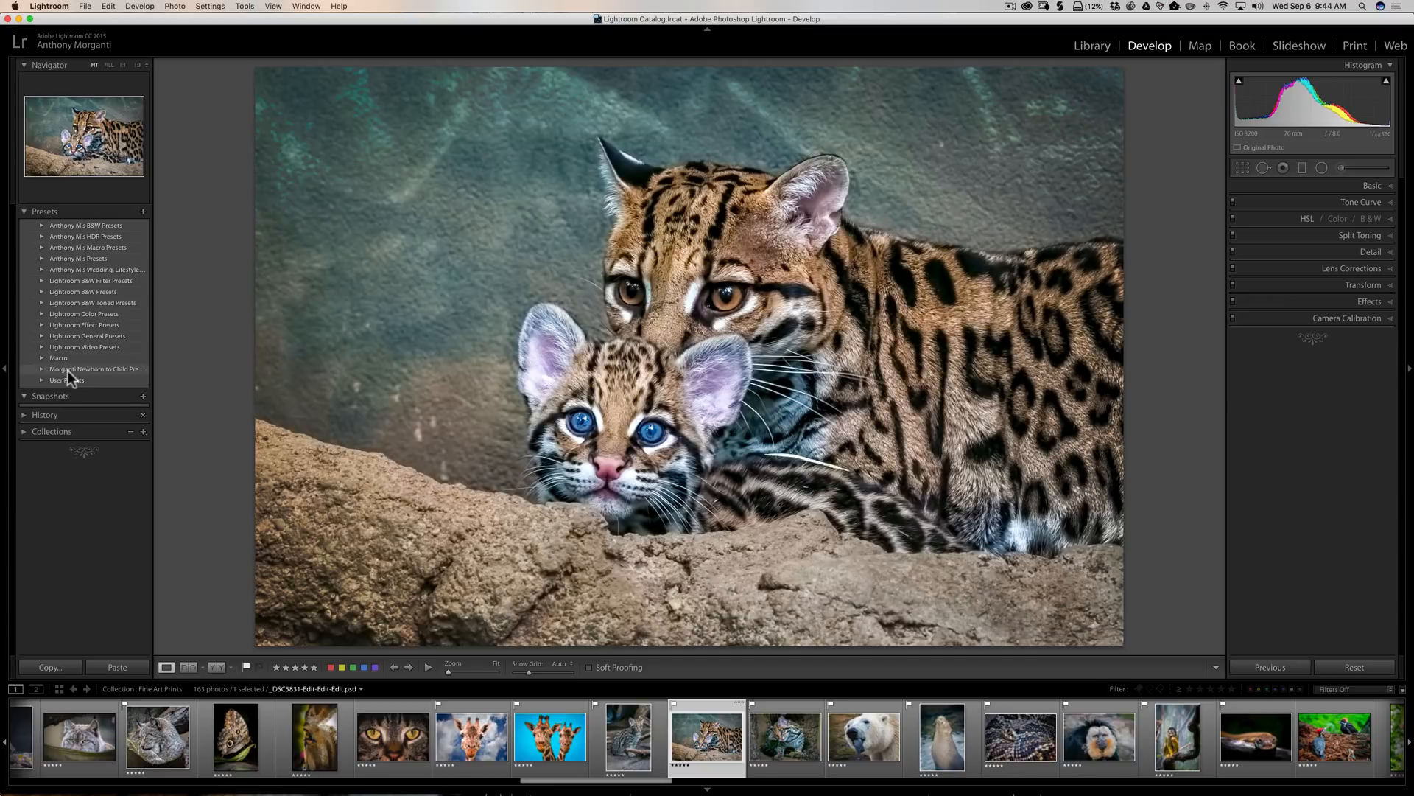
mouse_move(98, 374)
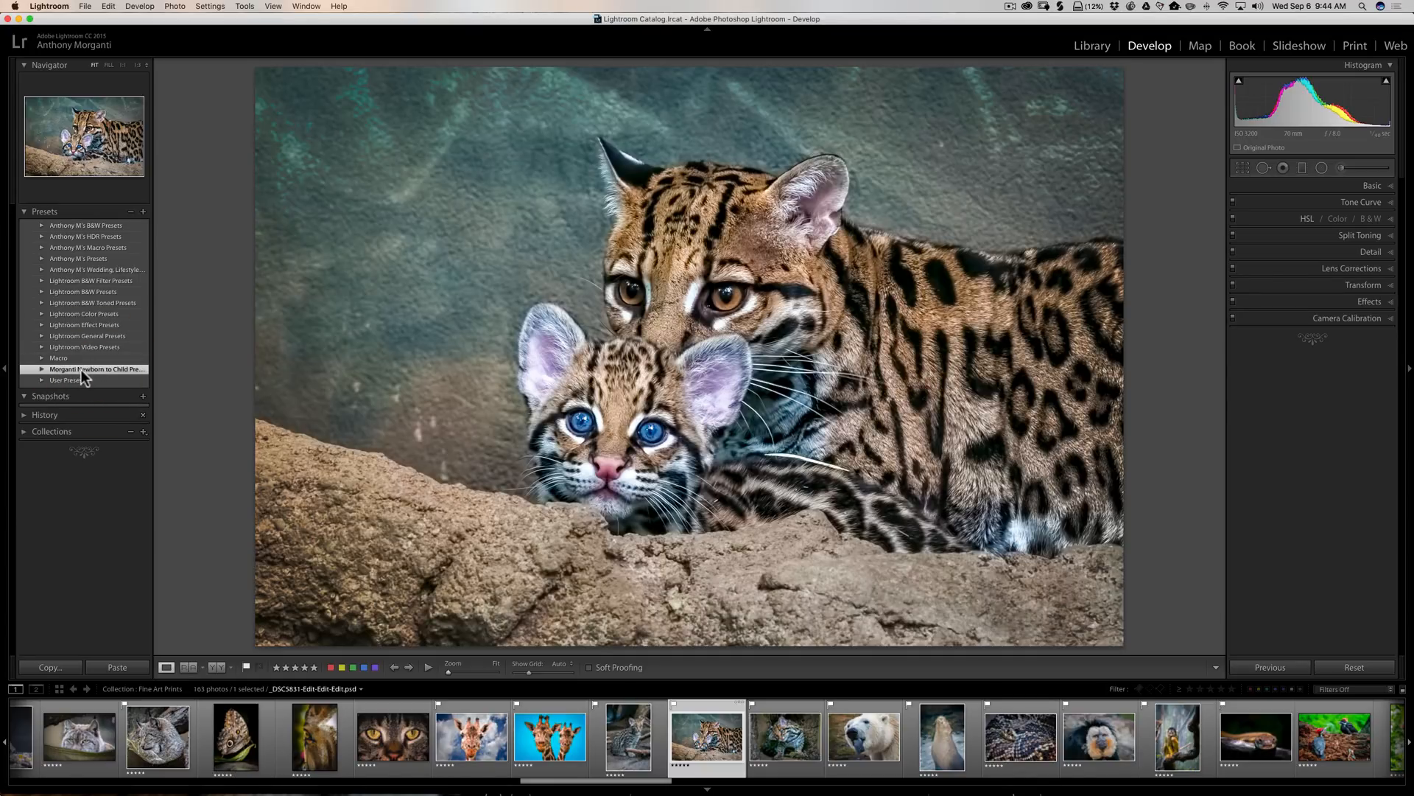
mouse_move(71, 234)
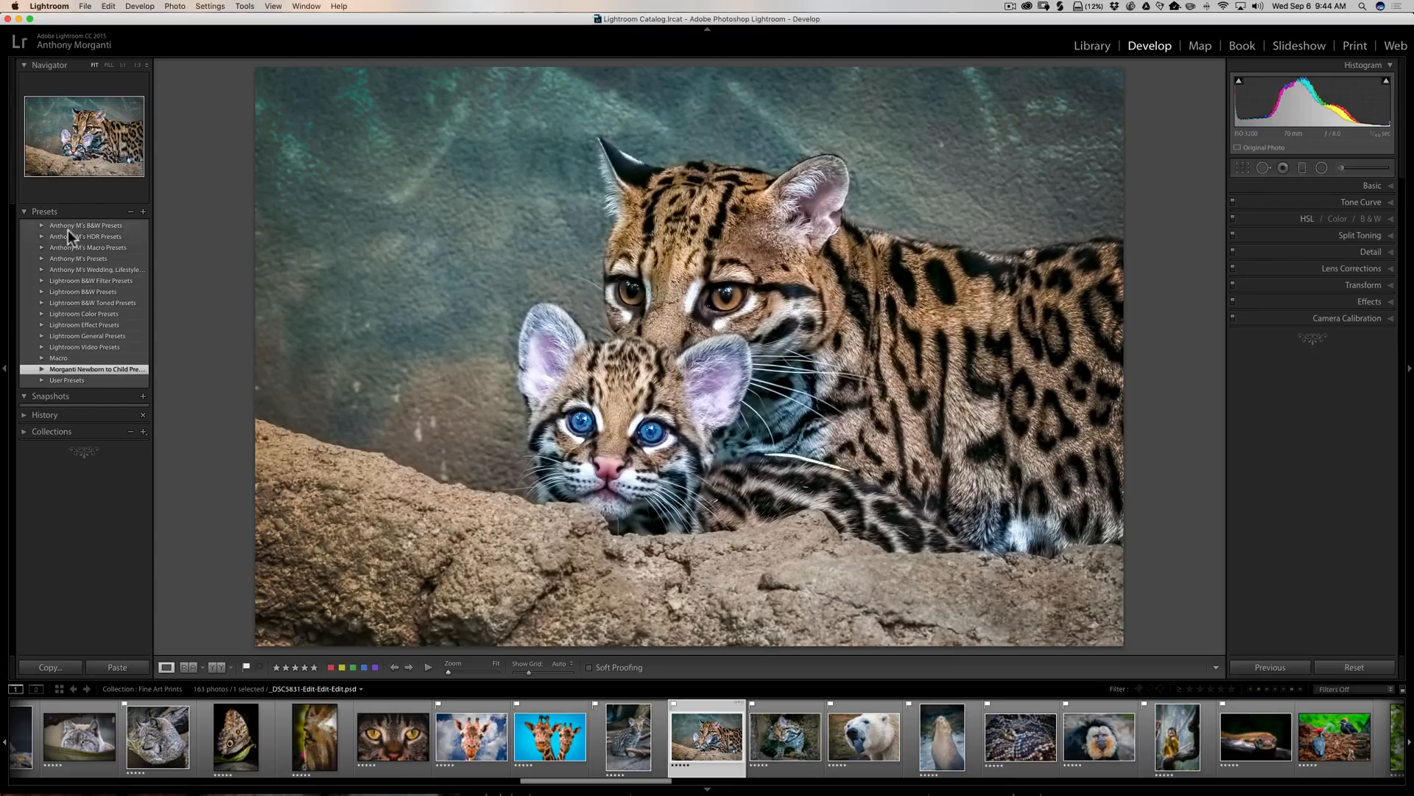
mouse_move(54, 346)
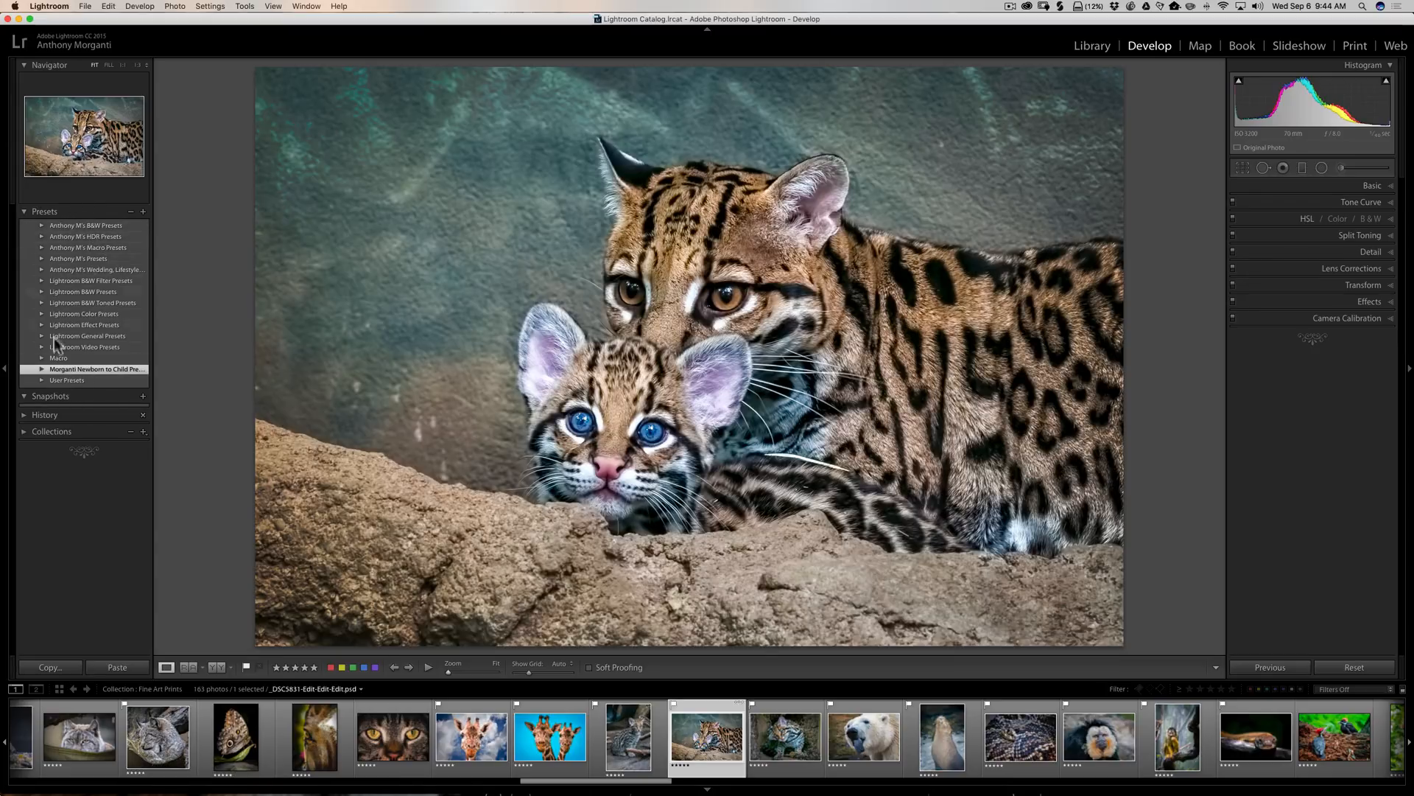
mouse_move(70, 373)
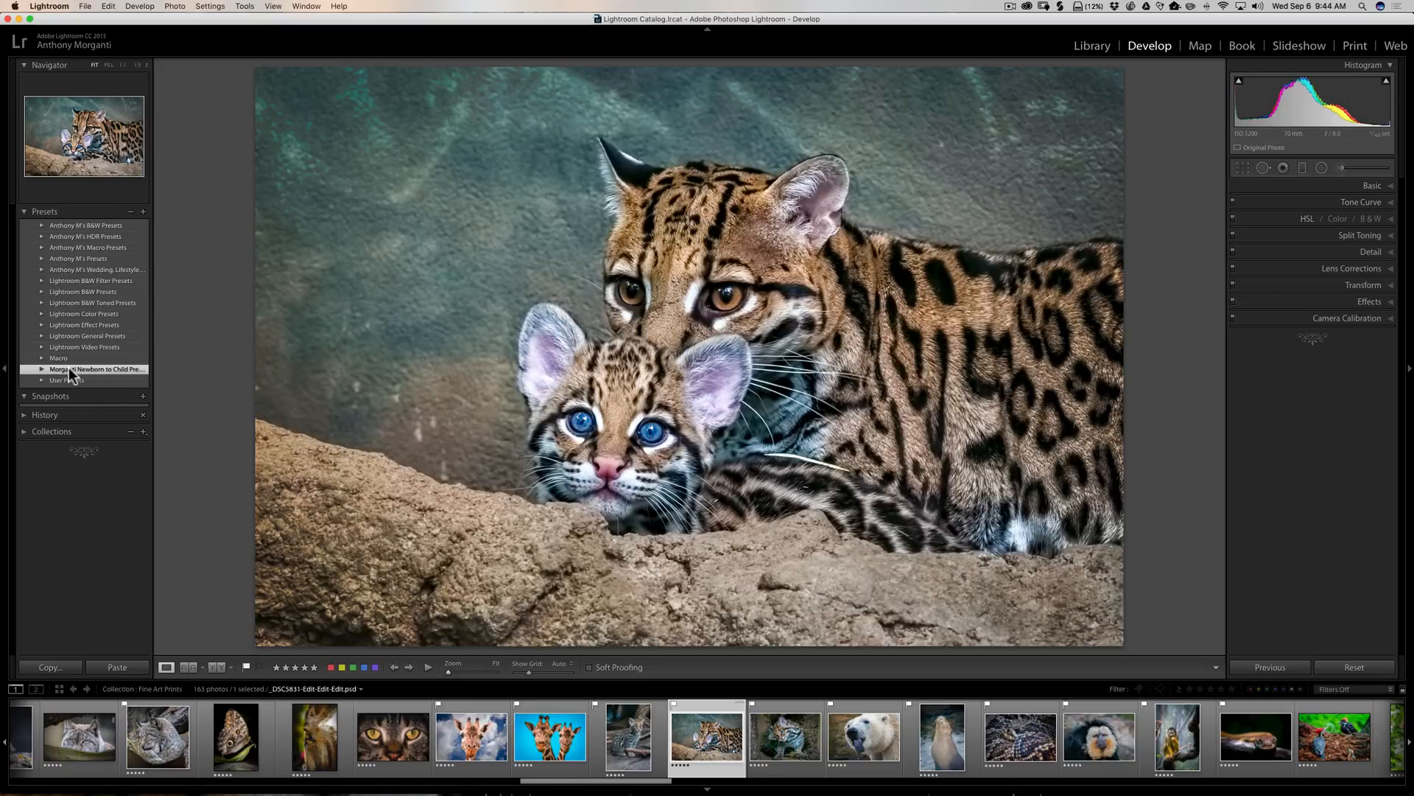
- Open the Rename Folder dialog for the Morganti Newborn to Child Presets folder
double_click(96, 369)
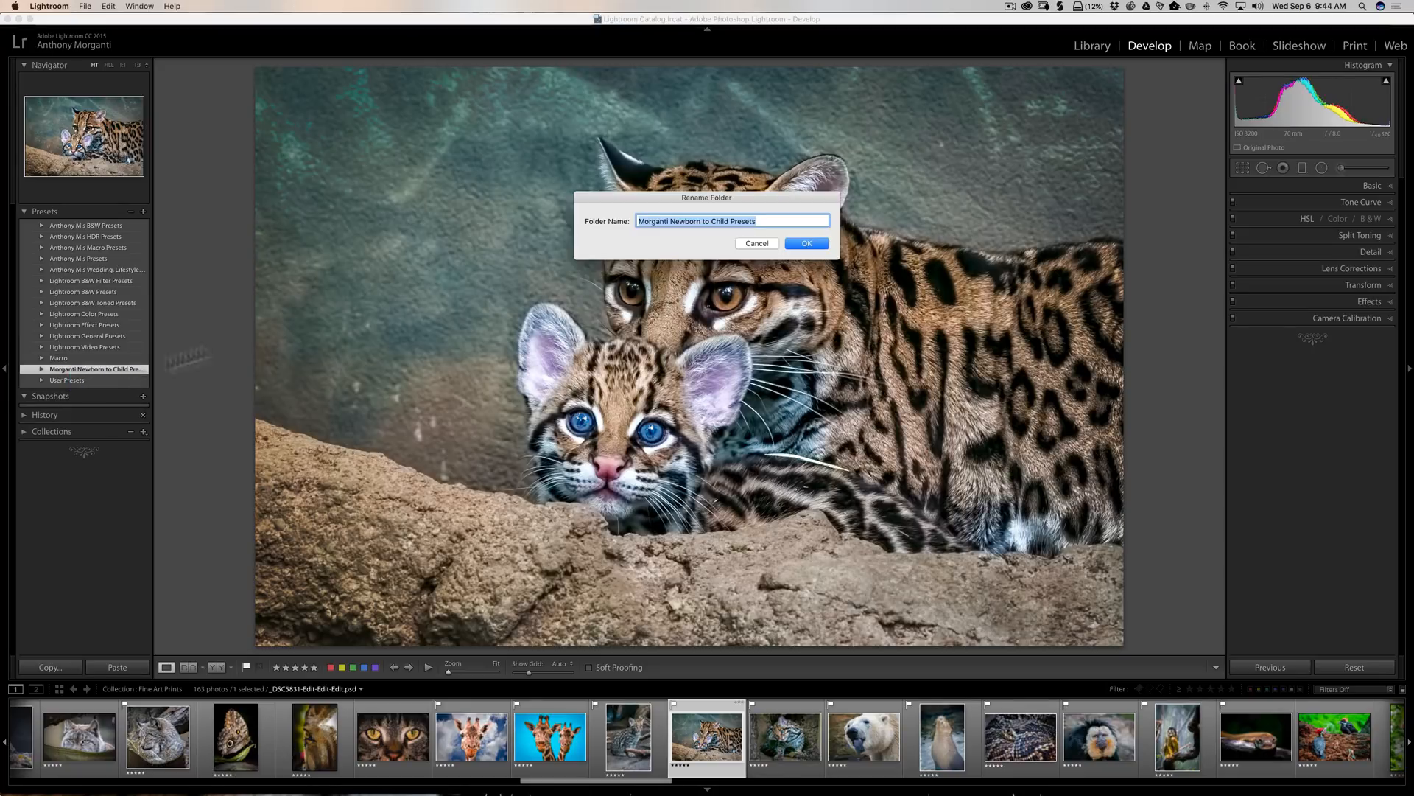
- Change the folder name to 'Anthony M's Newborn - Child Presets' and confirm with OK
left_click(662, 221)
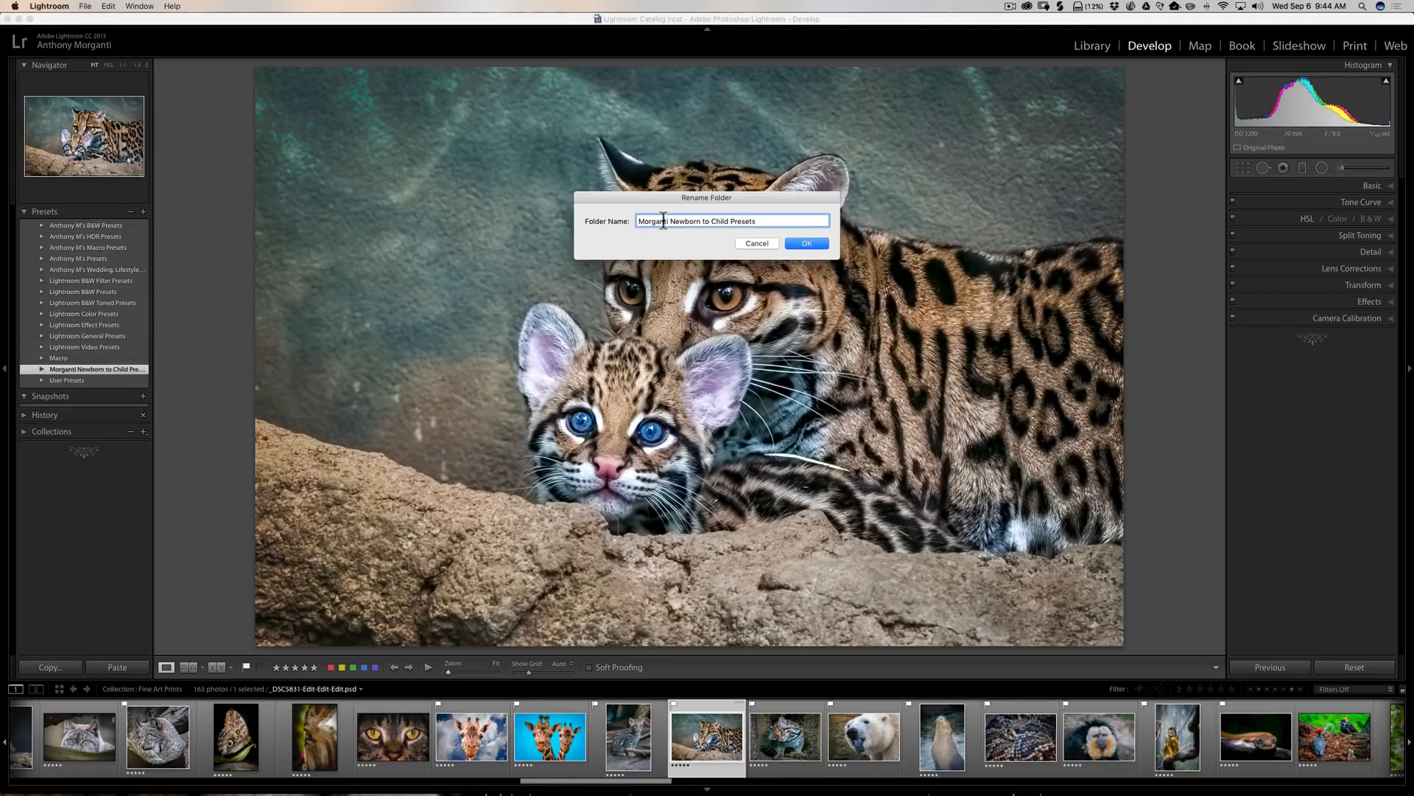
type("Anthony M's")
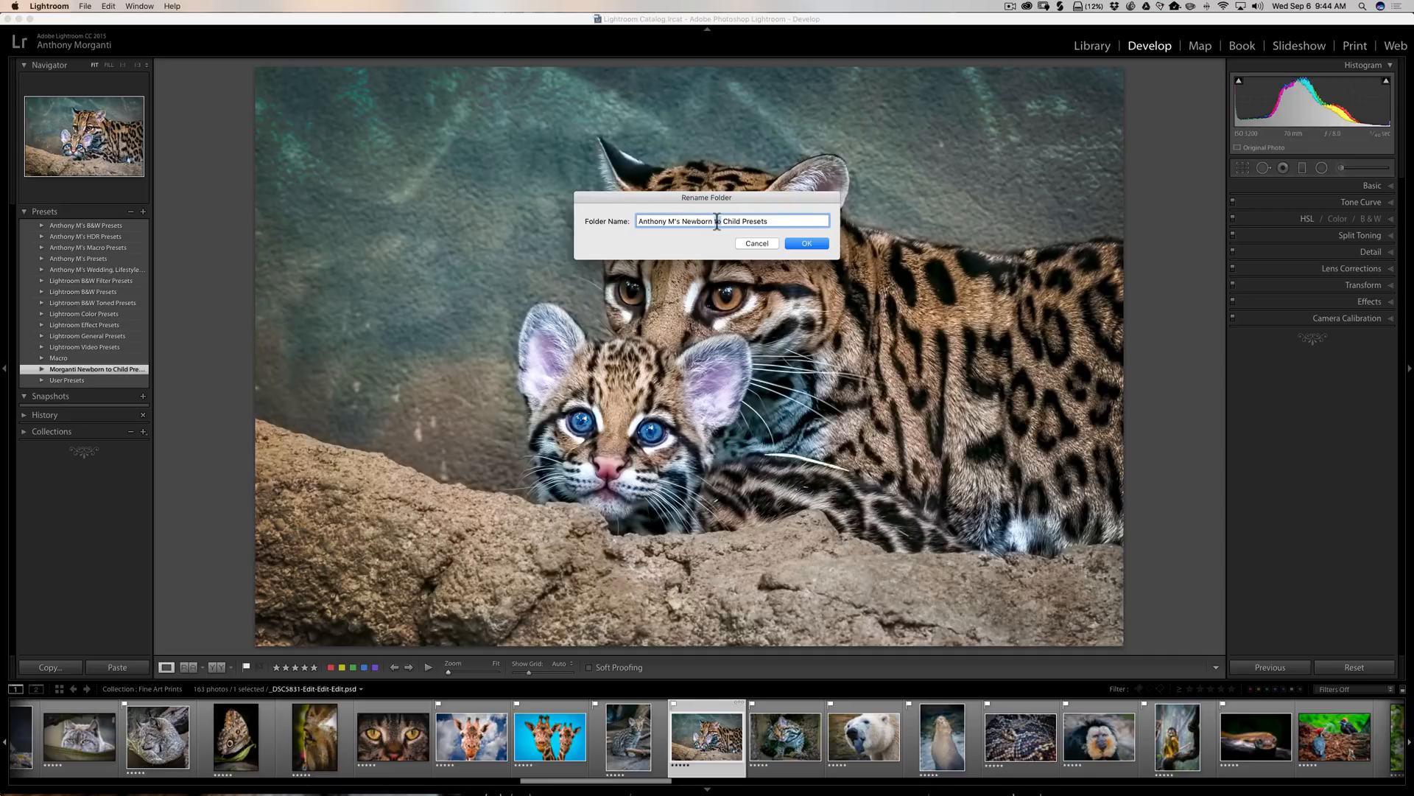
left_click(805, 242)
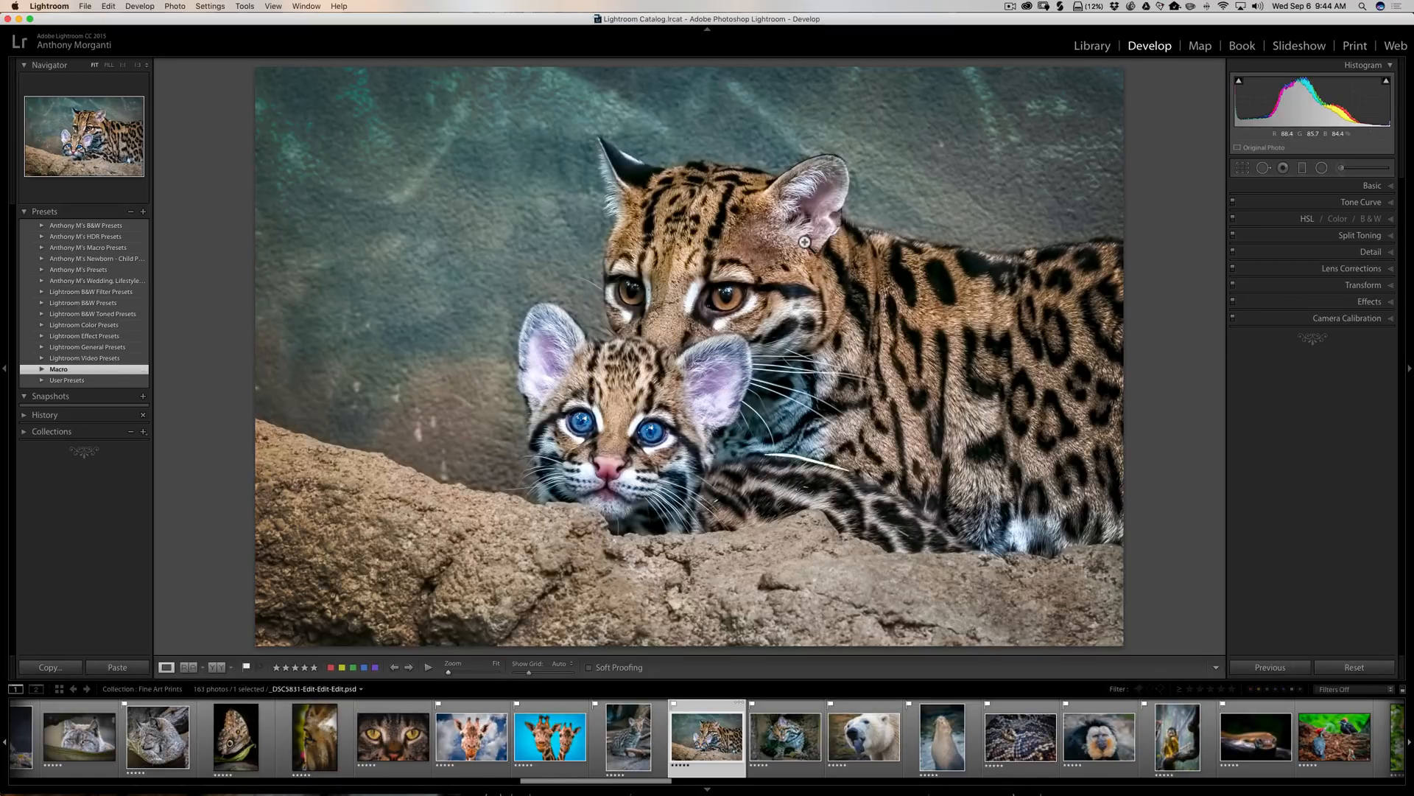
mouse_move(80, 280)
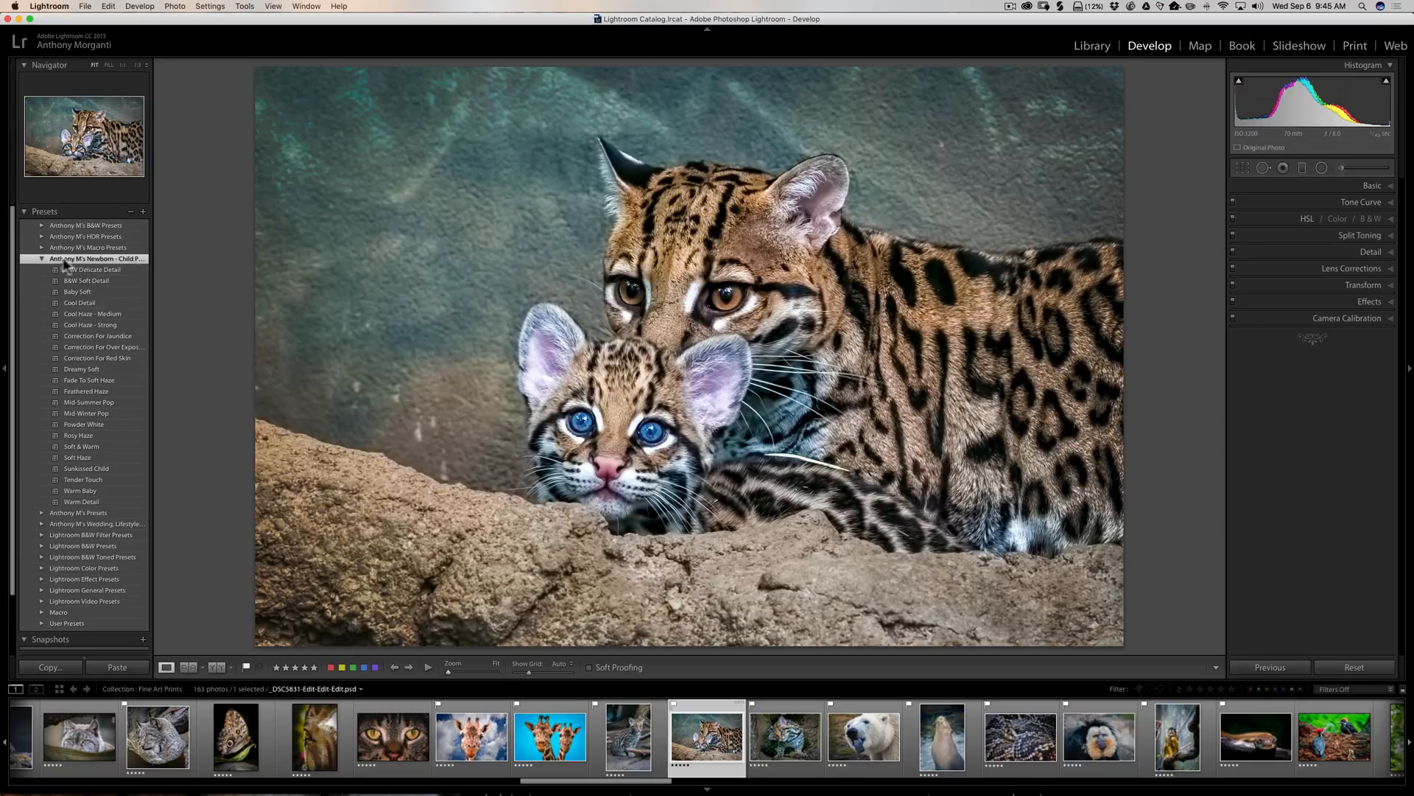
left_click(42, 259)
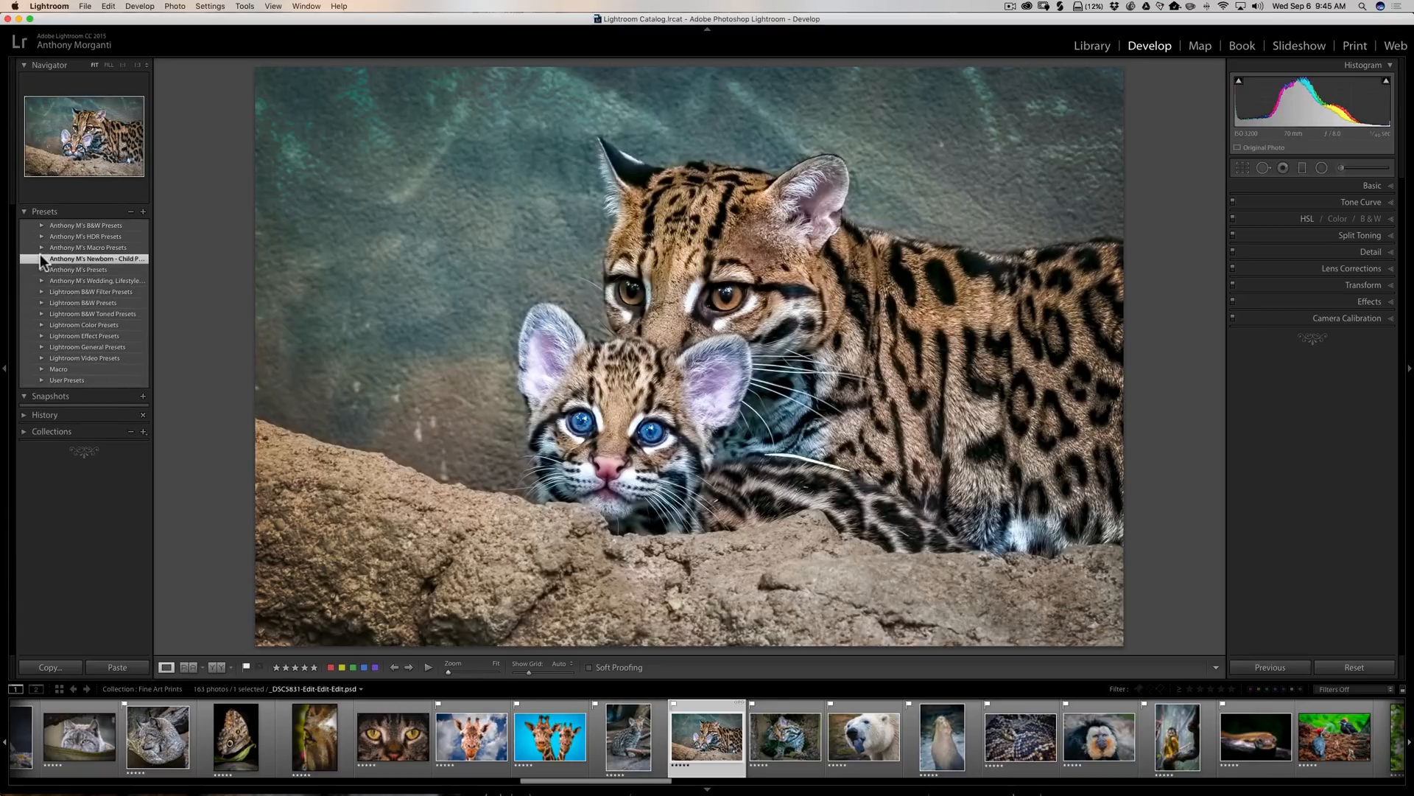